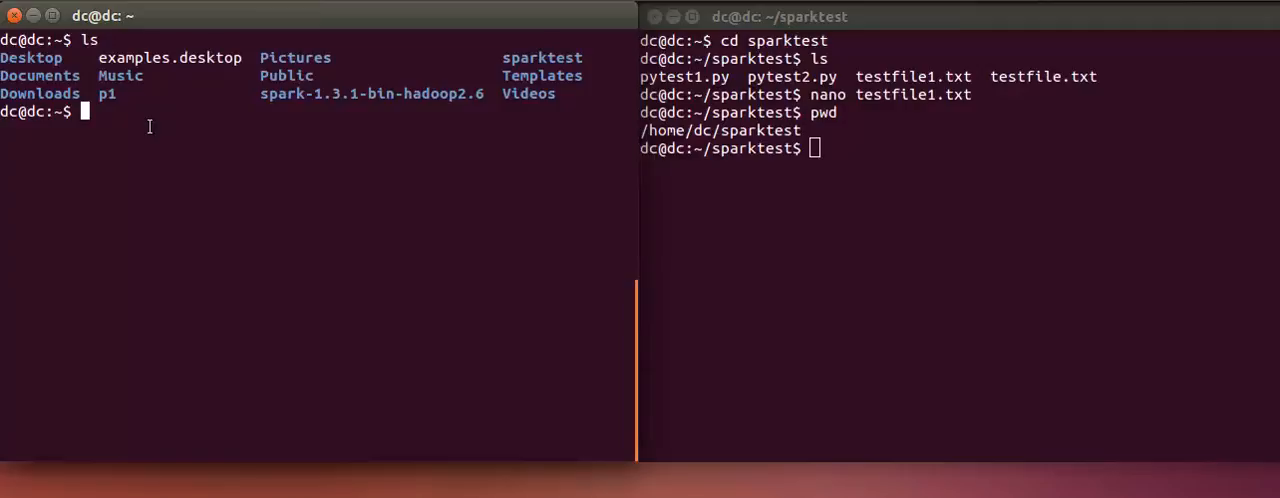
mouse_move(856, 140)
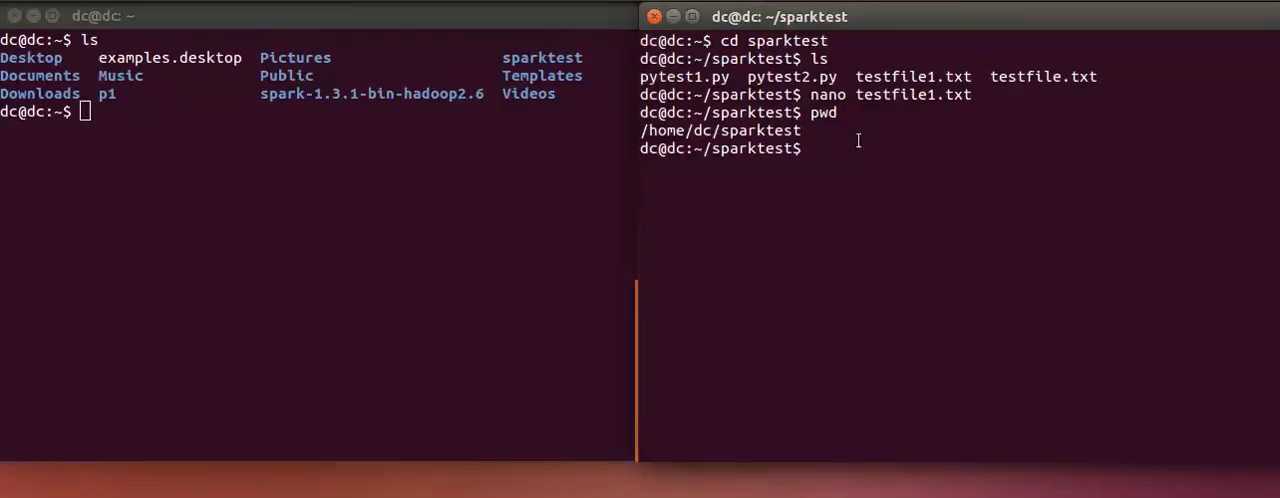
- Enter the nano command for testfile1.txt in the sparktest folder
type("n")
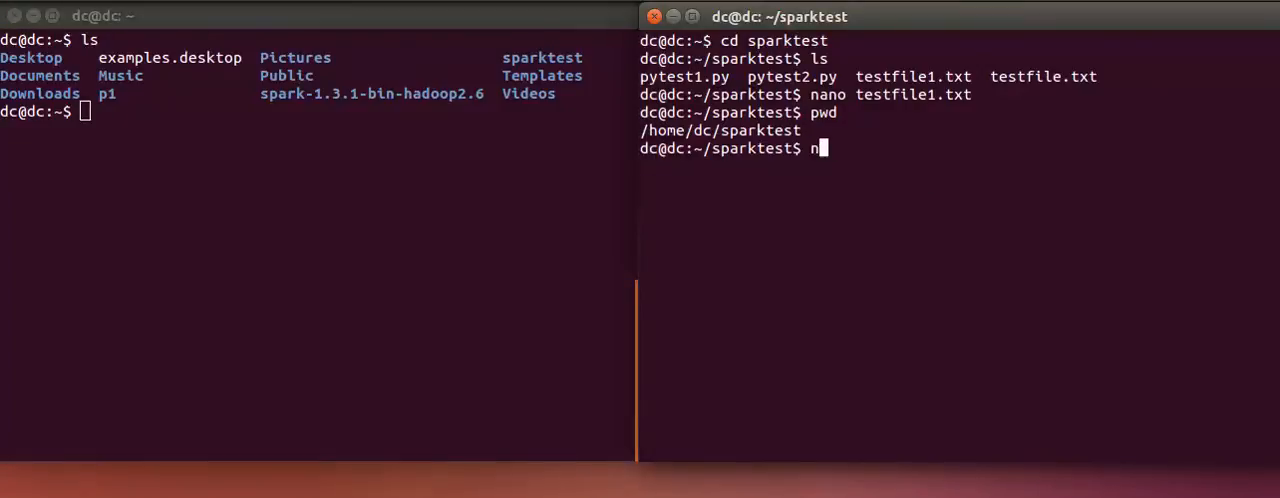
type("ano test")
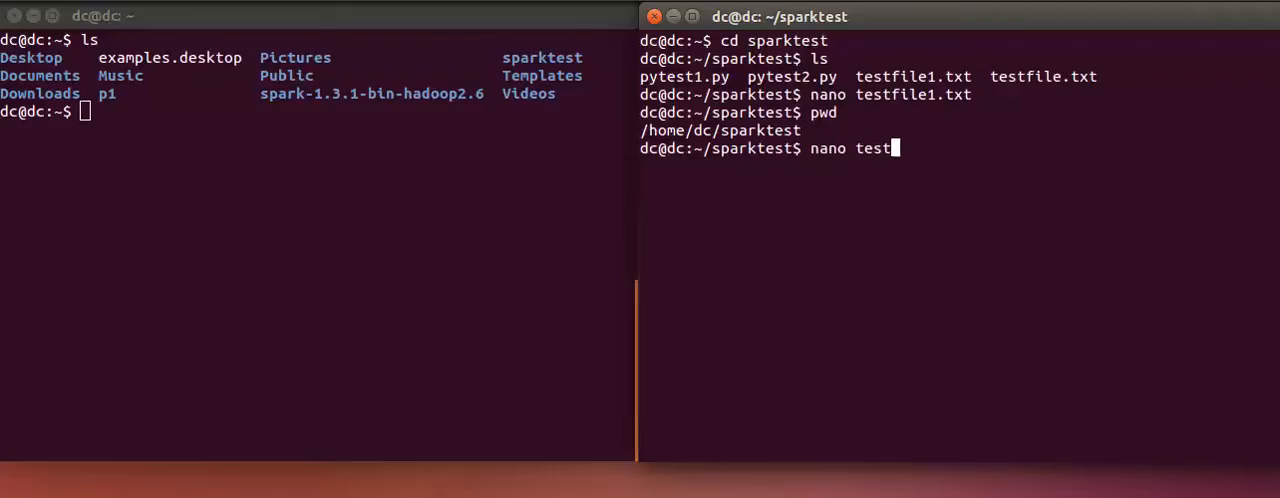
type("file1.")
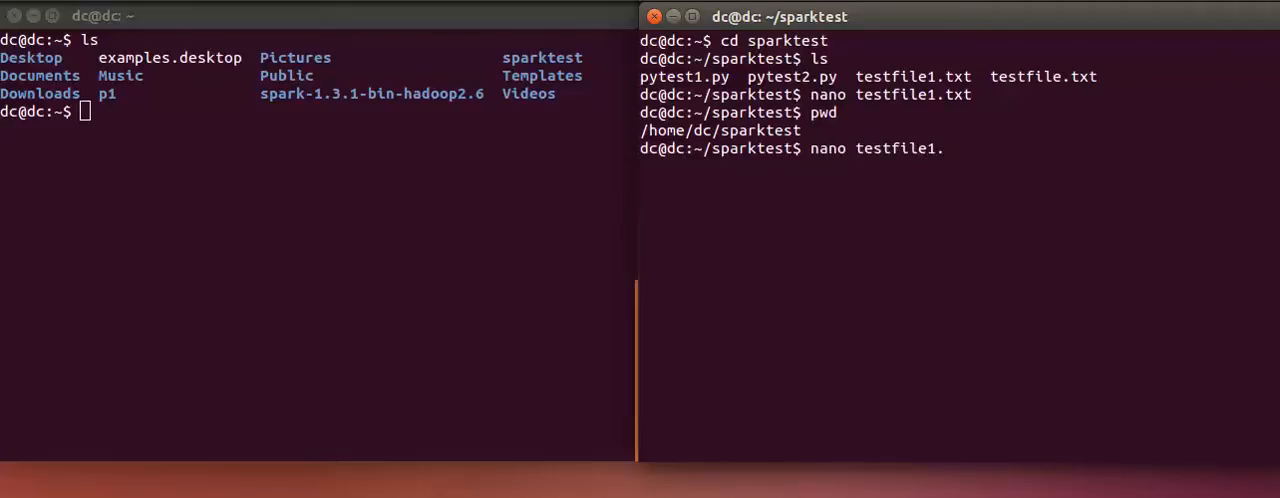
key("Return")
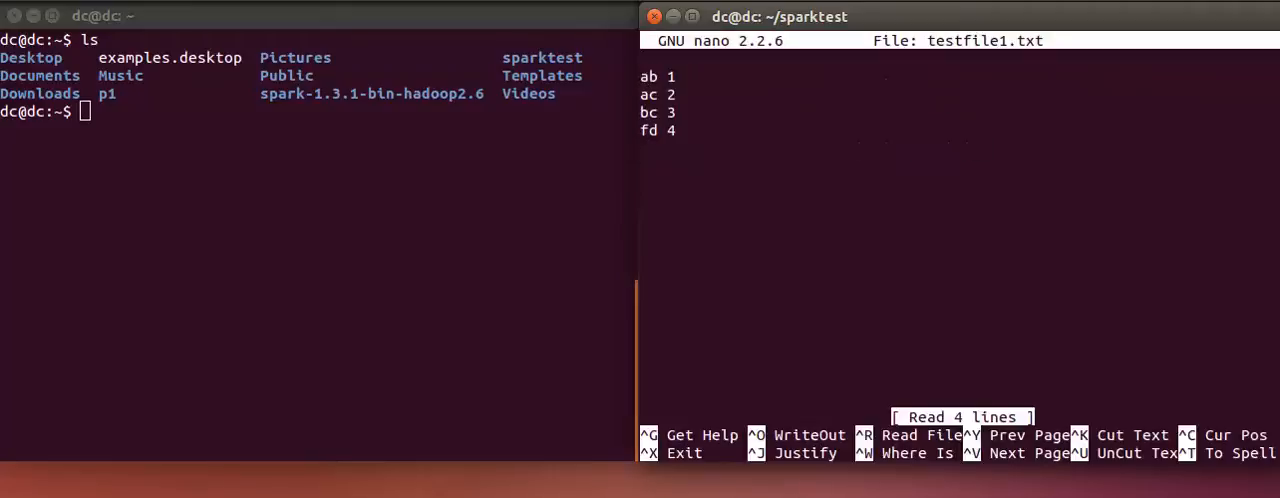
left_click(644, 76)
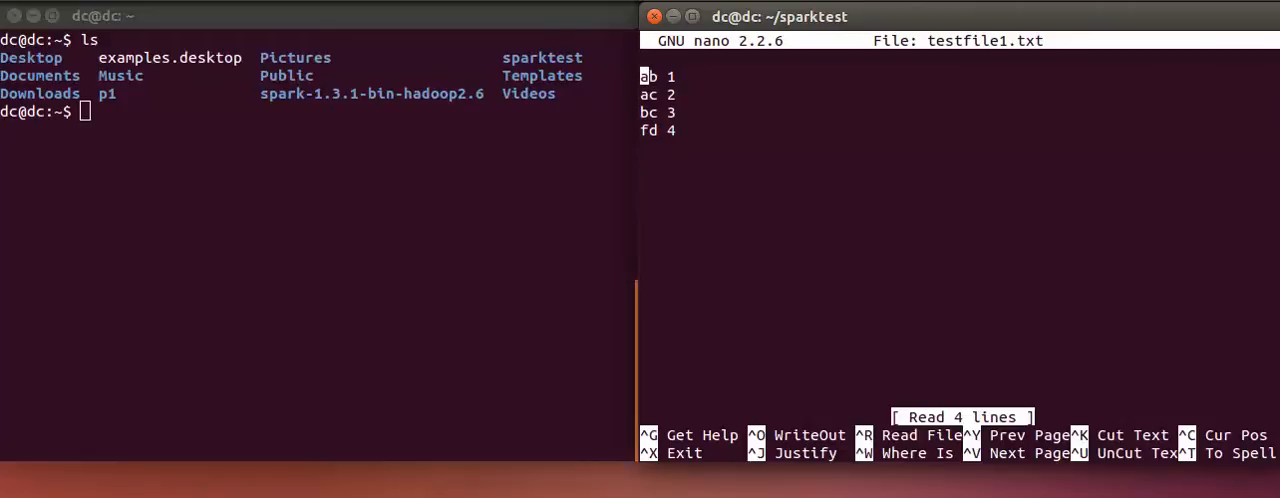
key("Down")
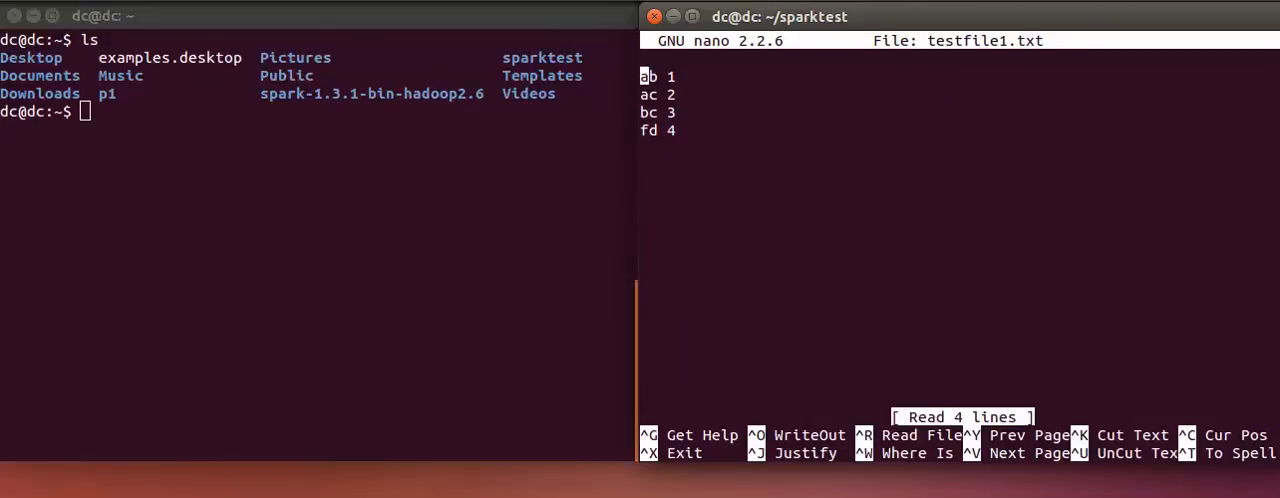
key("Down")
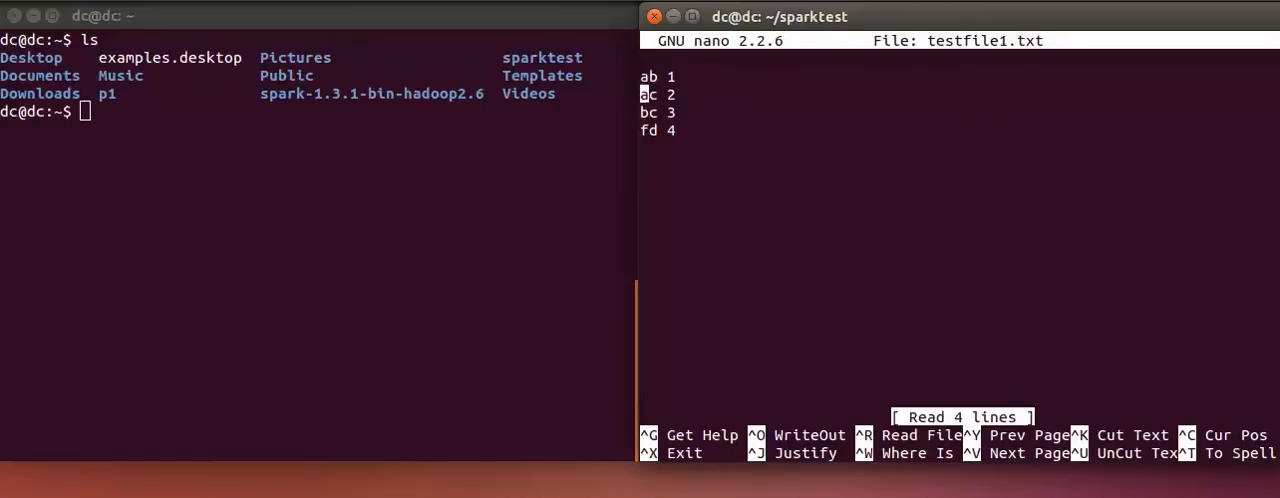
key("Up")
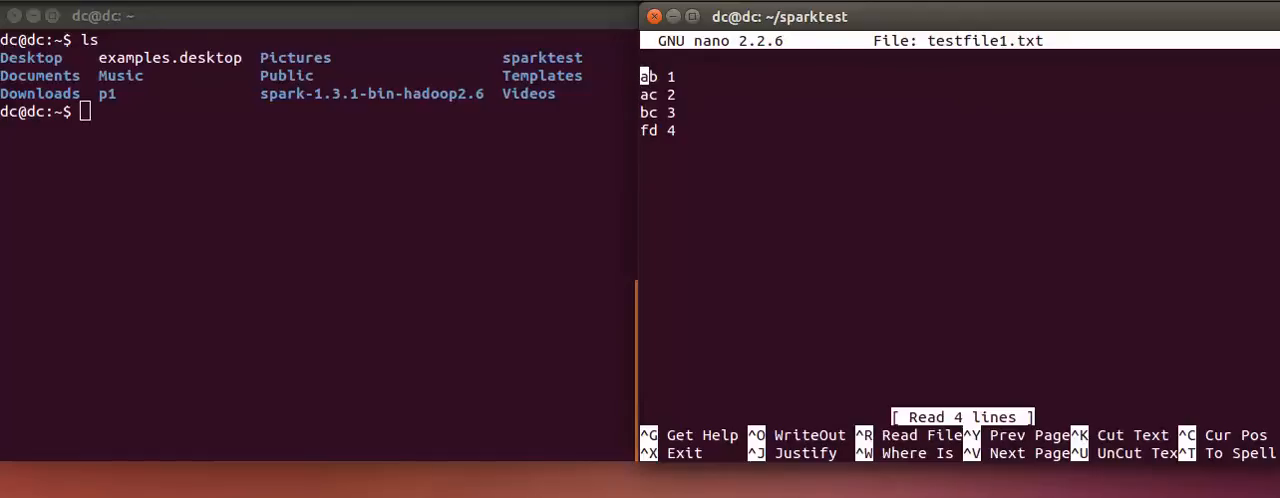
key("Down")
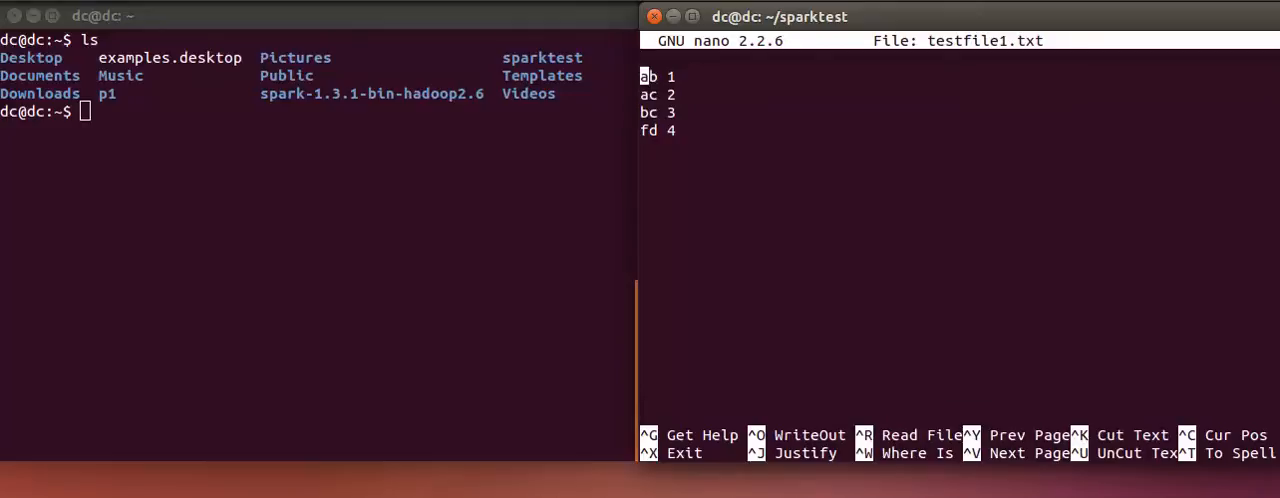
key("Down")
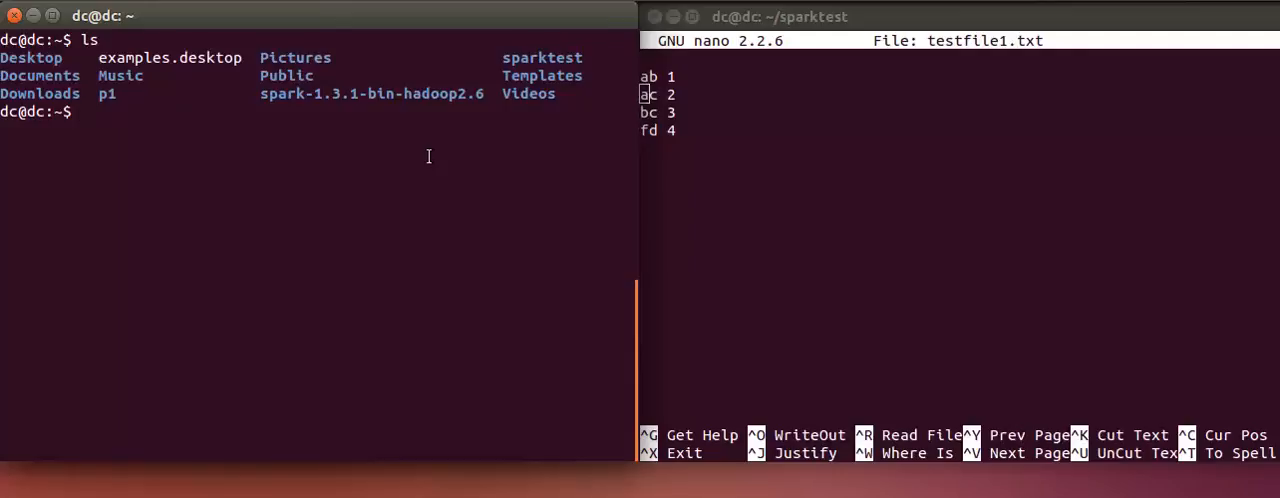
- Launch the PySpark shell via ~/spark-1.3.1-bin-hadoop2.6/bin/pyspark
type("~")
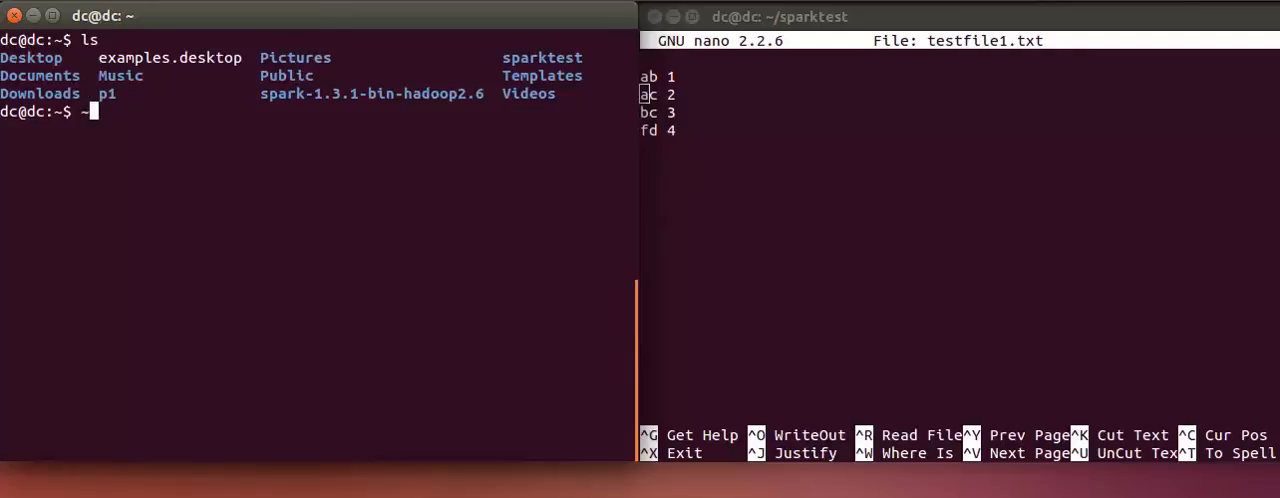
type("/")
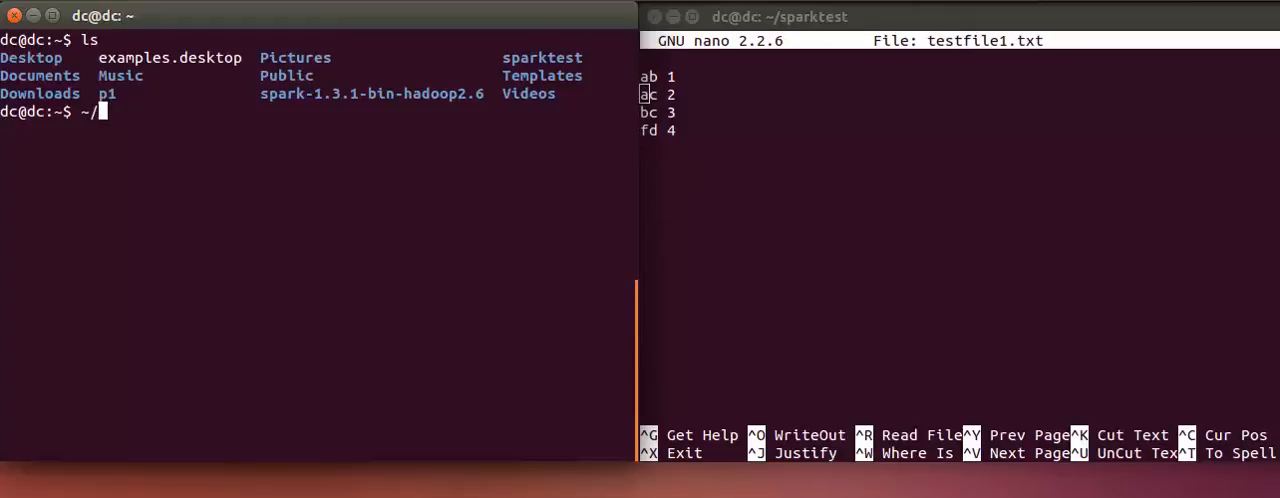
type("spa")
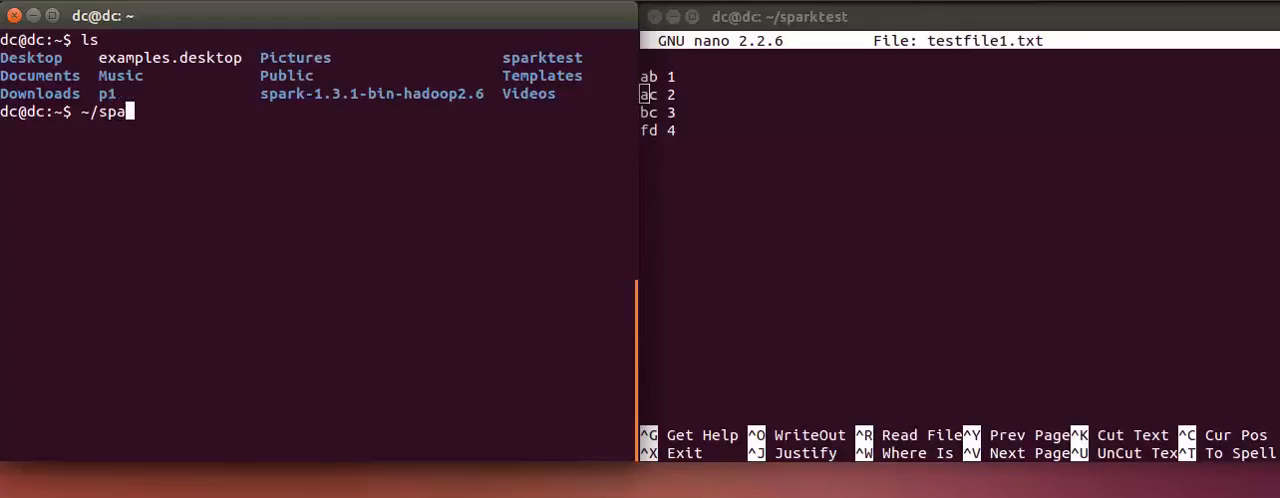
type("rk-1.3.1-bin-hadoop2.6/")
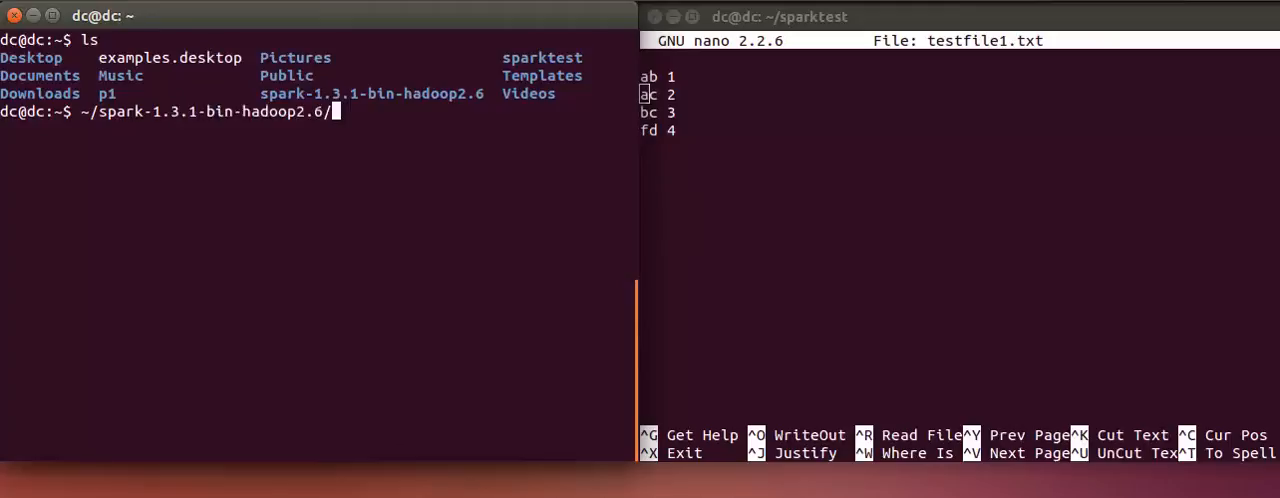
type("bin/")
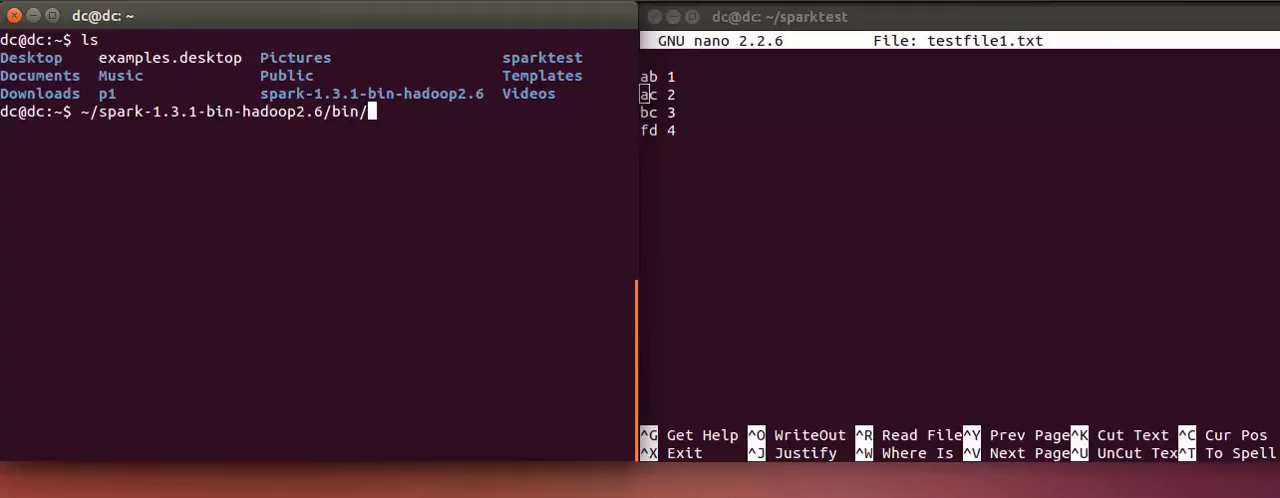
type("pyspark")
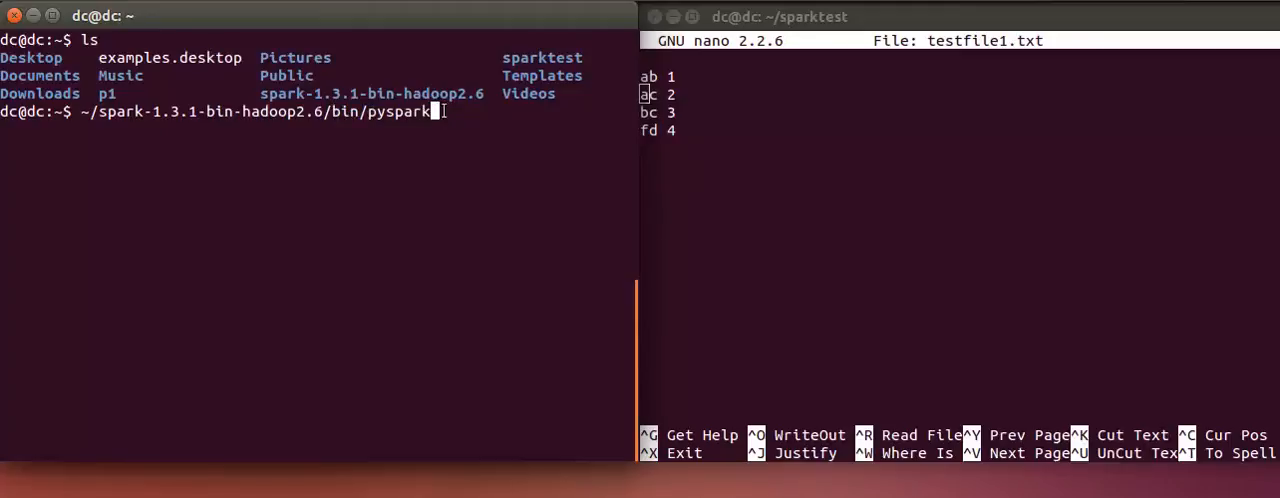
key("Return")
type("pwd")
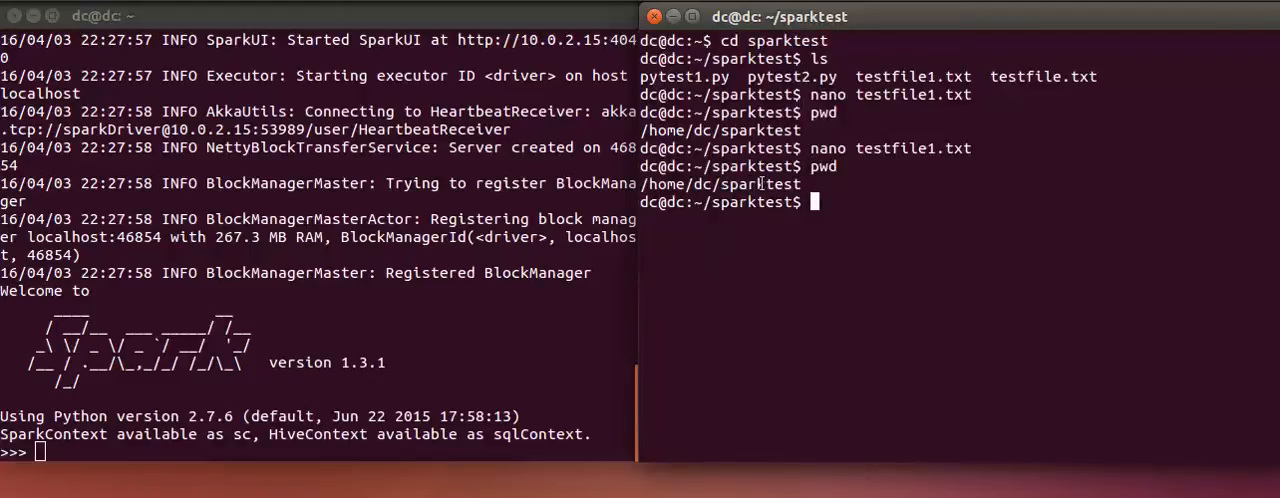
- Define filein = sc.textFile("/home/dc/sparktest/testfile1.txt") in the shell
left_click(176, 456)
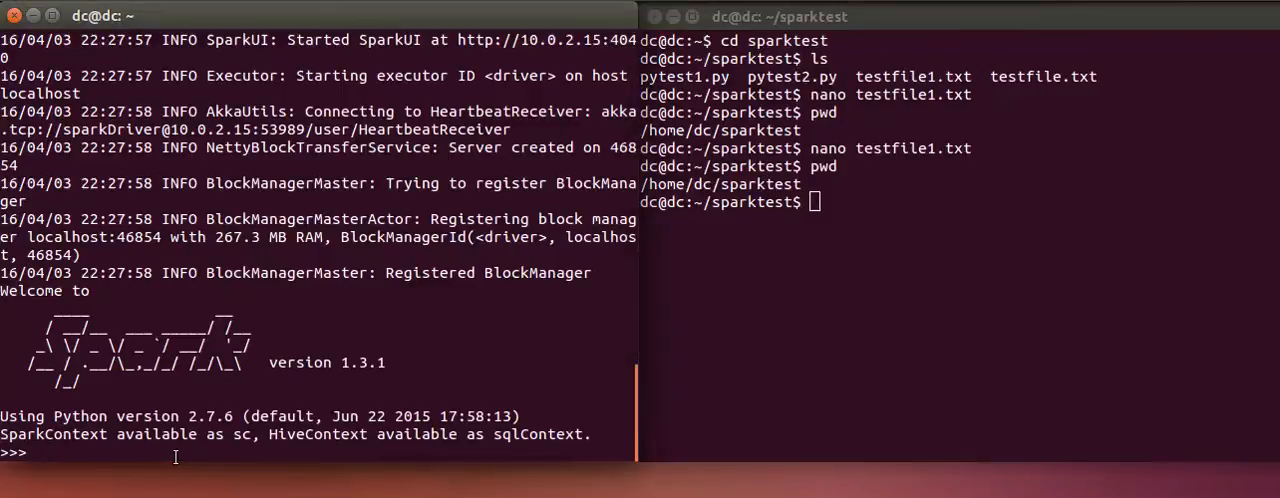
type("filein")
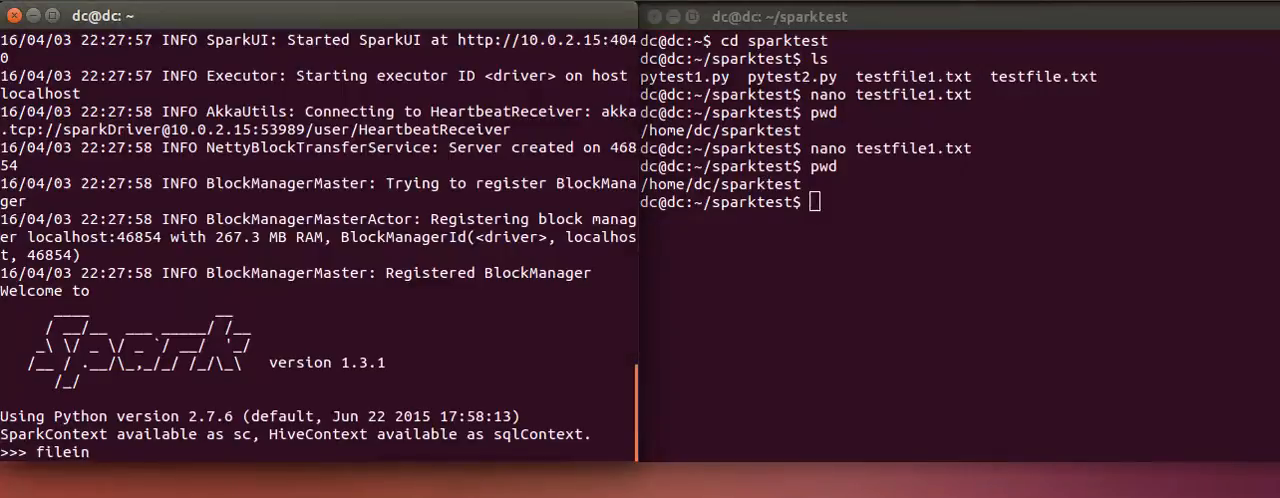
type("=")
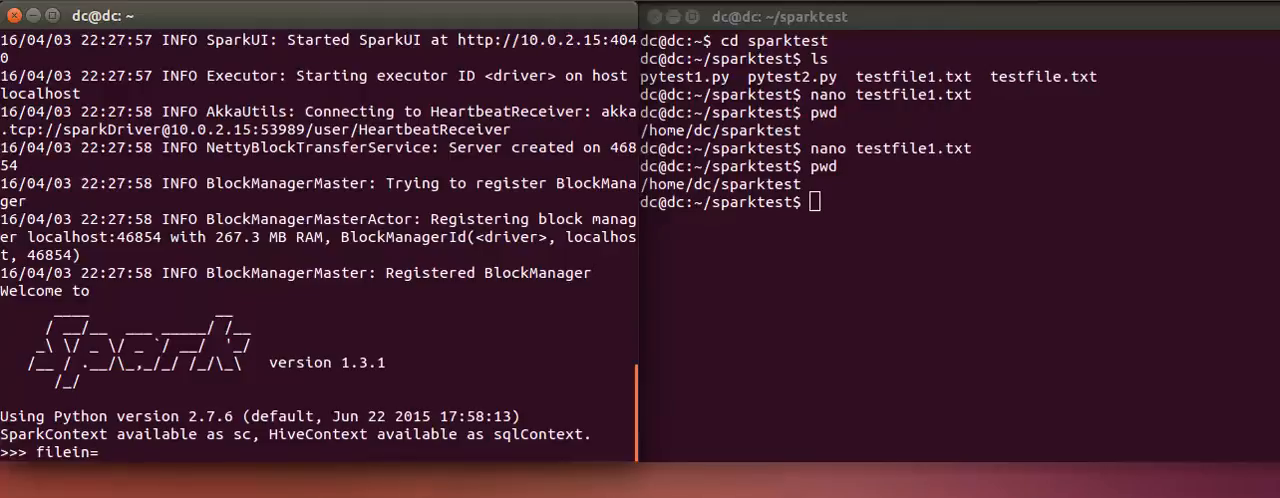
type("sc.")
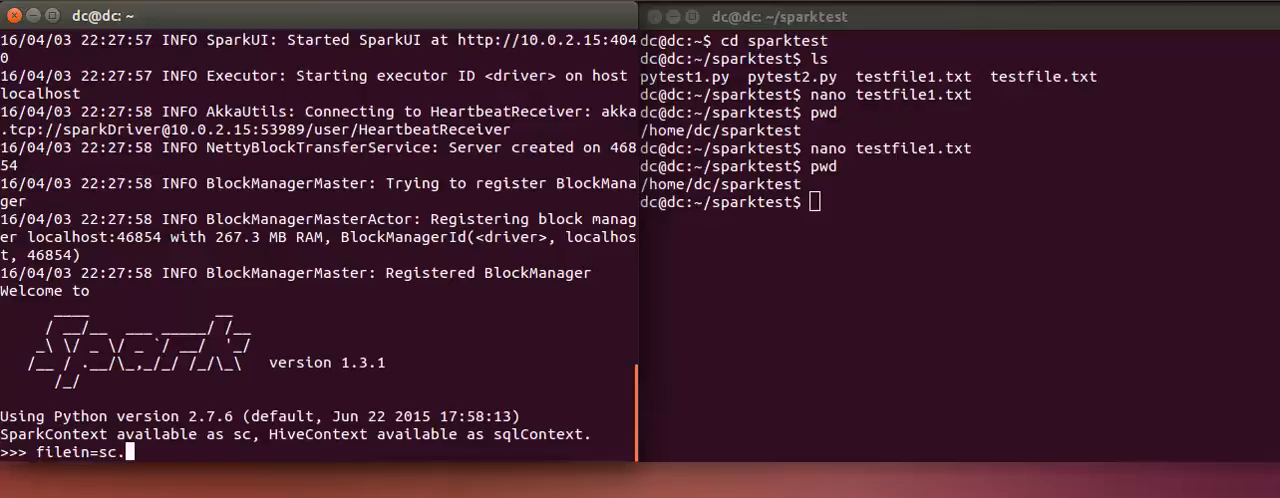
type("te")
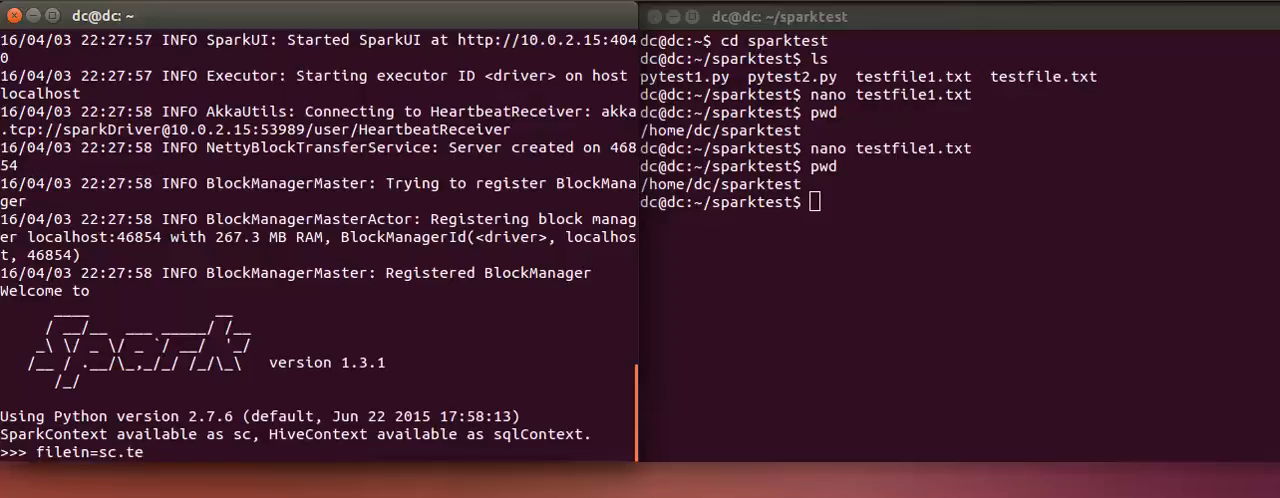
type("xtF")
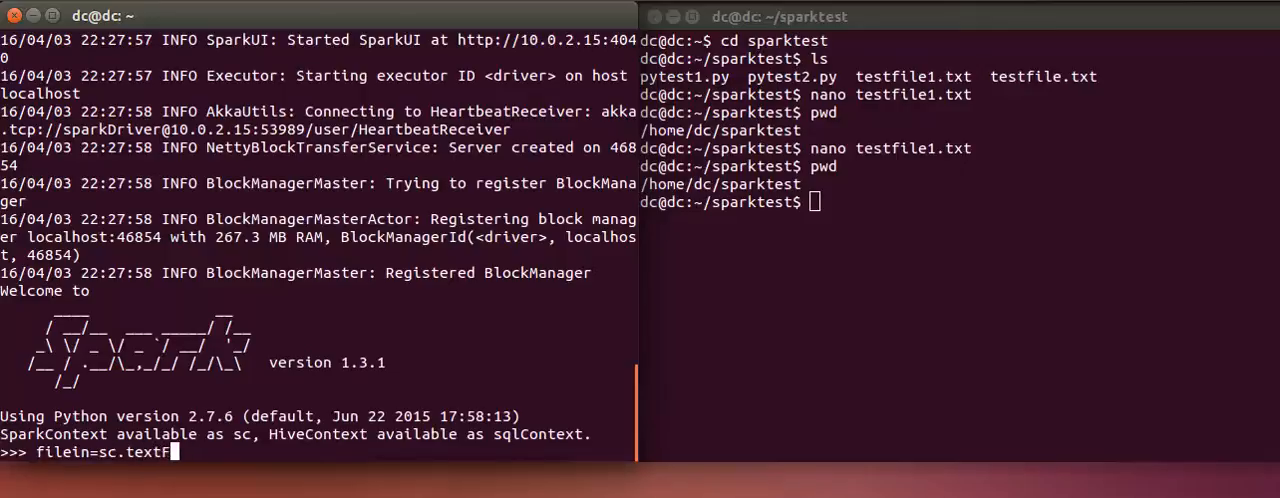
type("ile(")
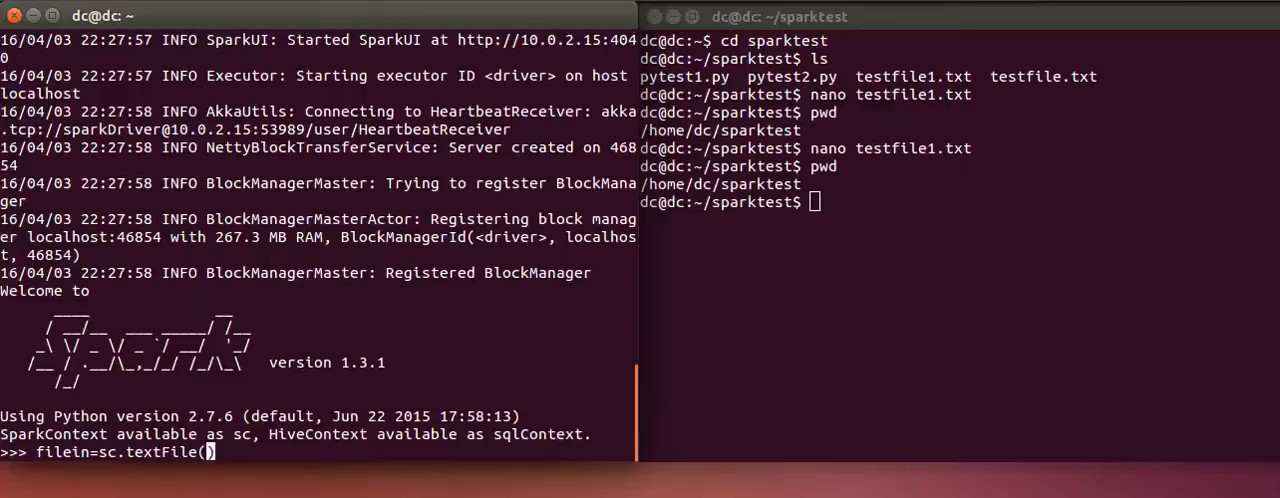
type("\"\"")
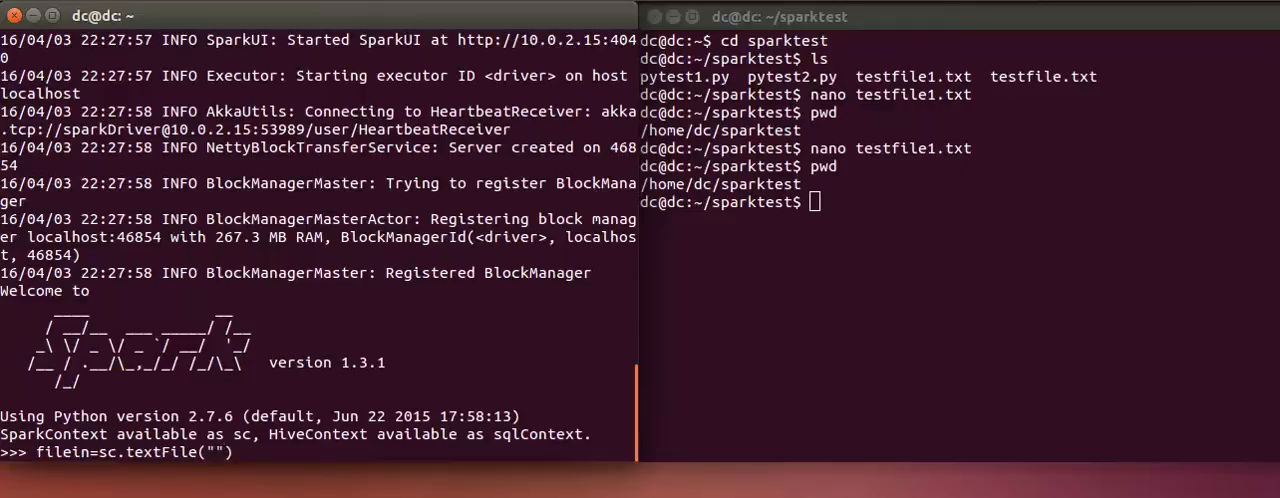
type("/home")
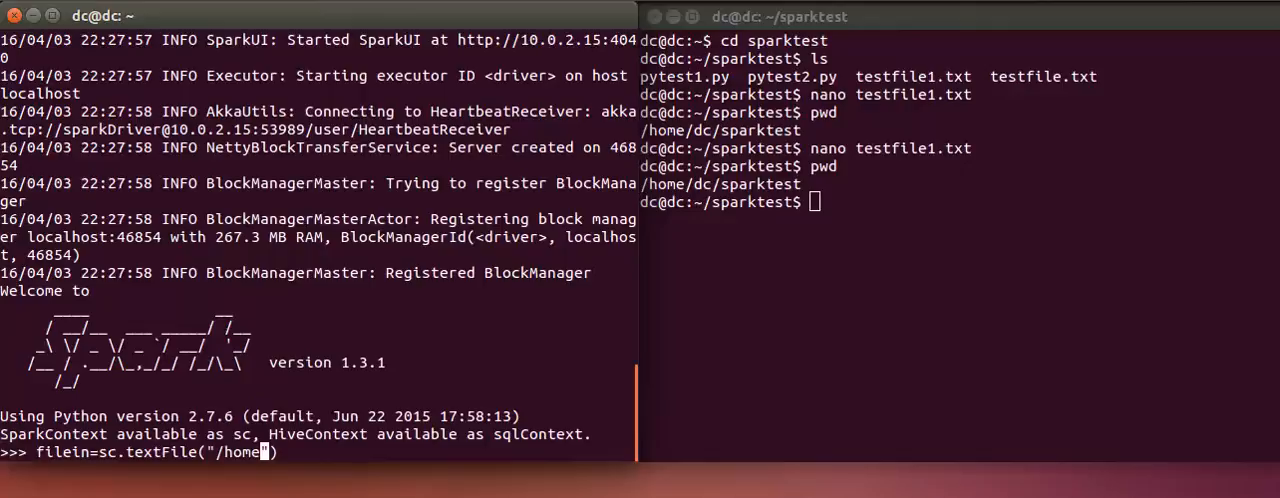
type("dc/")
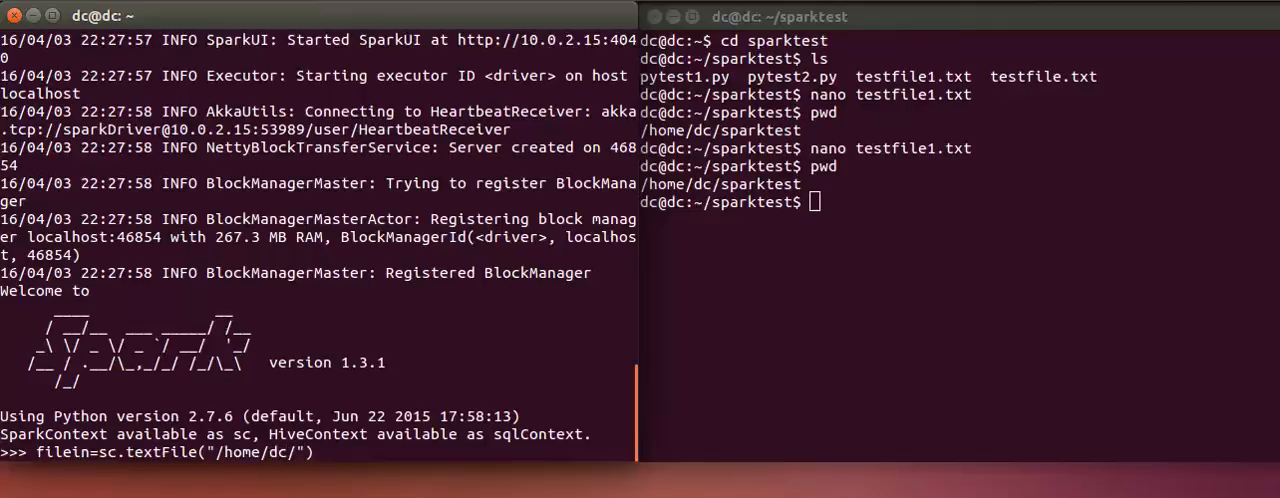
type("spar")
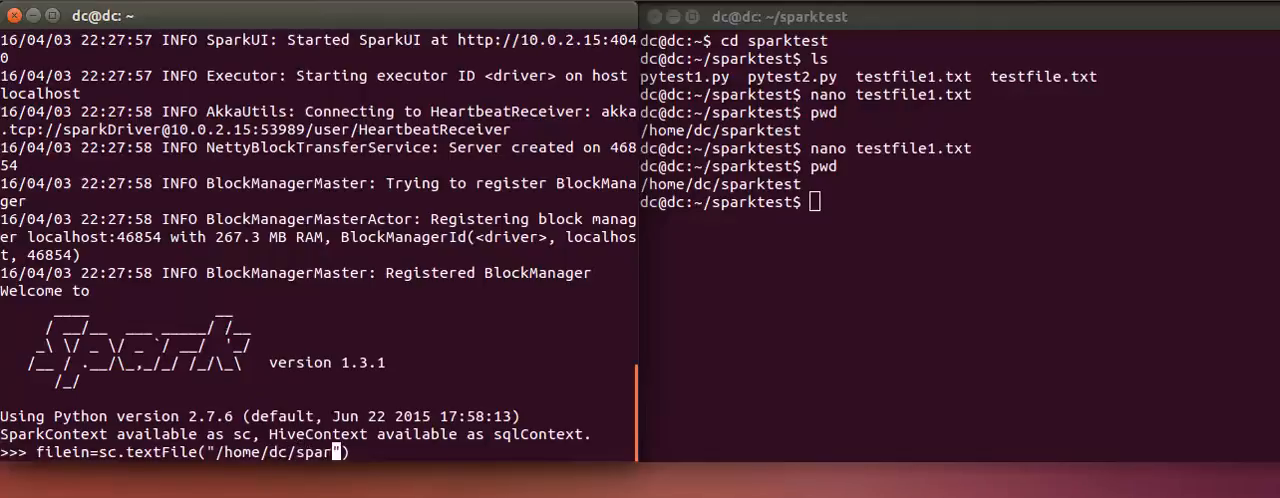
type("ktest\")")
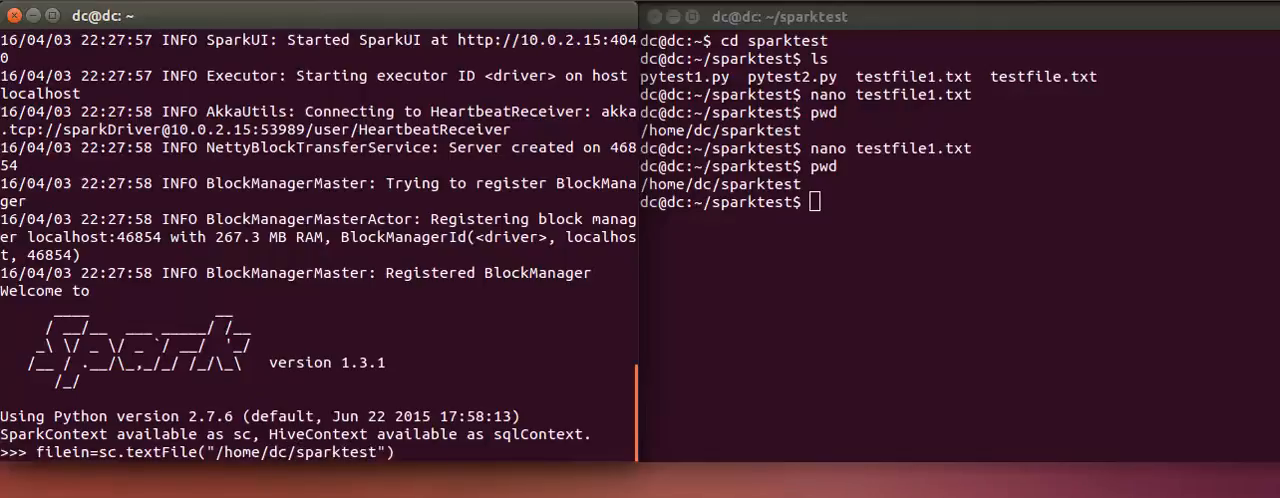
type("/testfile1.txt")
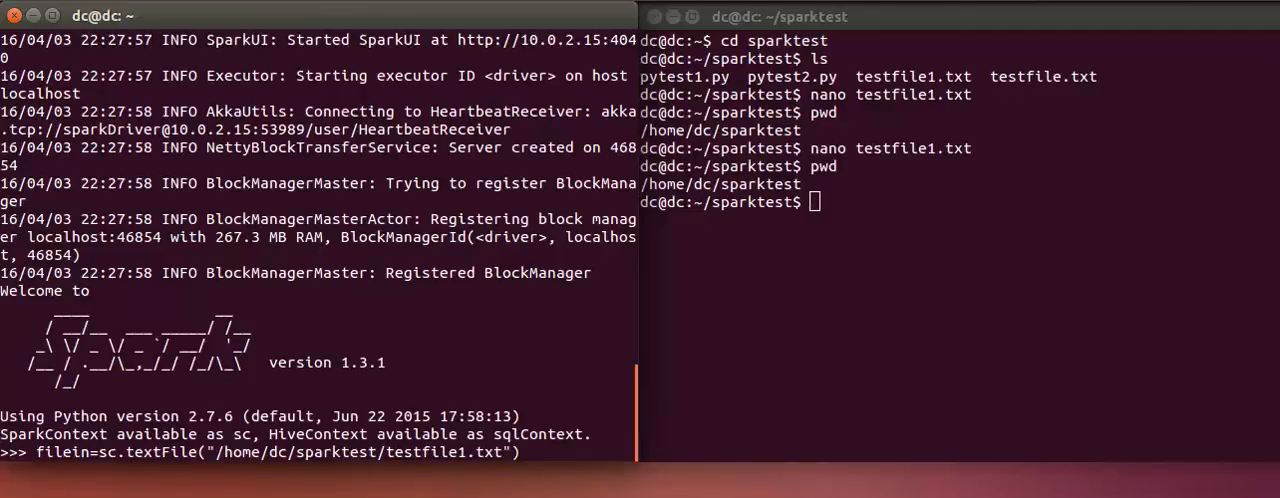
key("Return")
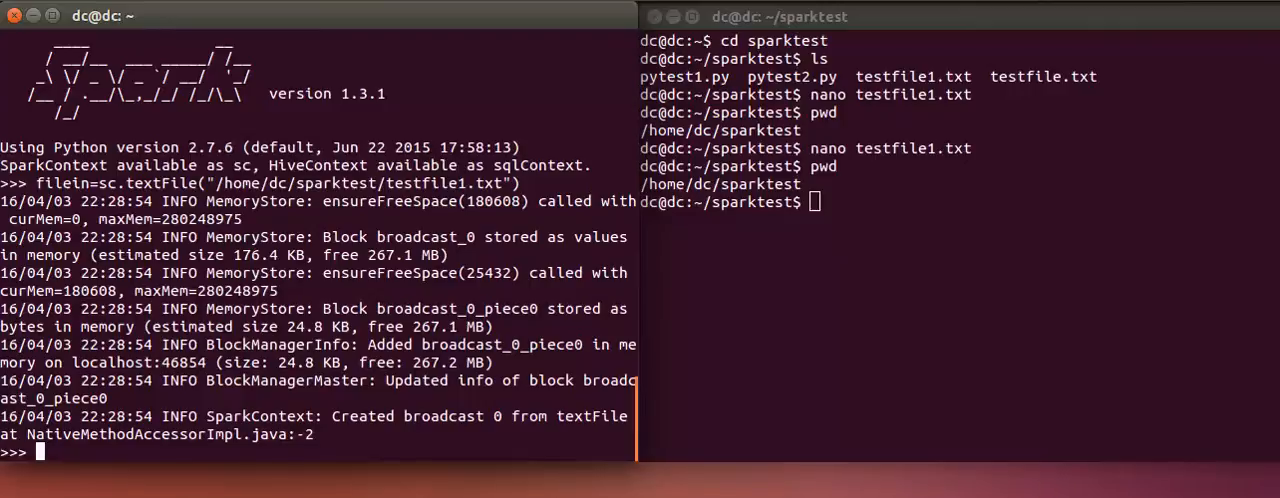
- Enter filter1 = filein.filter(lambda line: "a" in line) and begin the next command
type("filter1")
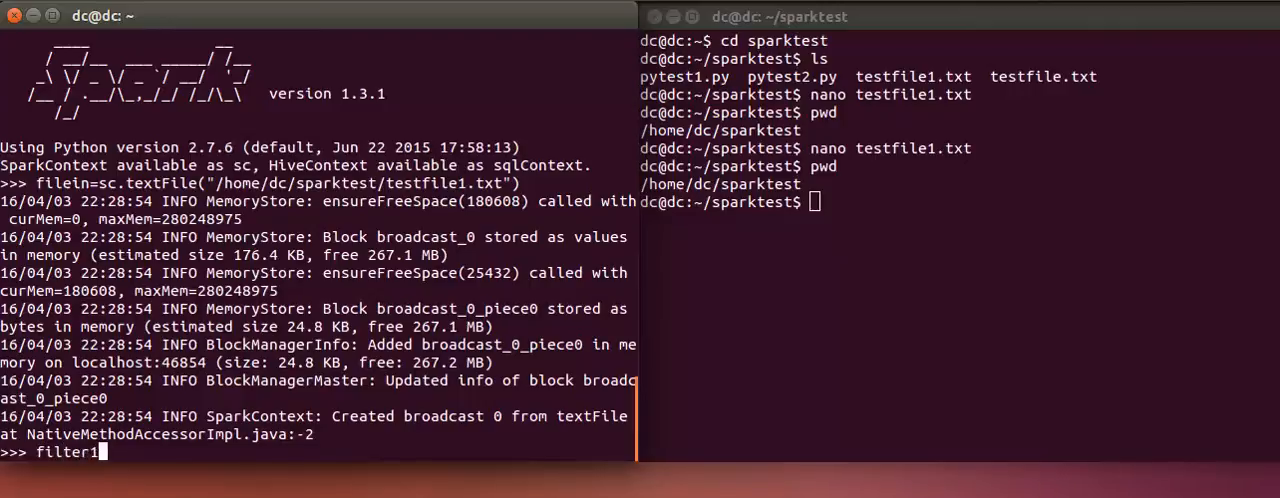
type("=")
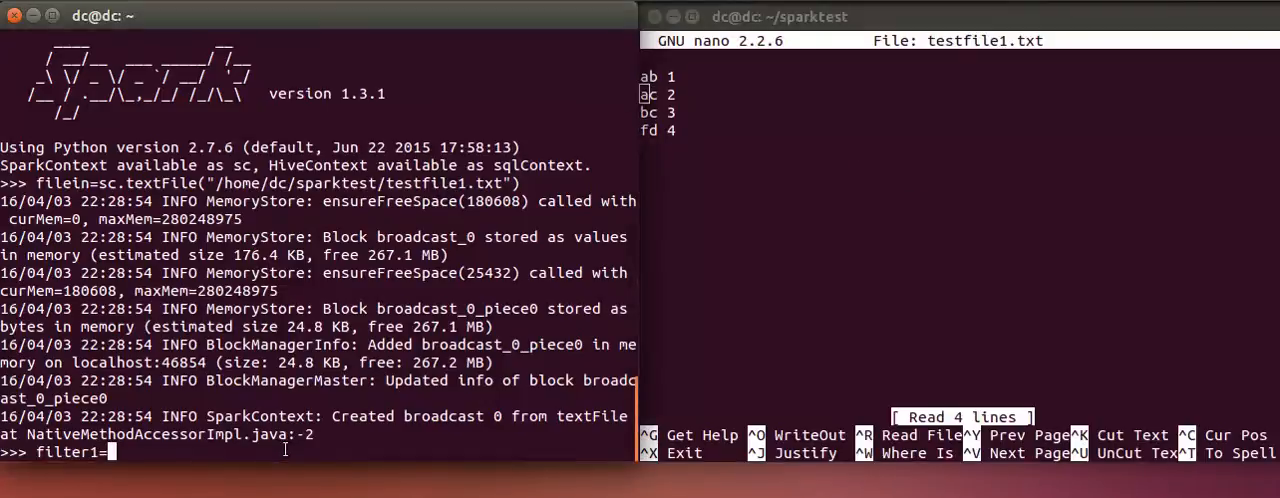
type("filein")
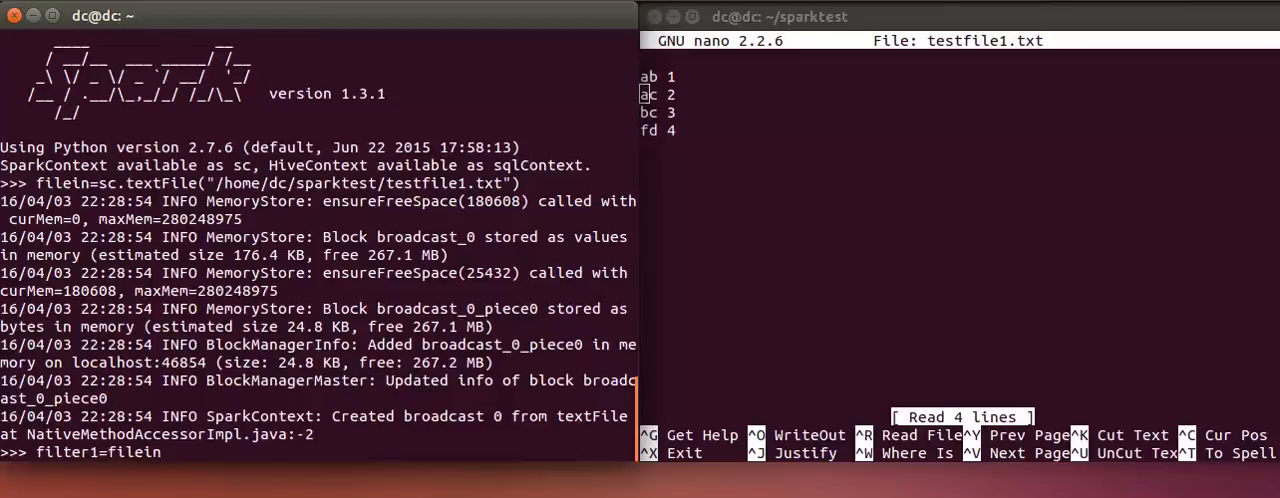
type(".filter(")
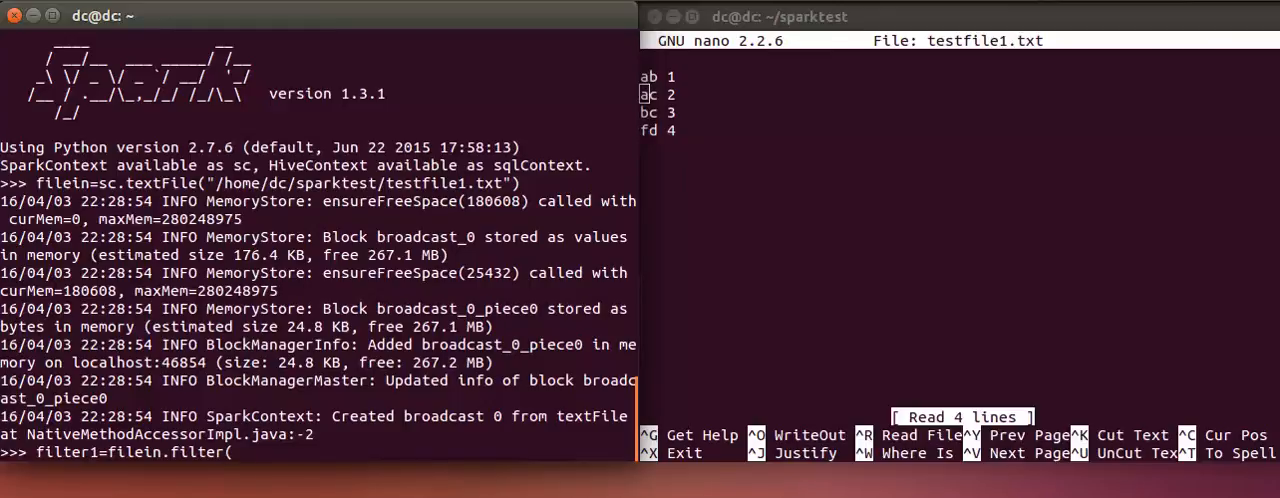
type("lamb")
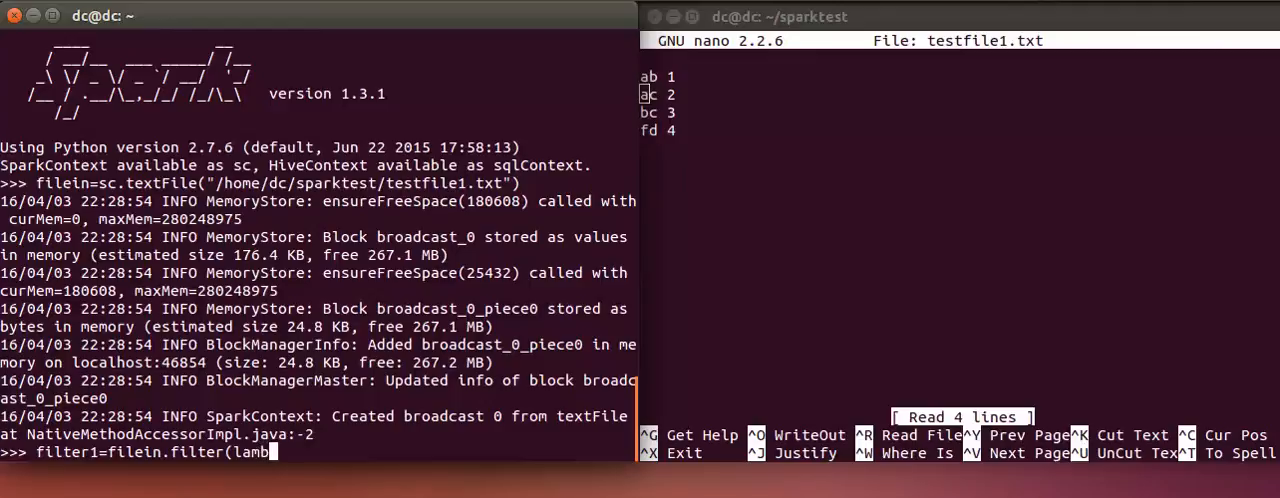
type("da l")
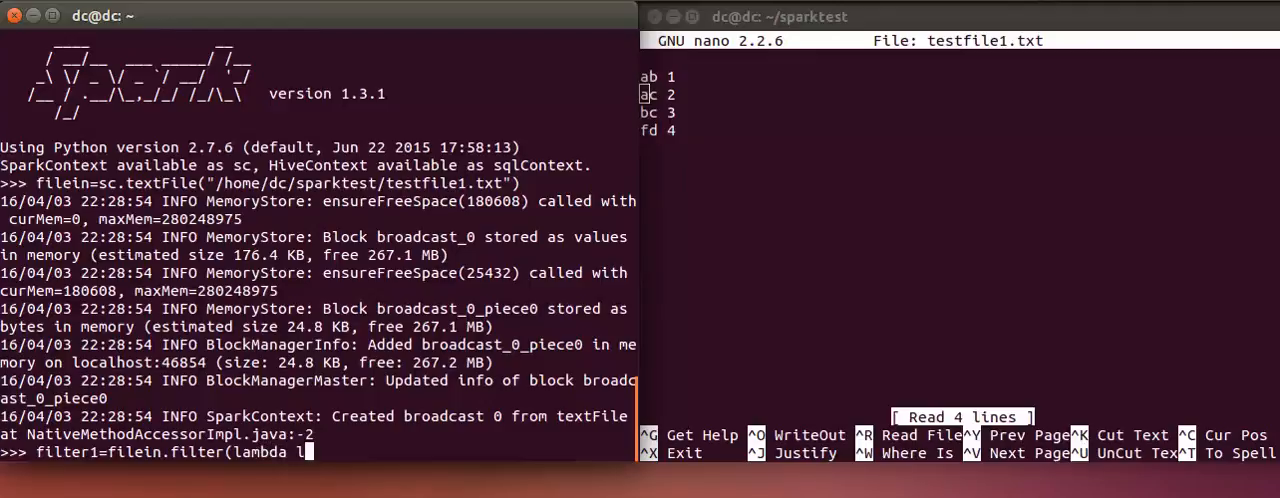
type("ine:")
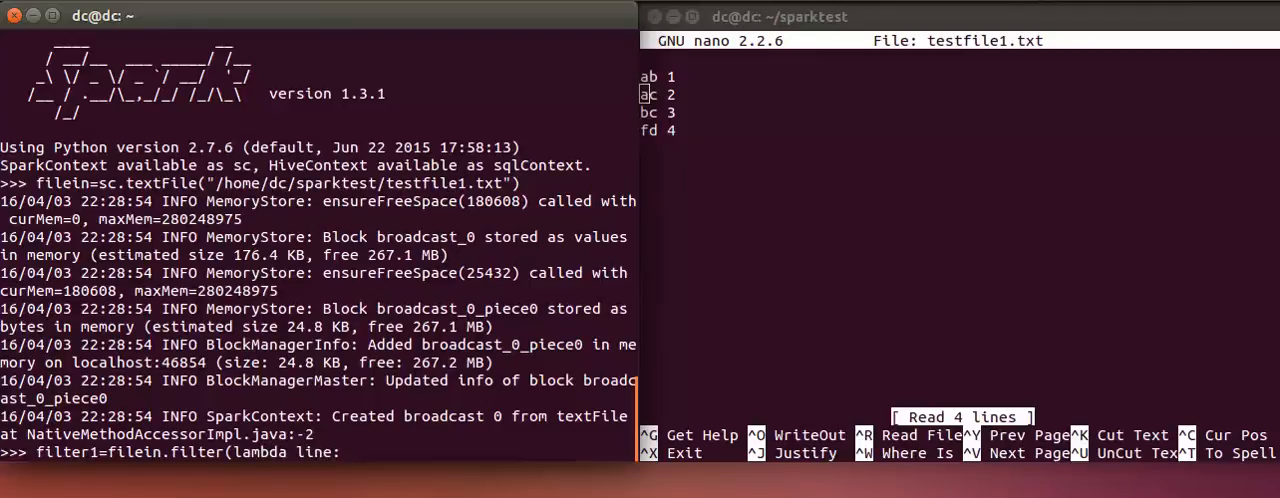
type("\"a")
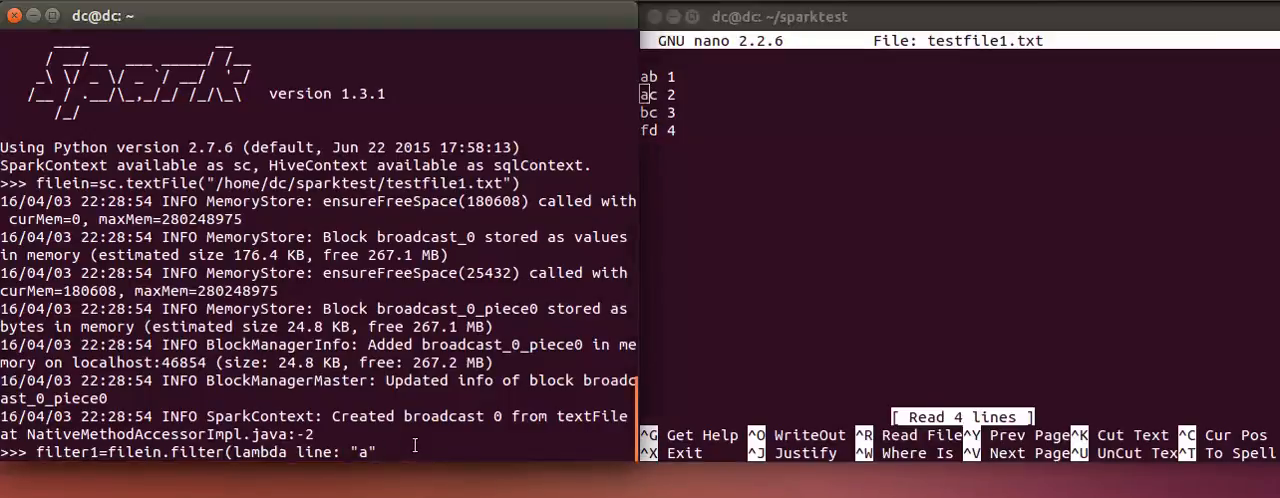
type("in l")
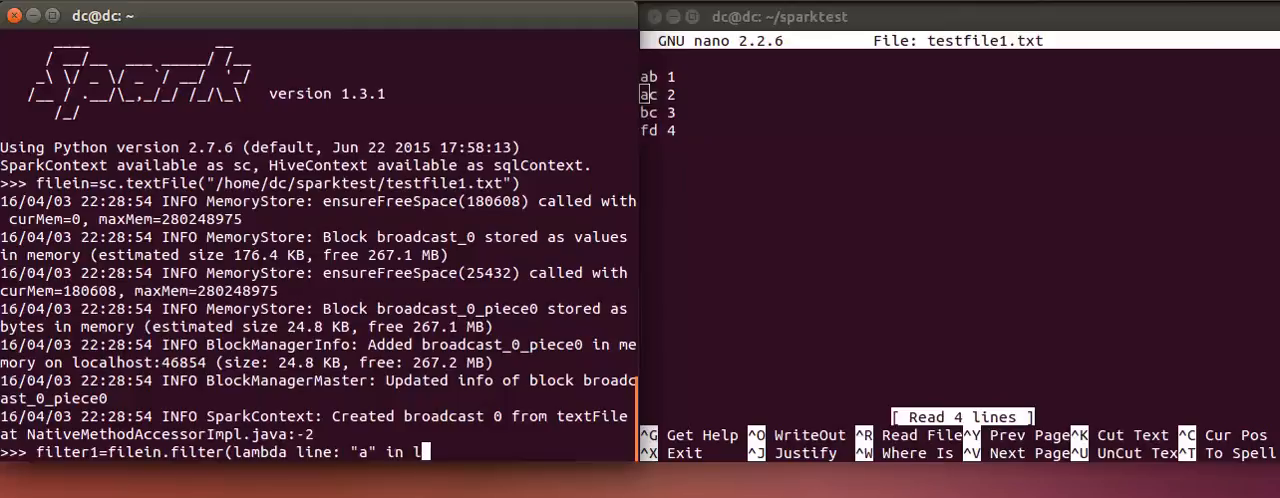
type("ine)")
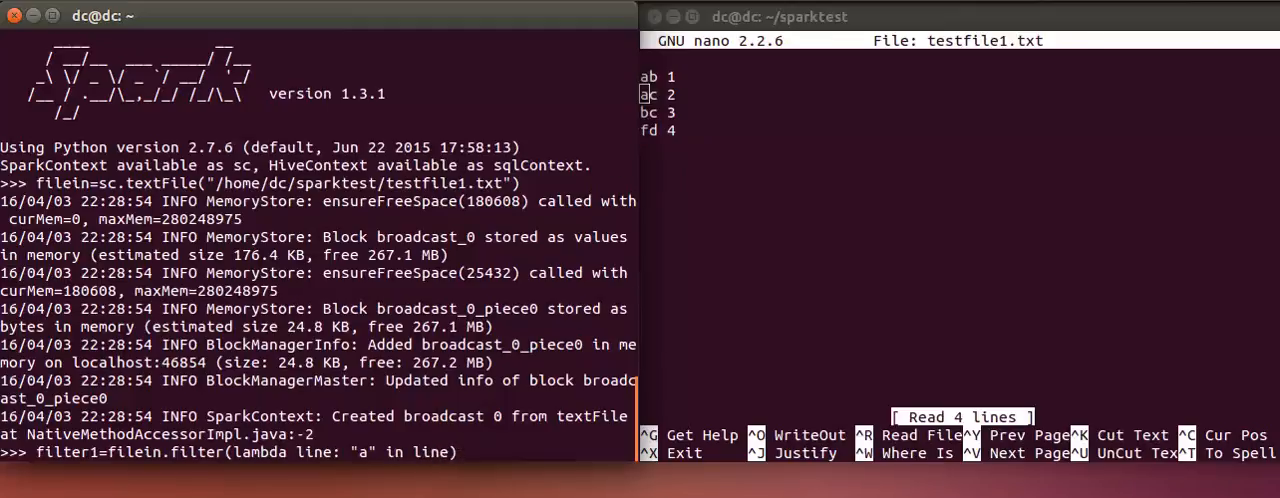
type("fi")
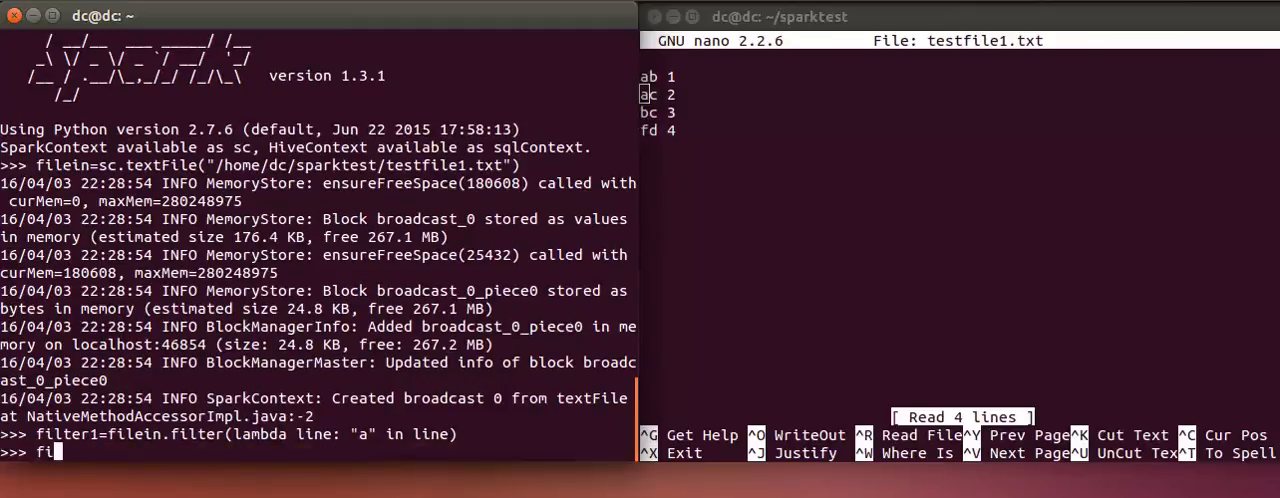
- Fix the typo and run filter2 = filein.filter(lambda line: "c" in line)
type("le")
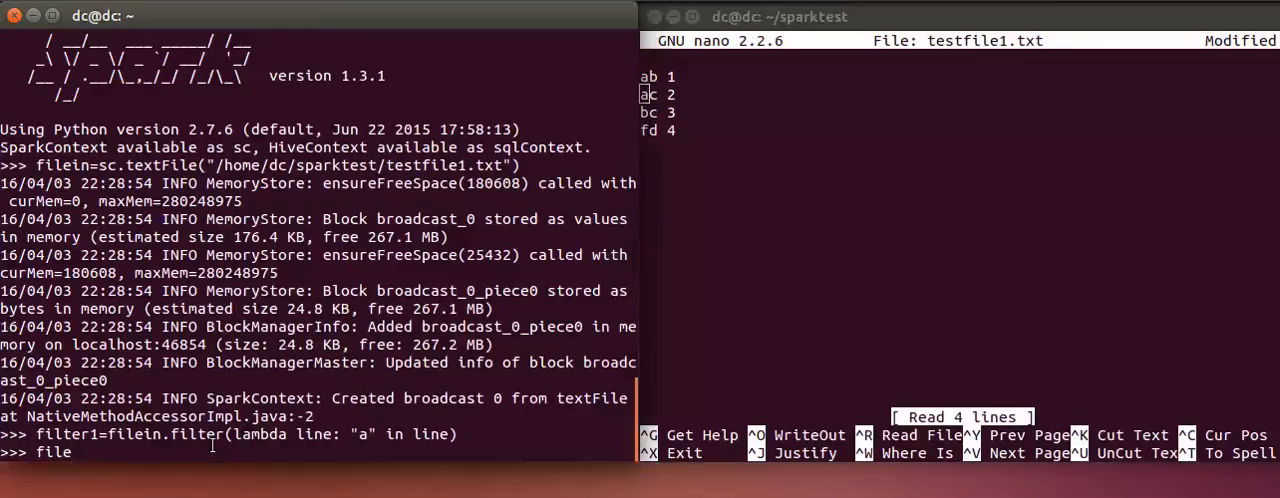
key("Backspace")
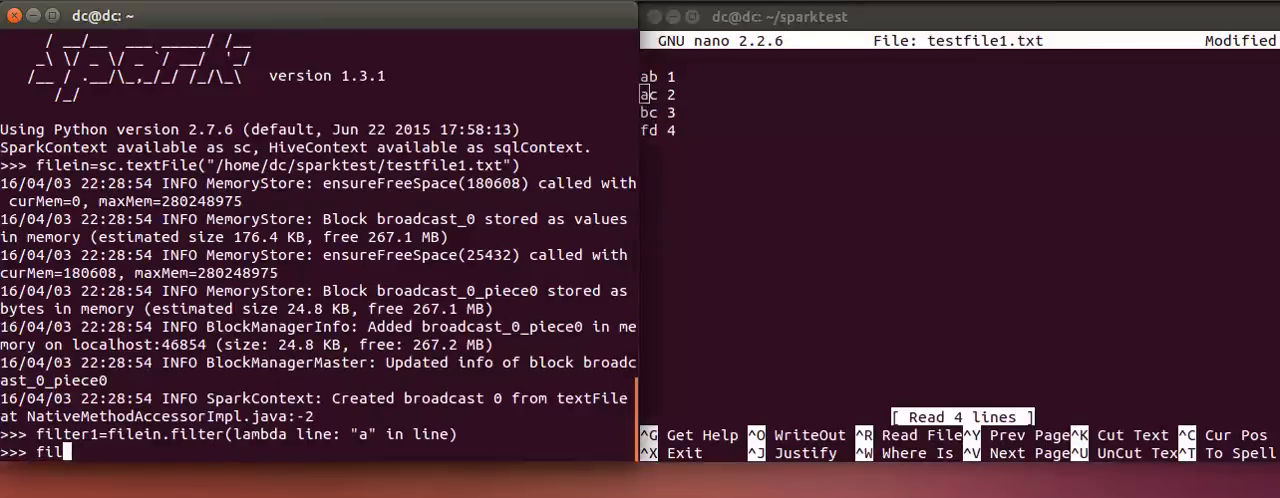
type("ter2")
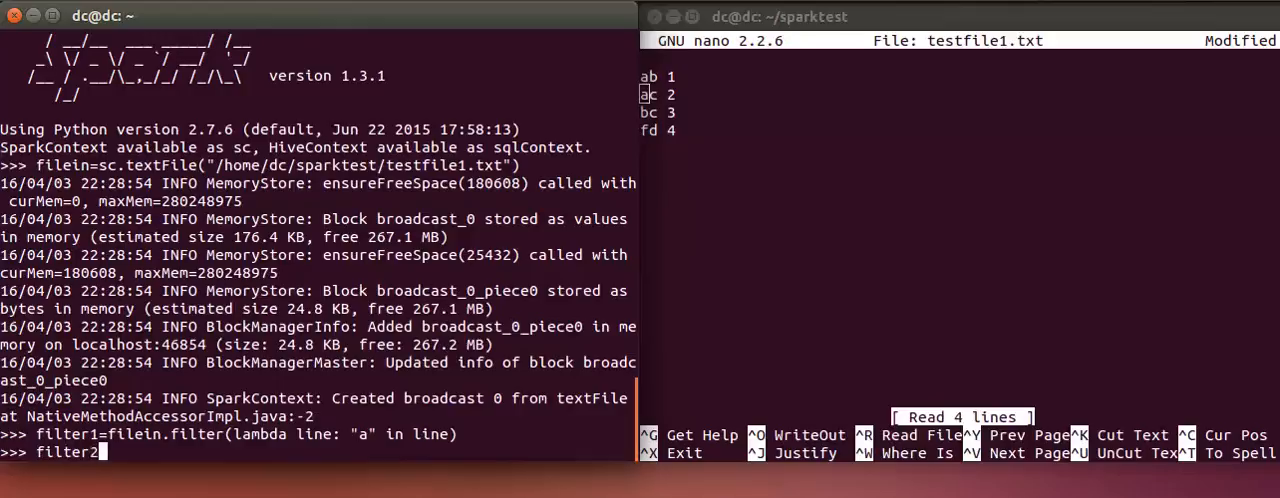
type("file")
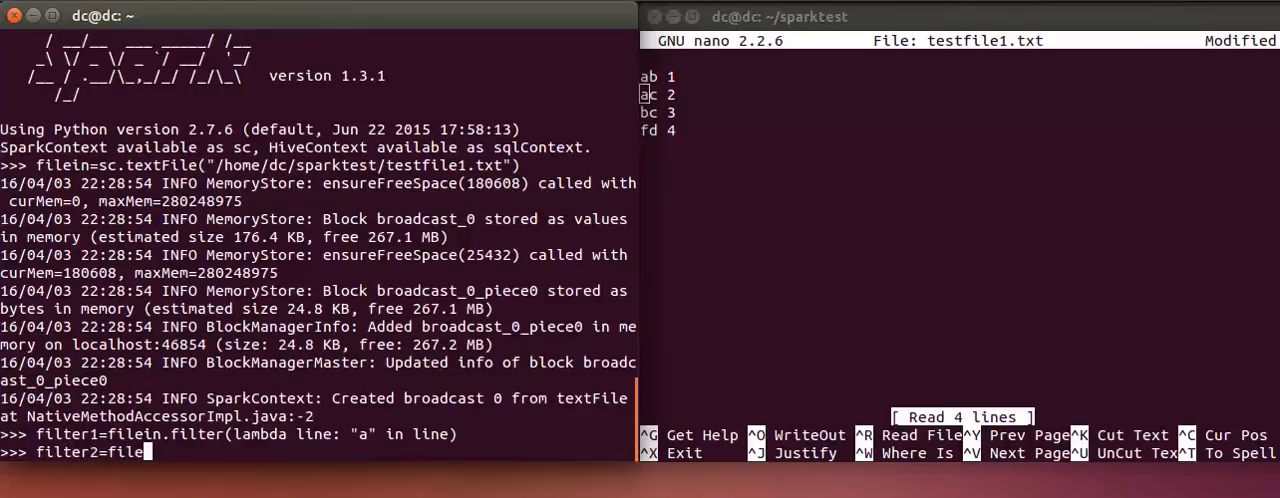
type("in.")
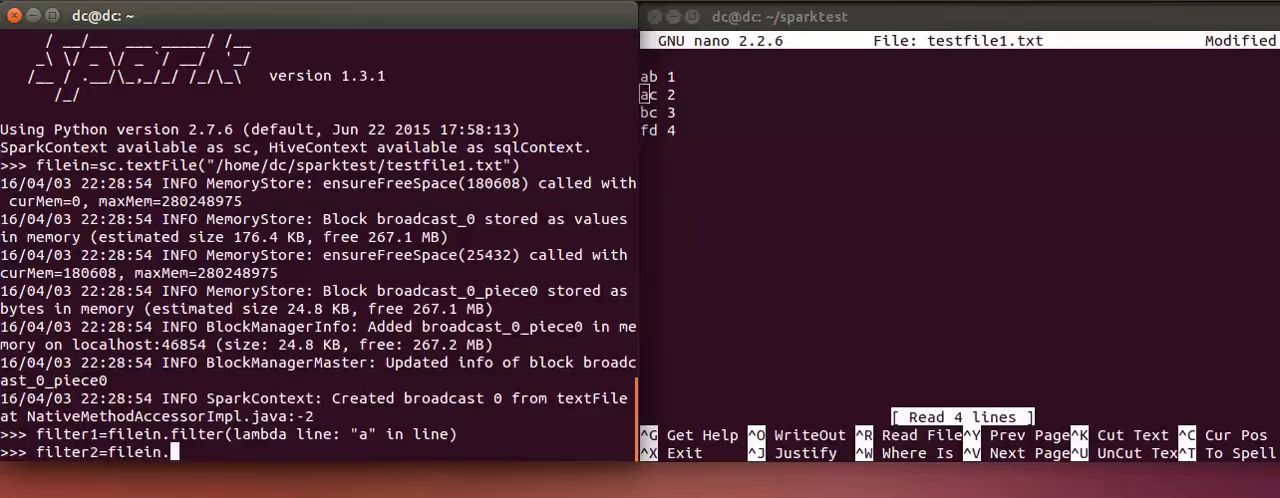
type("filter(")
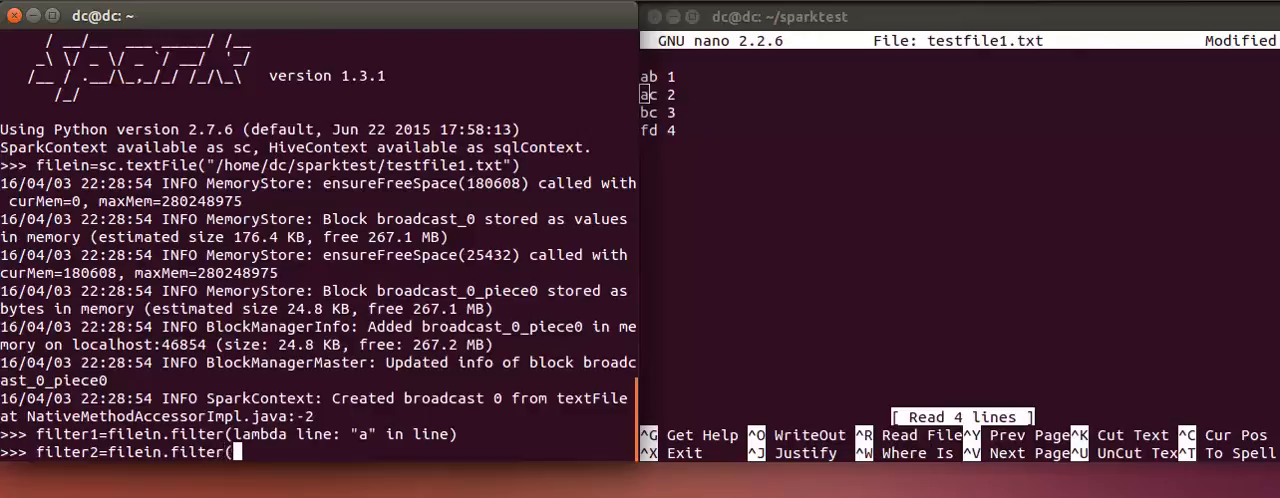
type("lambda line:")
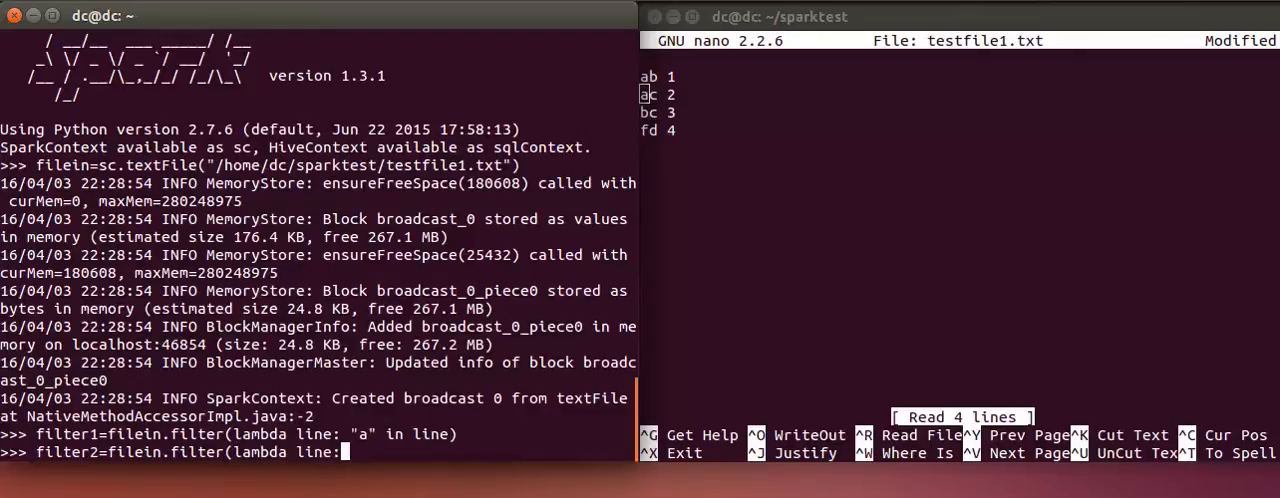
type("'")
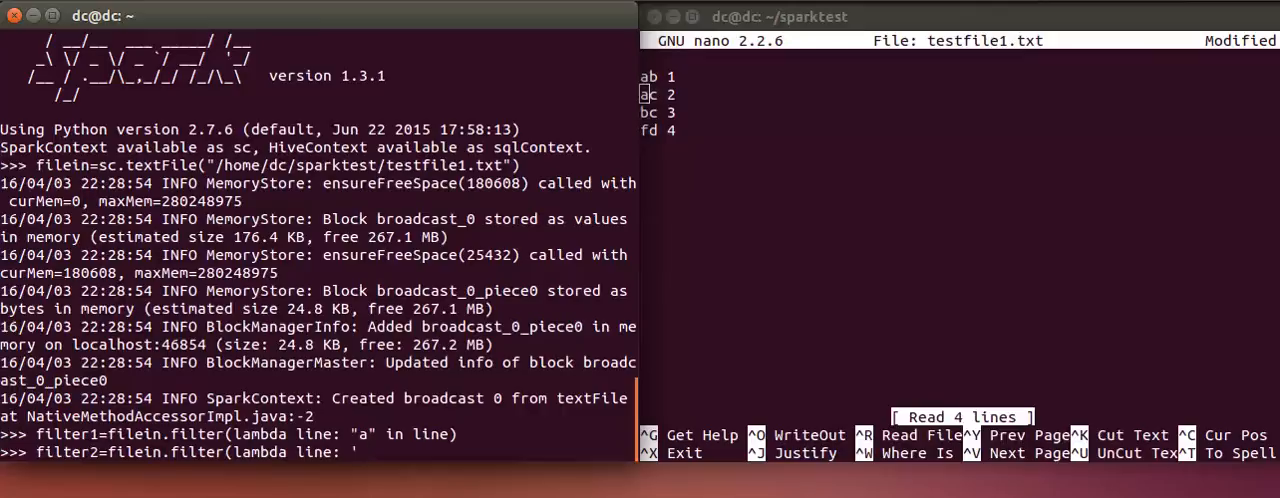
type("\"c")
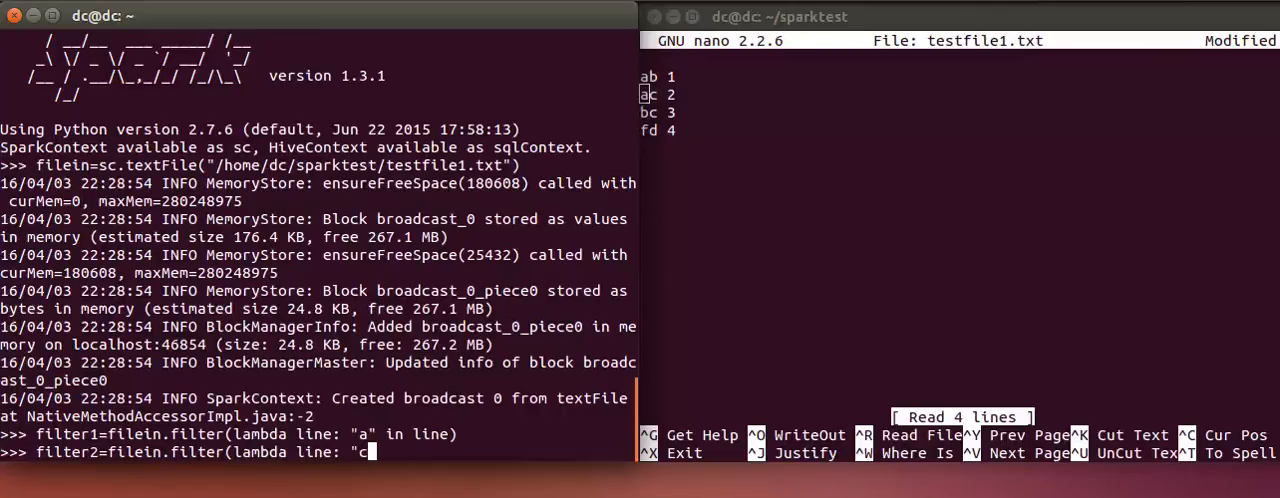
type("\" in line")
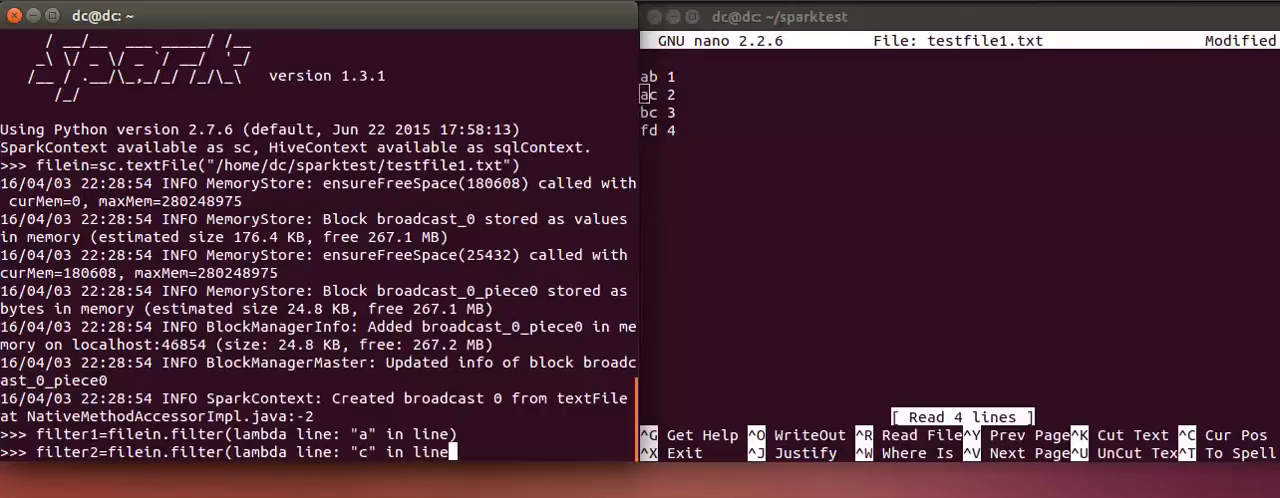
key("Return")
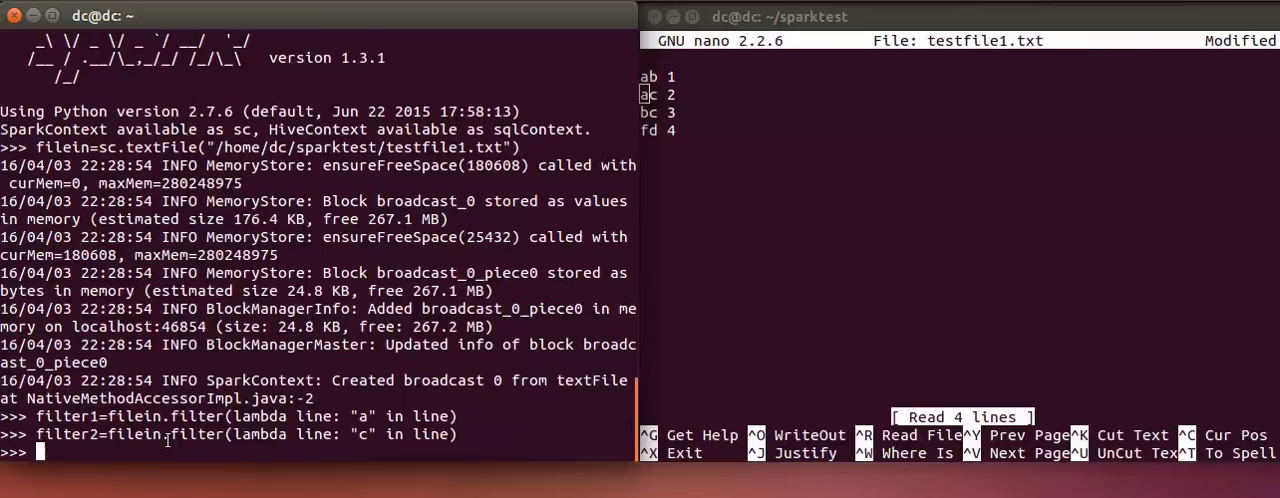
- Run fileunion = filter1.union(filter2), correcting a misspelling along the way
type("file")
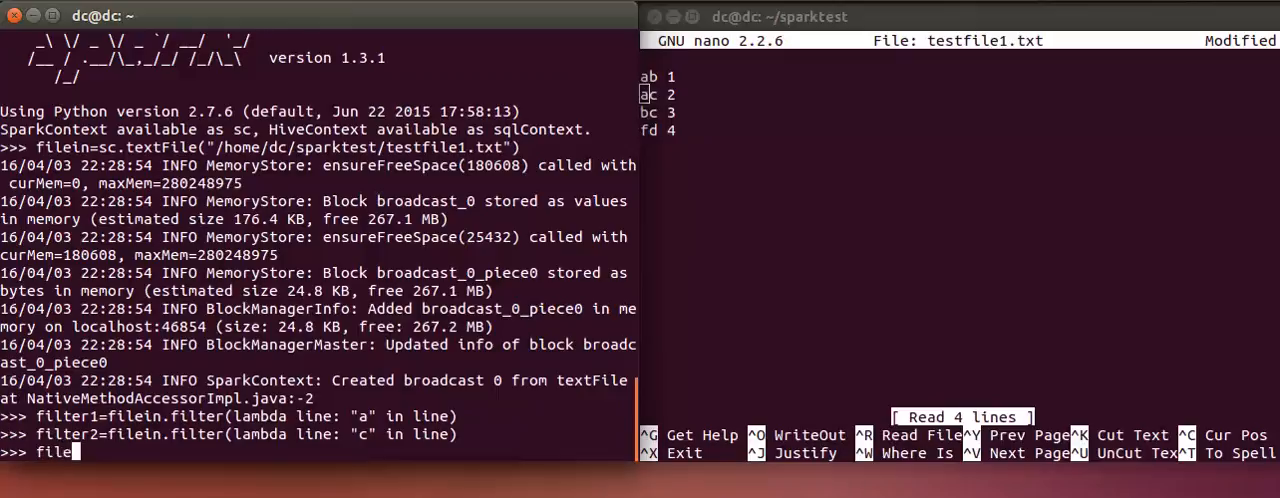
type("union")
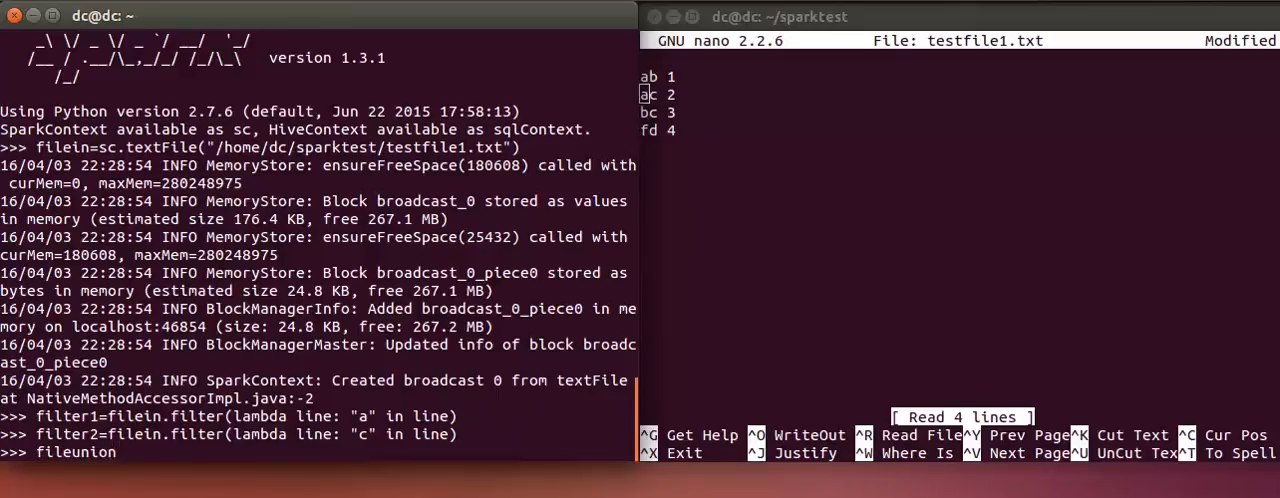
type("=filyter")
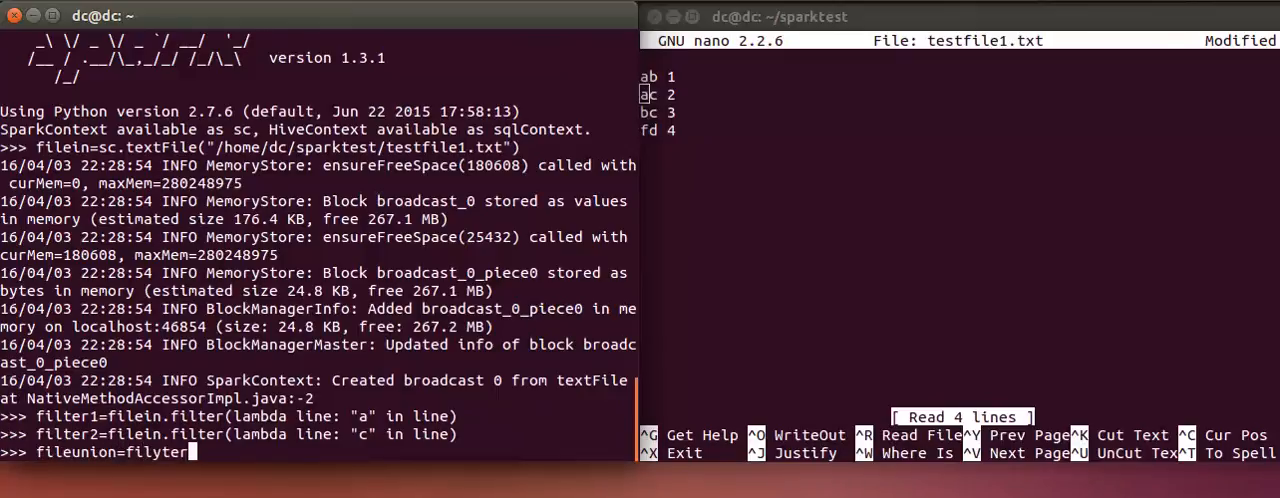
key("BackSpace")
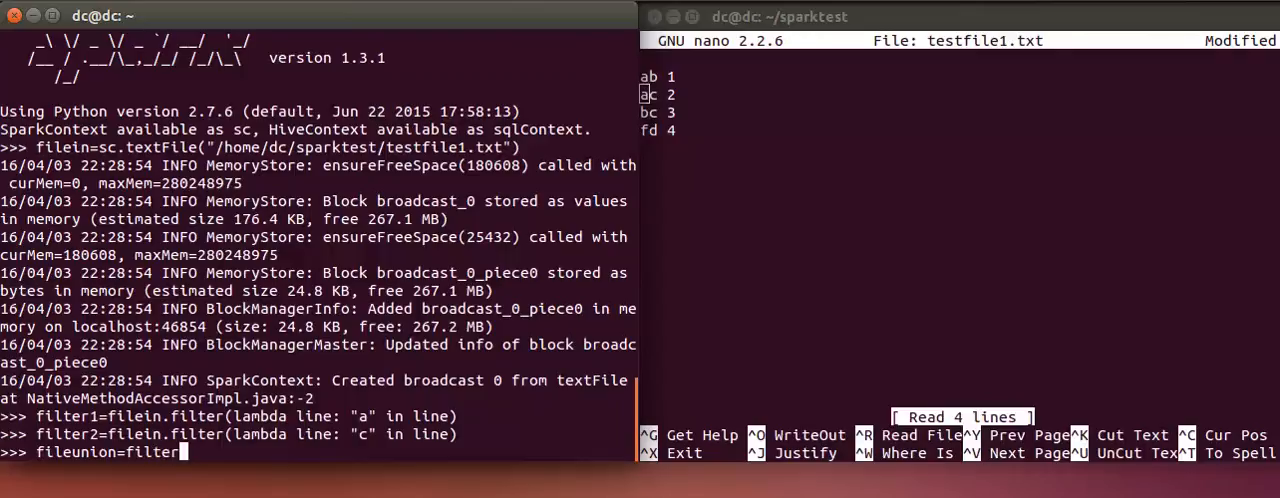
type("1")
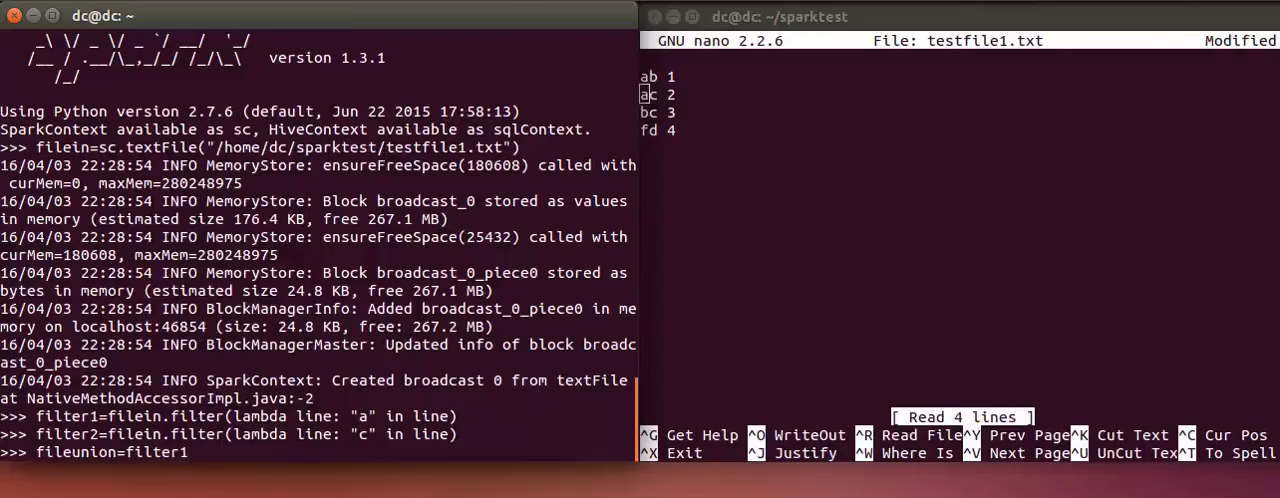
type(".union")
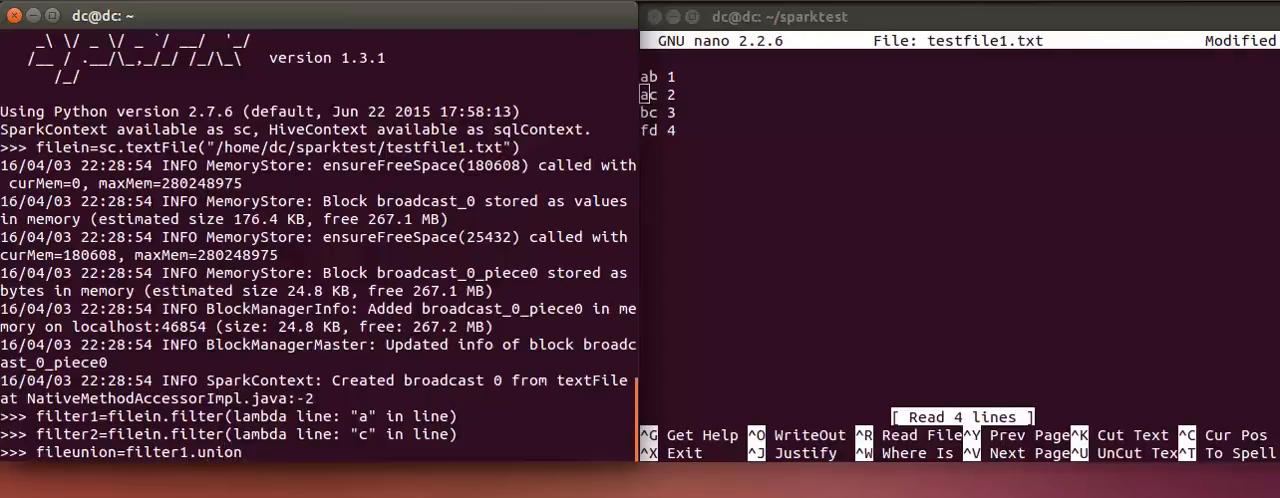
type("(filter")
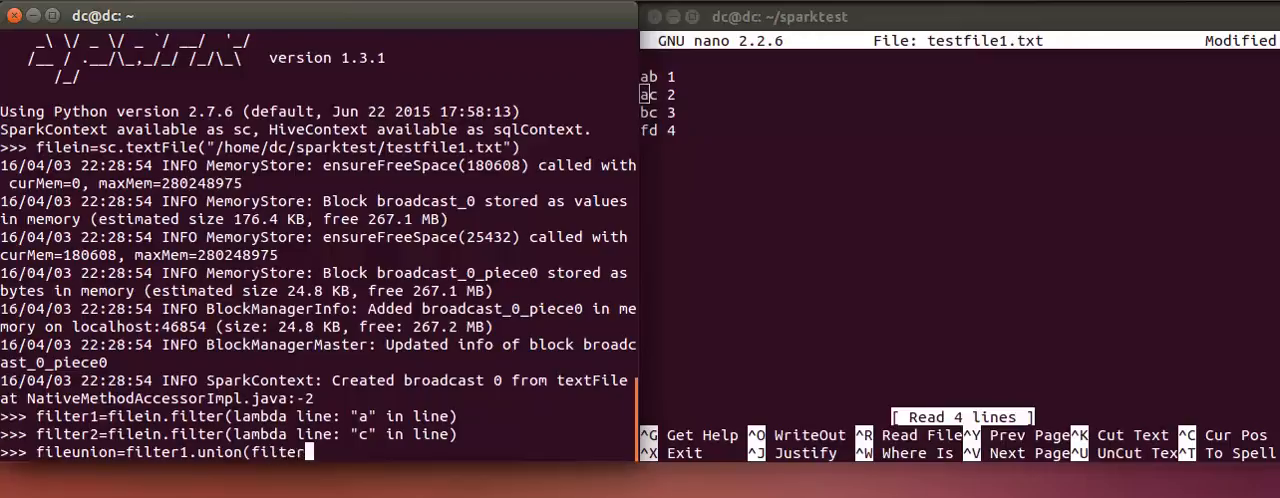
type("2)")
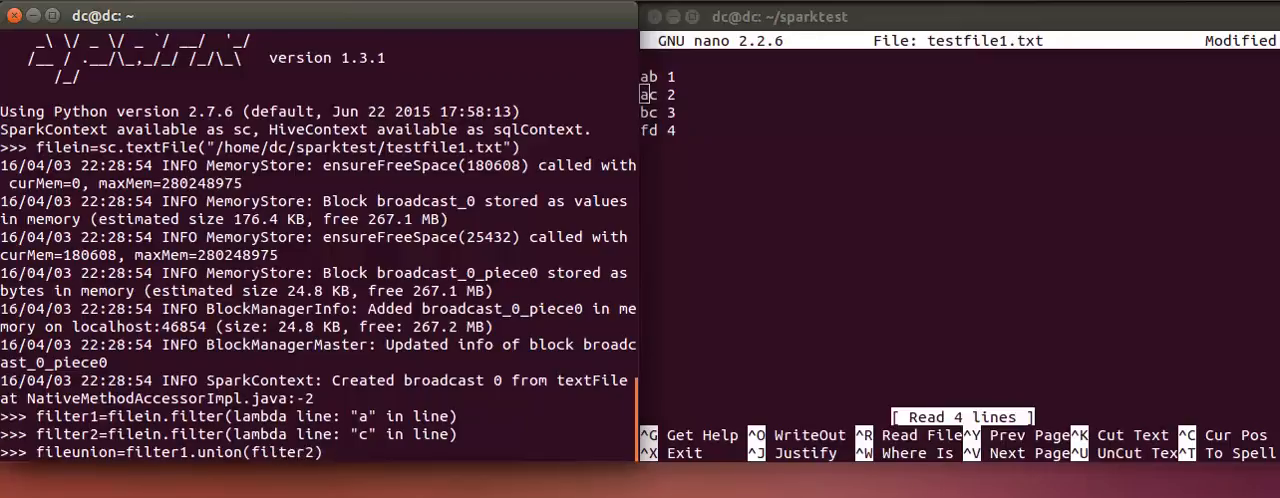
key("Return")
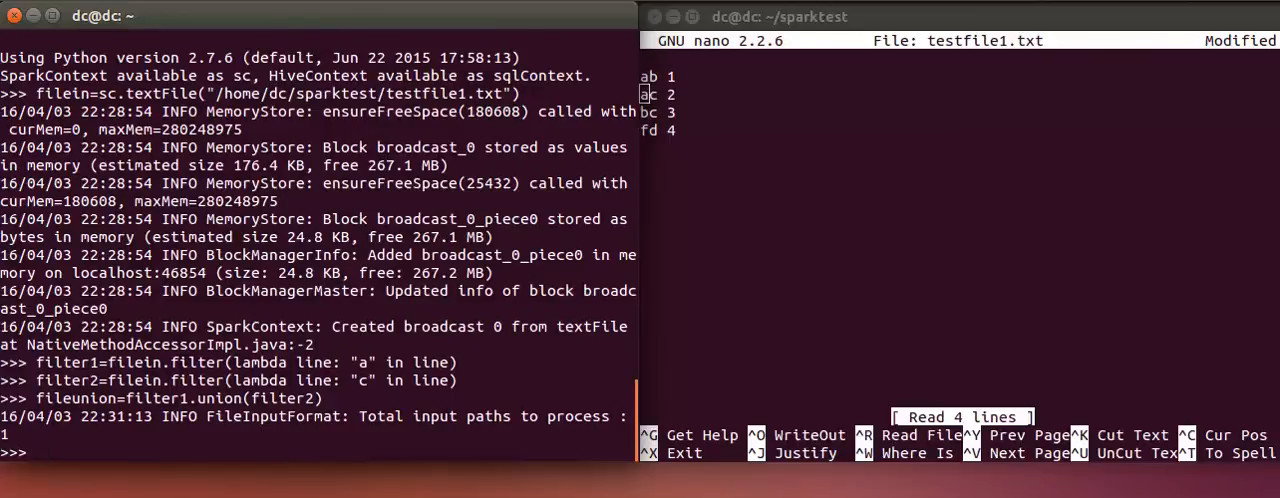
- Run fileunion.collect() to print ['ab 1', 'ac 2', 'ac 2', 'bc 3'], then recall it
type("fileunion")
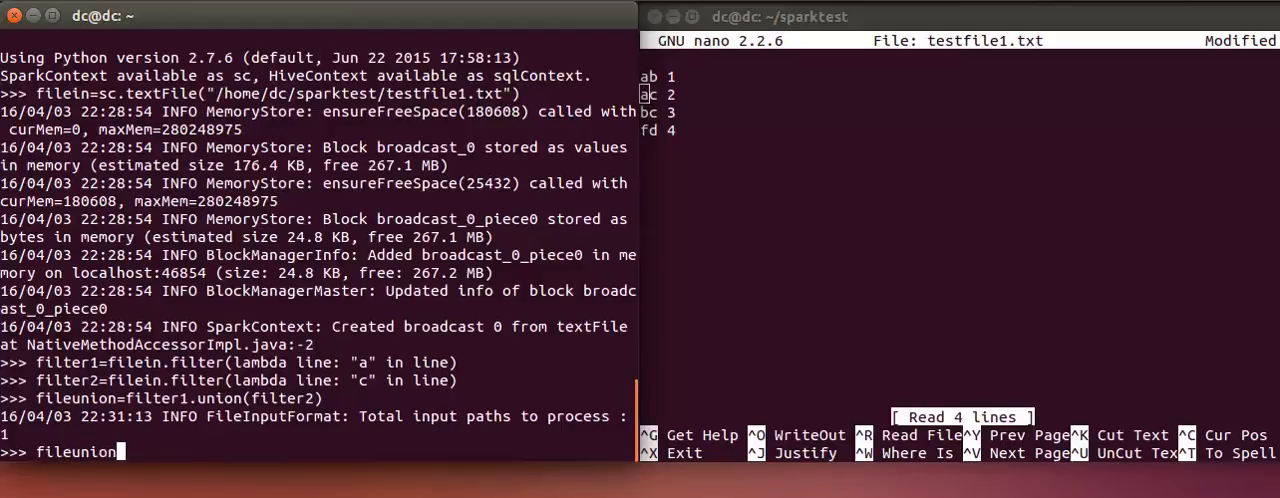
type(".")
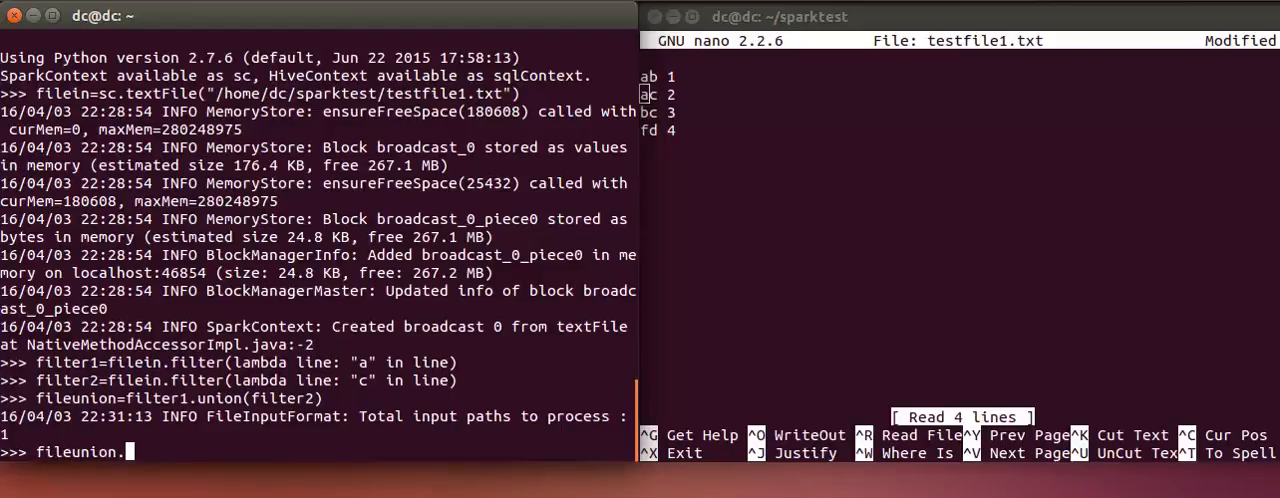
type("collect")
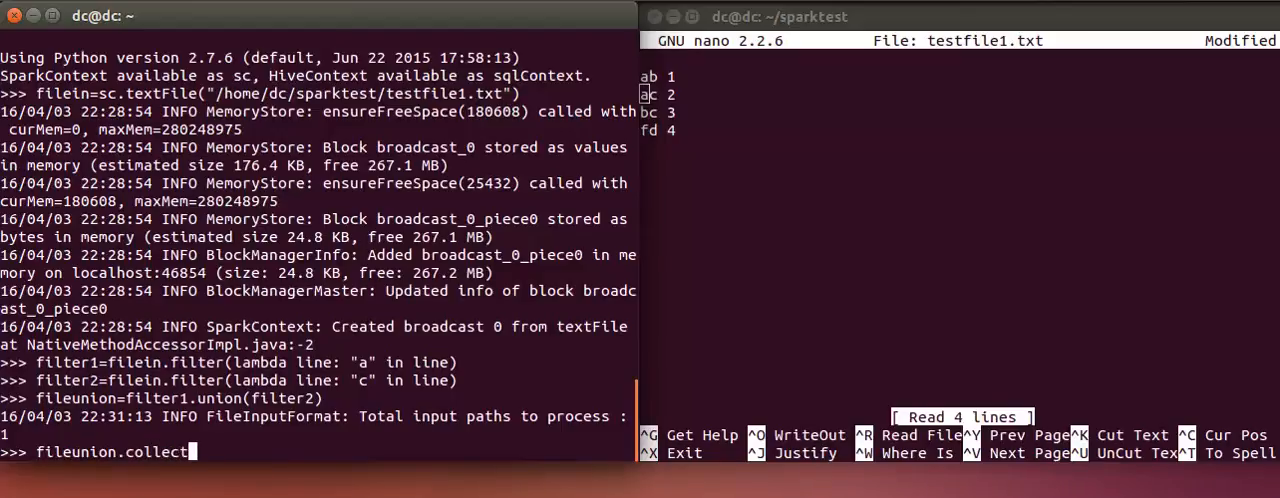
type("()")
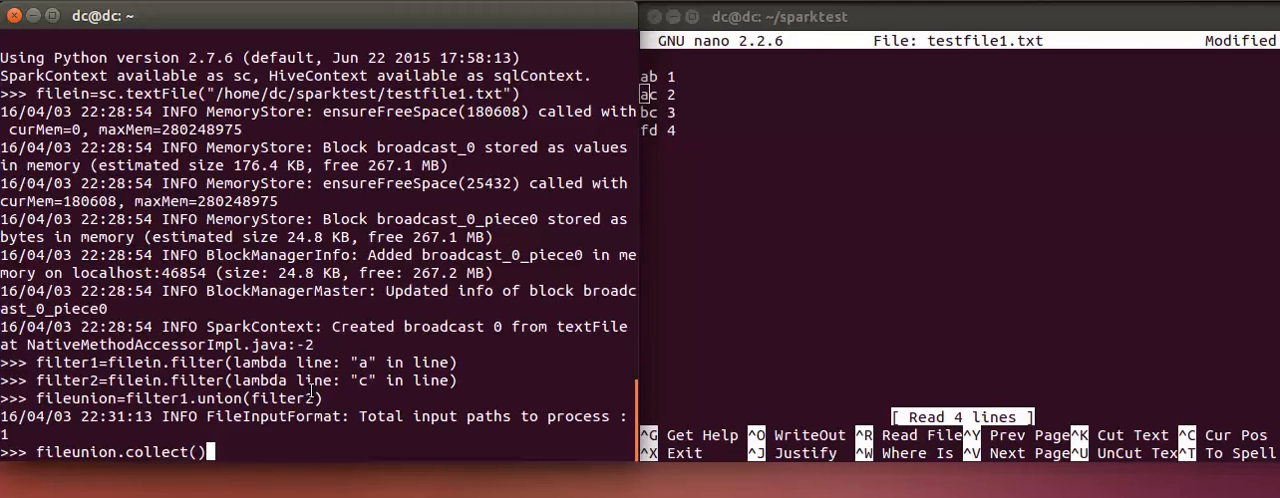
key("Return")
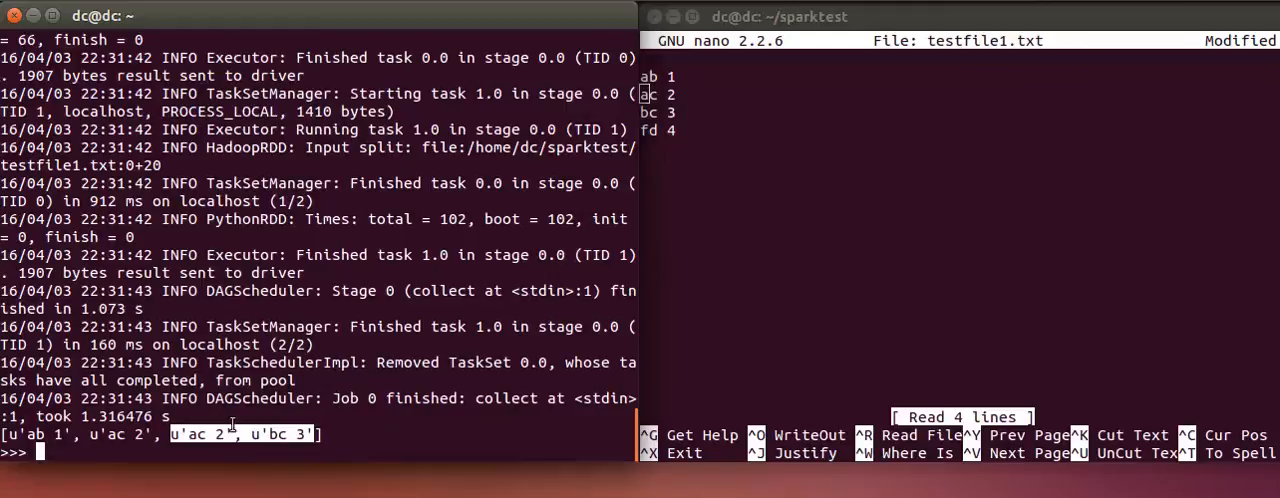
type("fileunion.collect()")
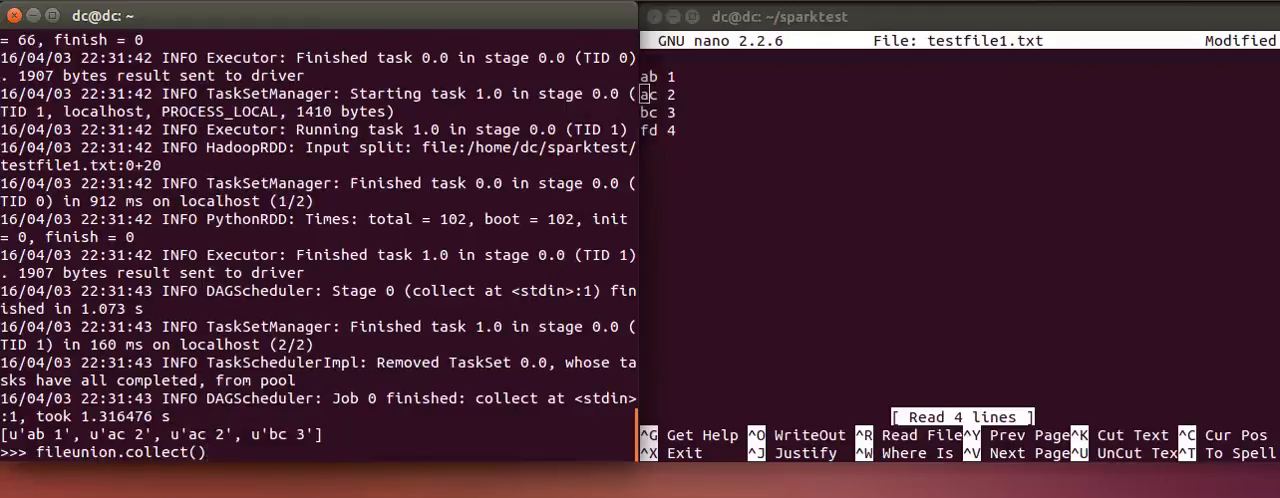
- Try fileunion.collect().distinct(), then run fileunion.distinct().collect() returning bc 3, ab 1, ac 2
type(".distinct")
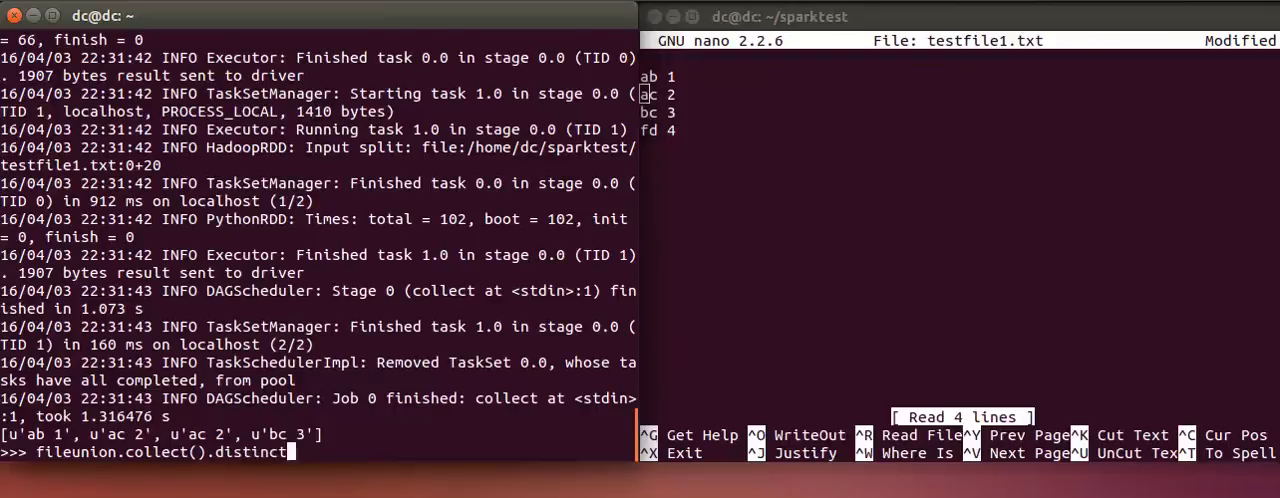
type("()")
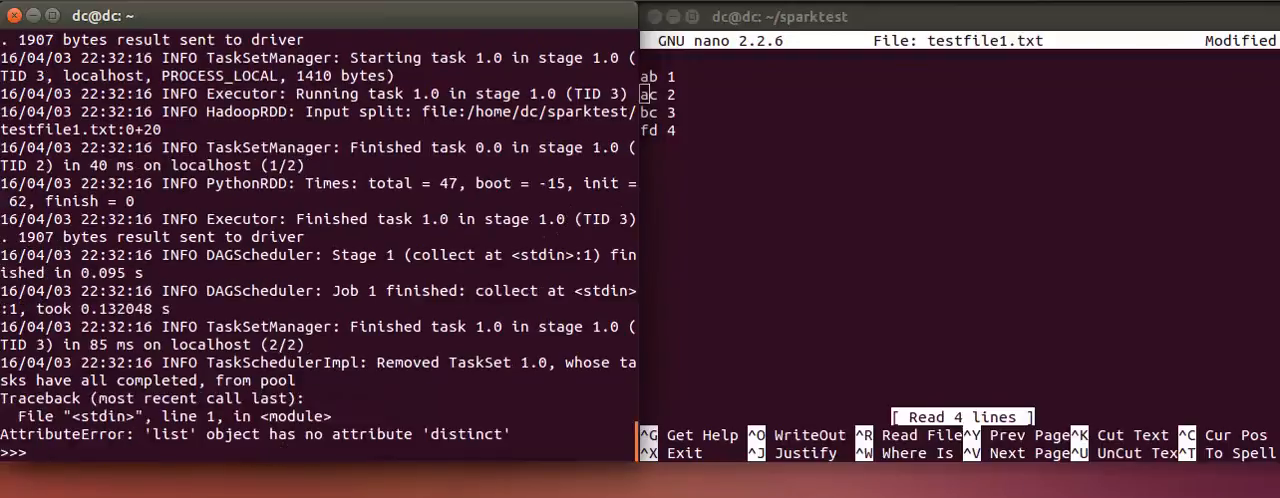
type("fileunion.collect().distinct()")
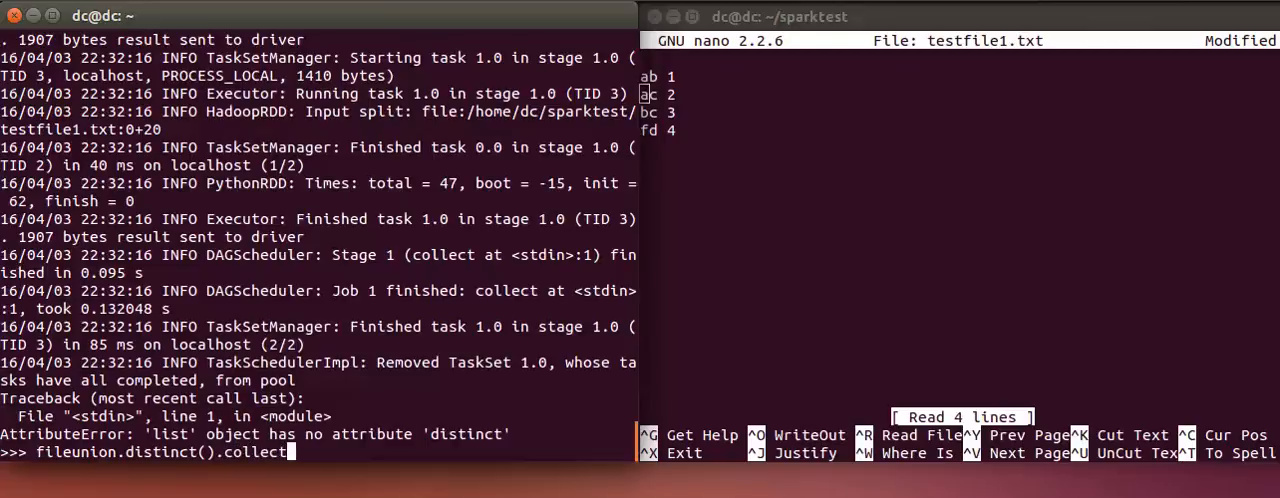
key("Return")
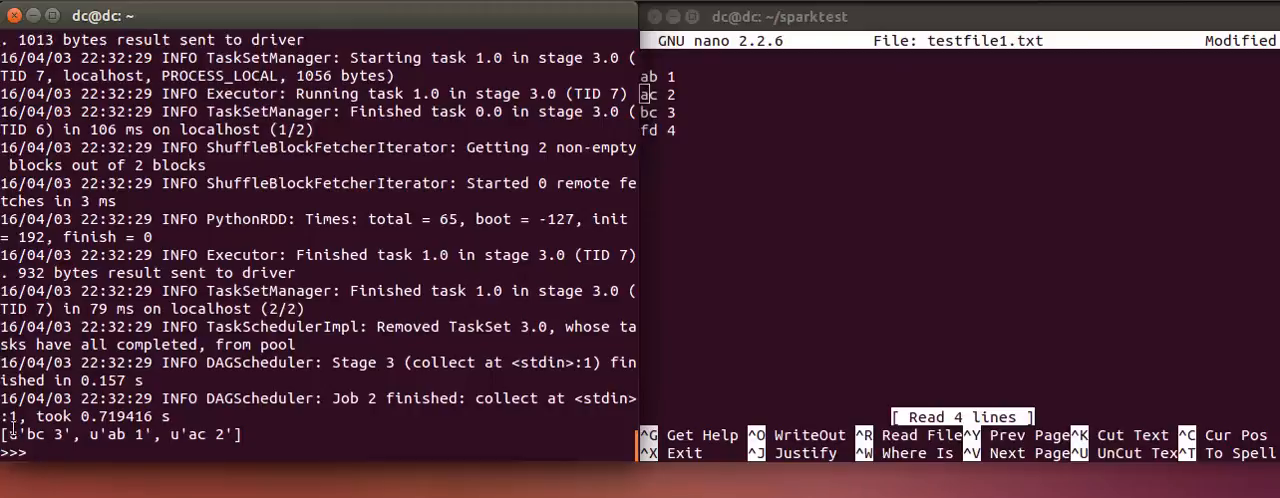
mouse_move(238, 434)
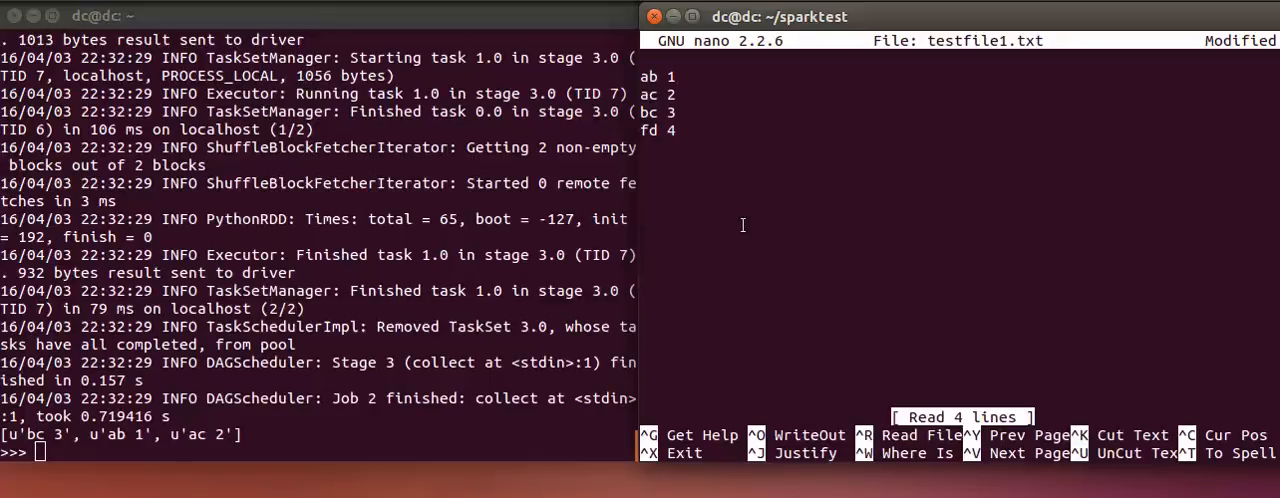
- Save and close testfile1.txt in nano, then list the sparktest folder
key("ctrl+x")
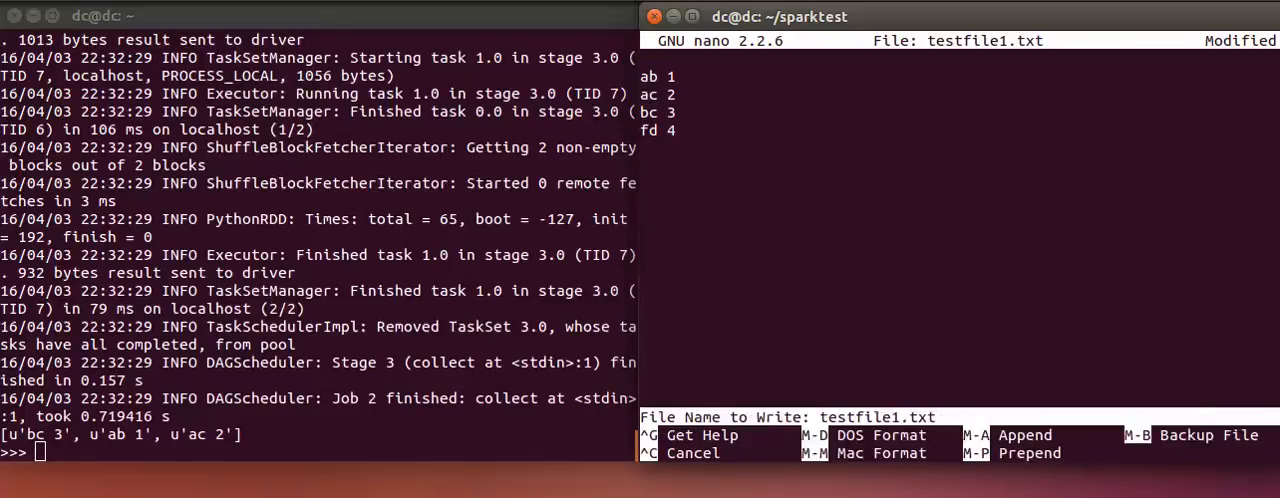
key("Return")
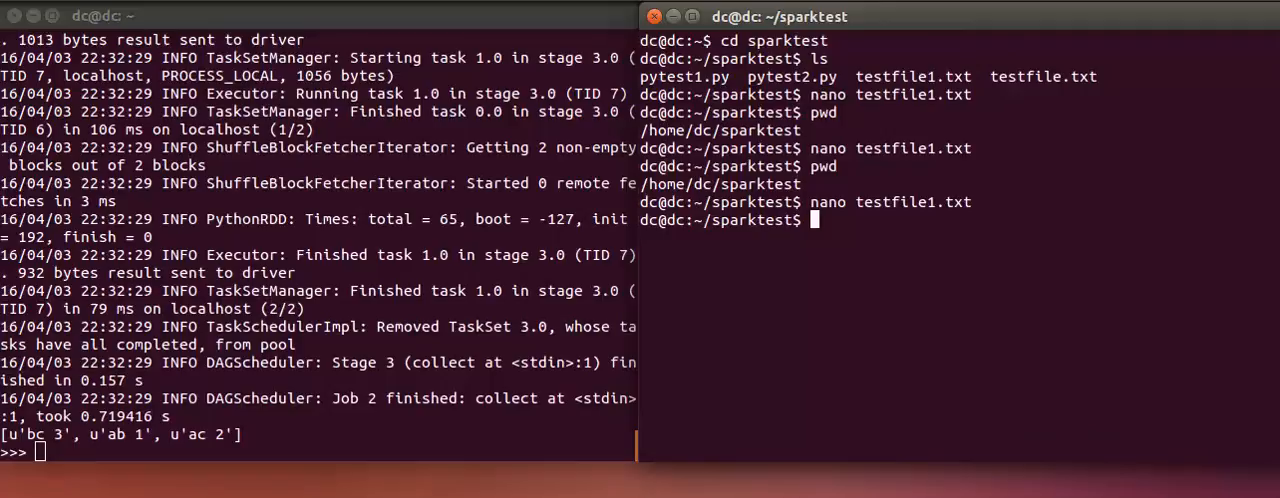
type("ls")
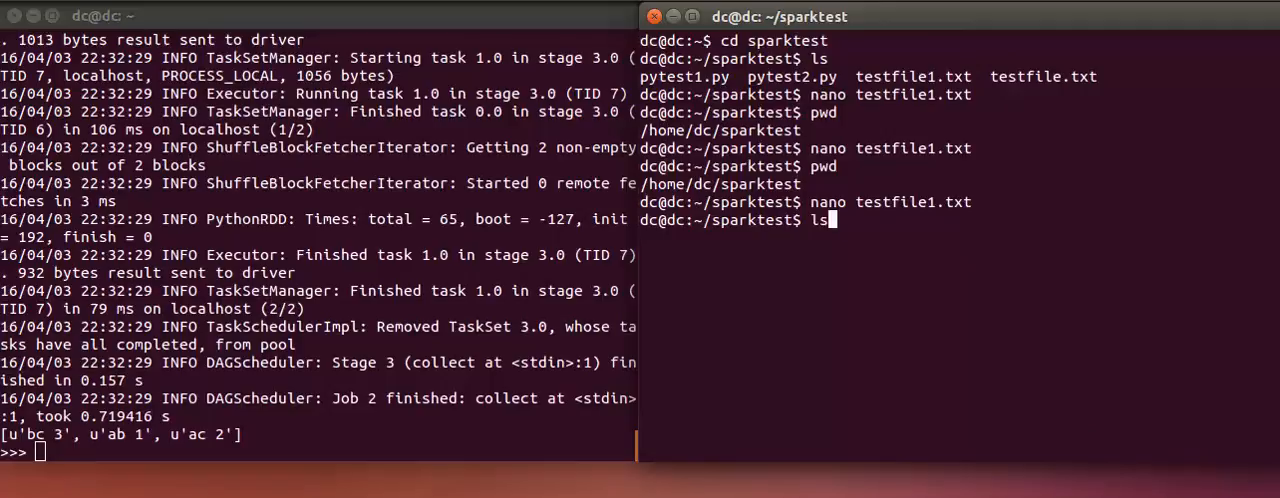
key("Return")
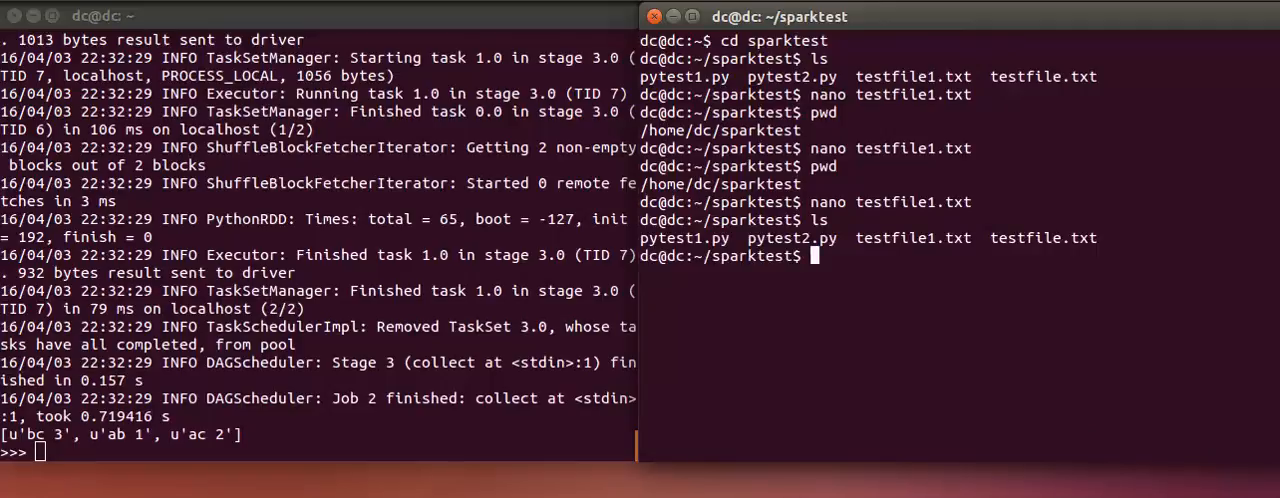
- Copy pytest2.py to pytest3.py and enter the nano command for pytest3.py
type("cp")
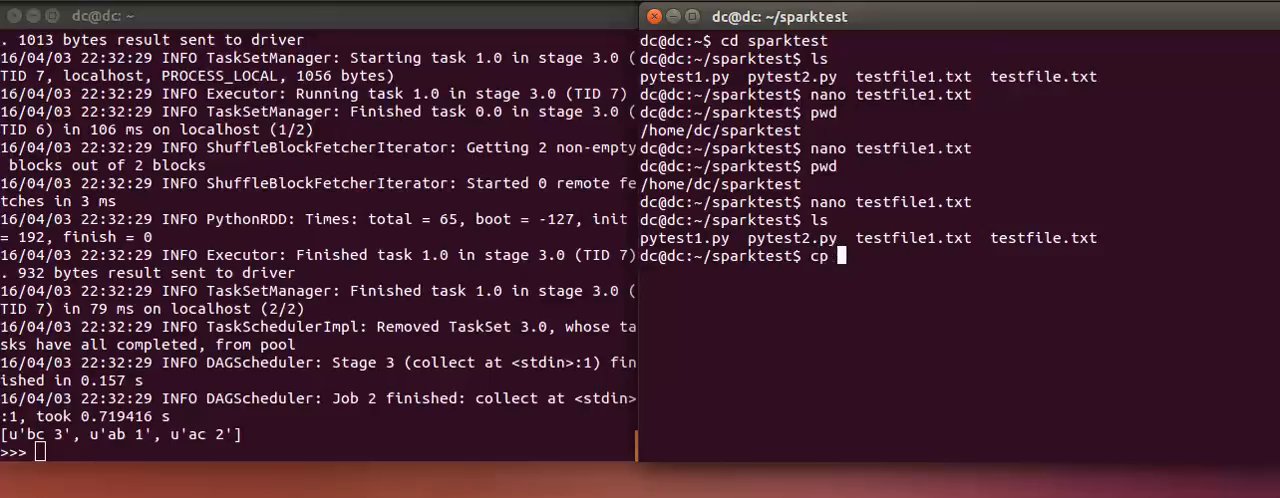
type("pytest2.")
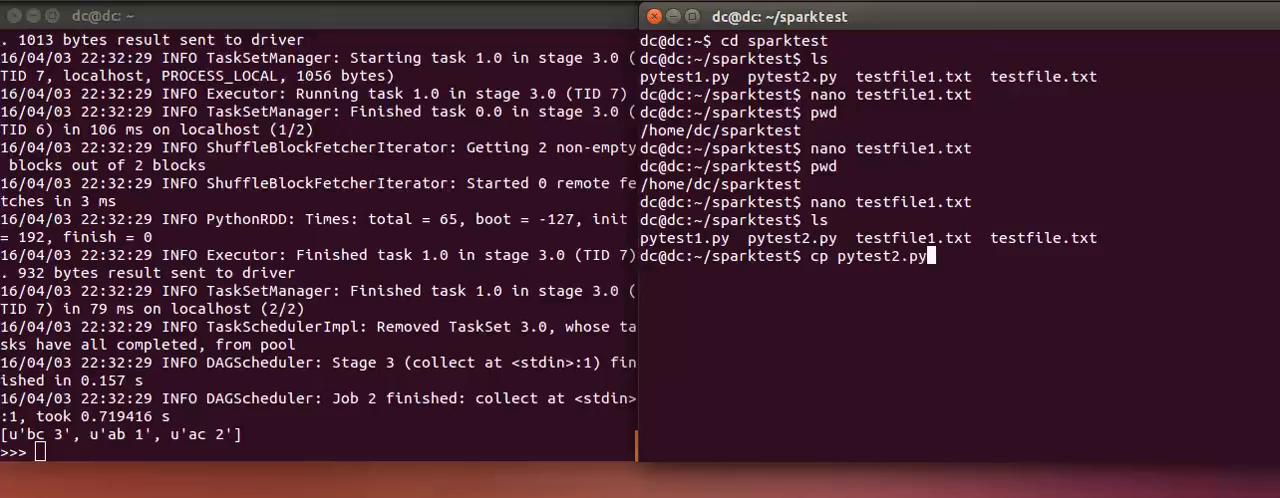
type("pytest3")
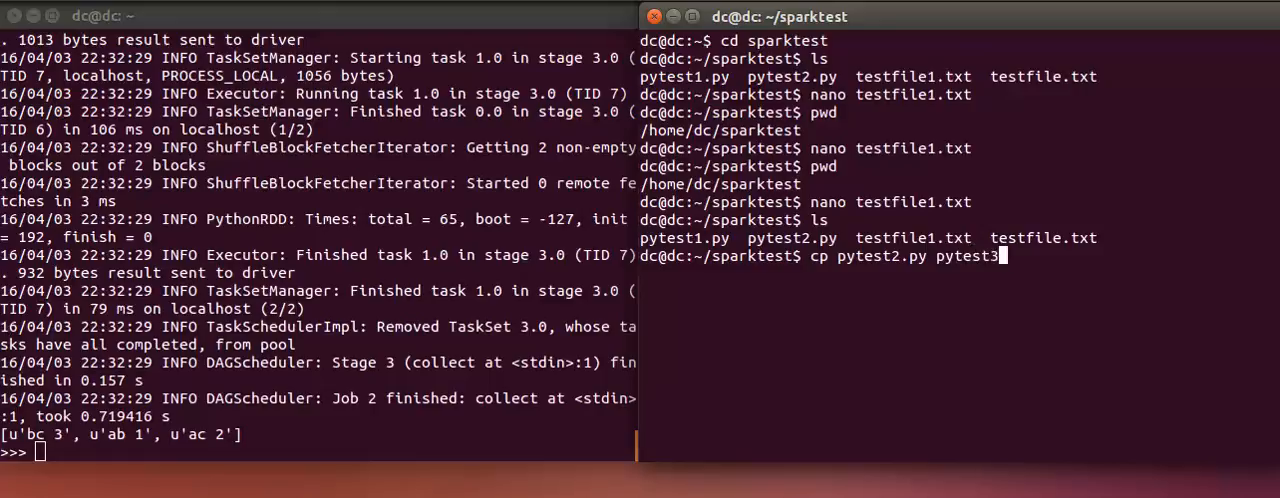
key("Return")
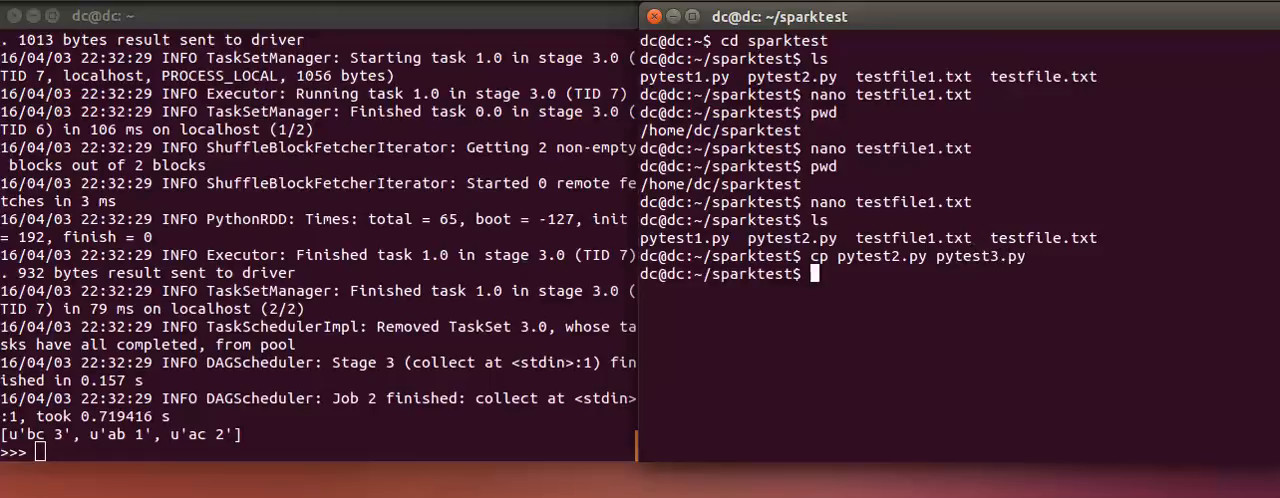
type("nano py")
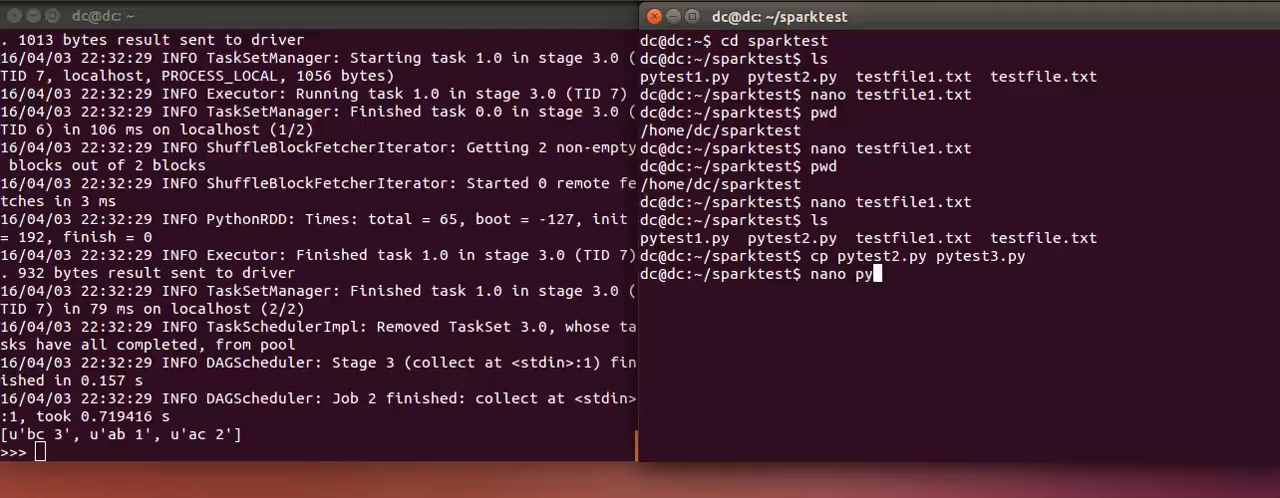
type("test3.py")
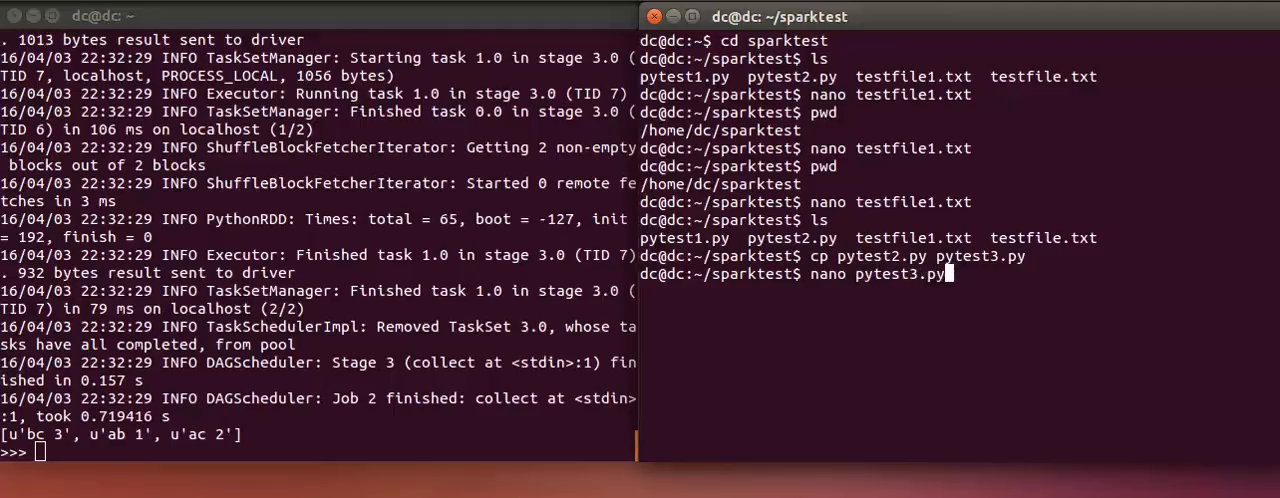
- Open pytest3.py in nano and cut the lines after sc=SparkContext(conf=conf)
key("Return")
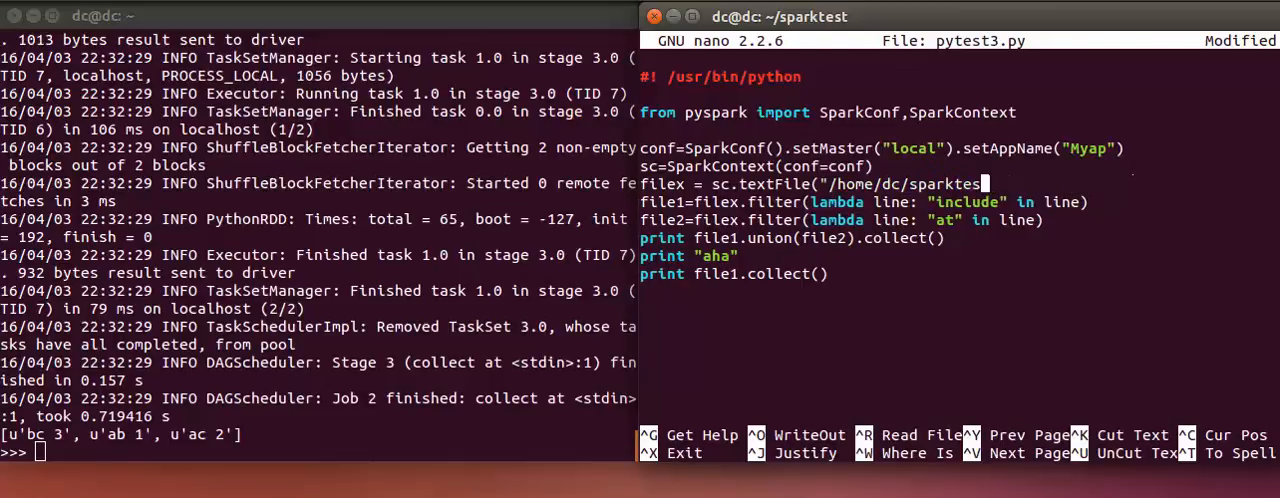
key("ctrl+k")
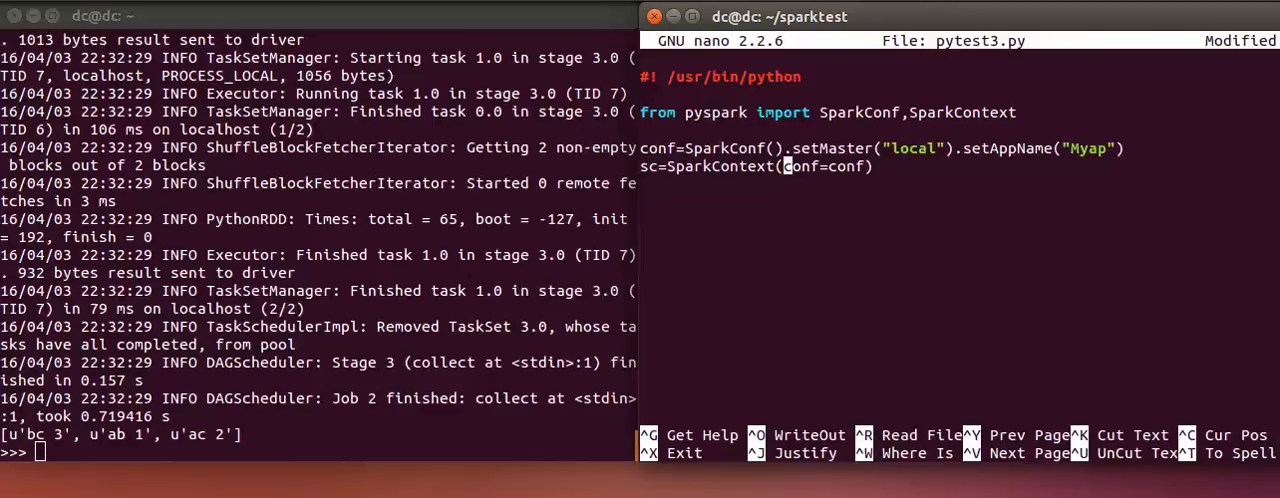
mouse_move(848, 148)
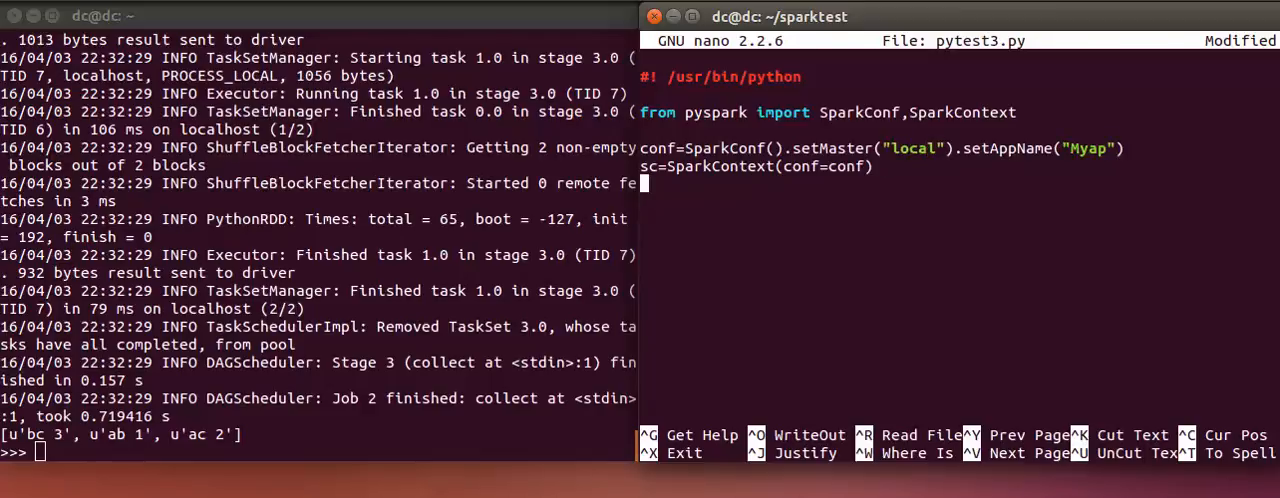
mouse_move(788, 242)
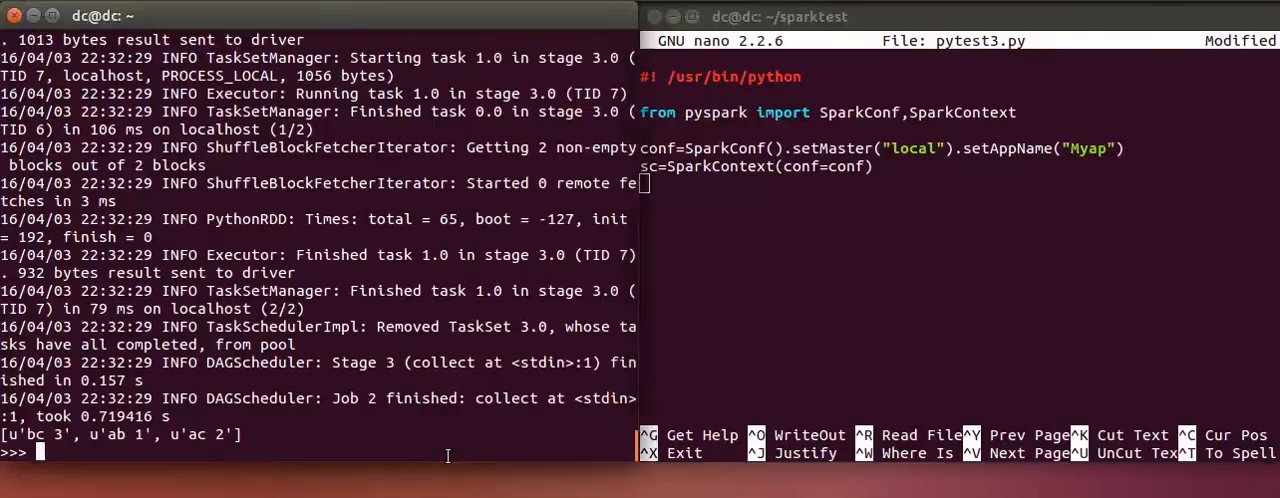
- Paste the filein = sc.textFile line loading testfile1.txt into pytest3.py
type("filter2=filein.filter(lambda line: \"c\" in line)")
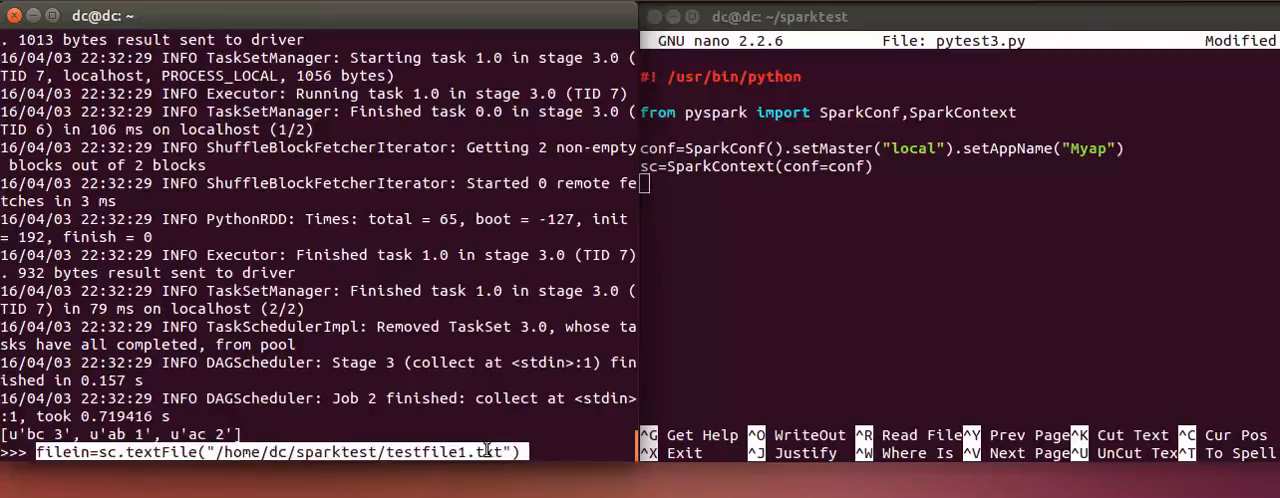
right_click(484, 452)
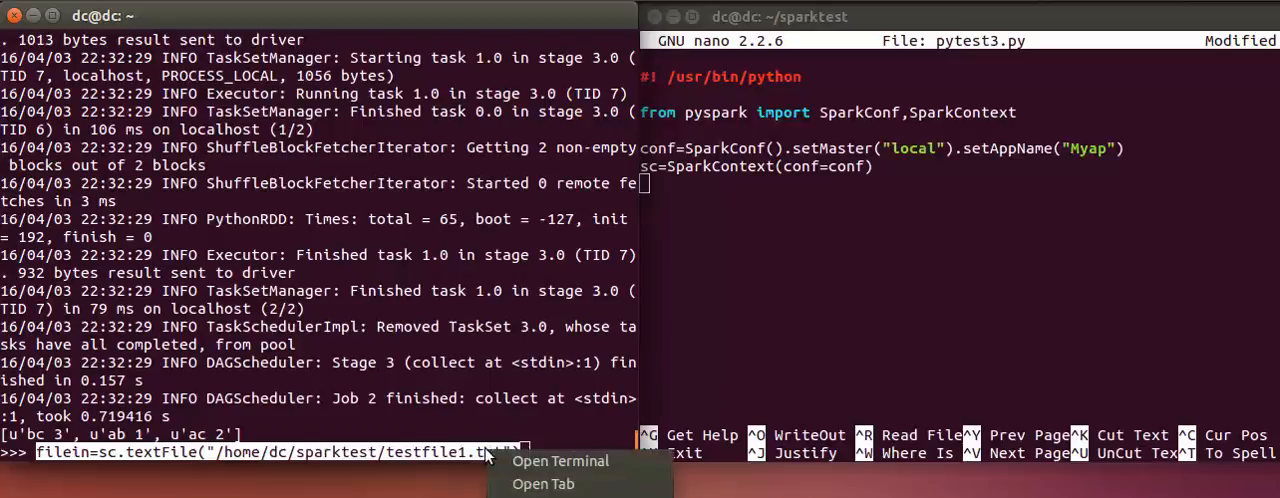
left_click(760, 230)
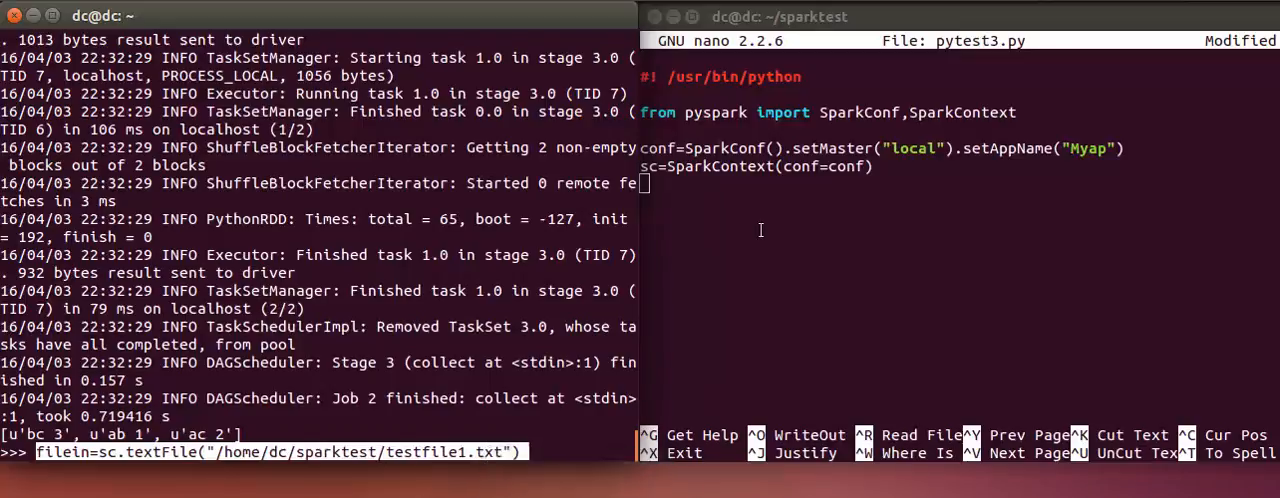
right_click(760, 230)
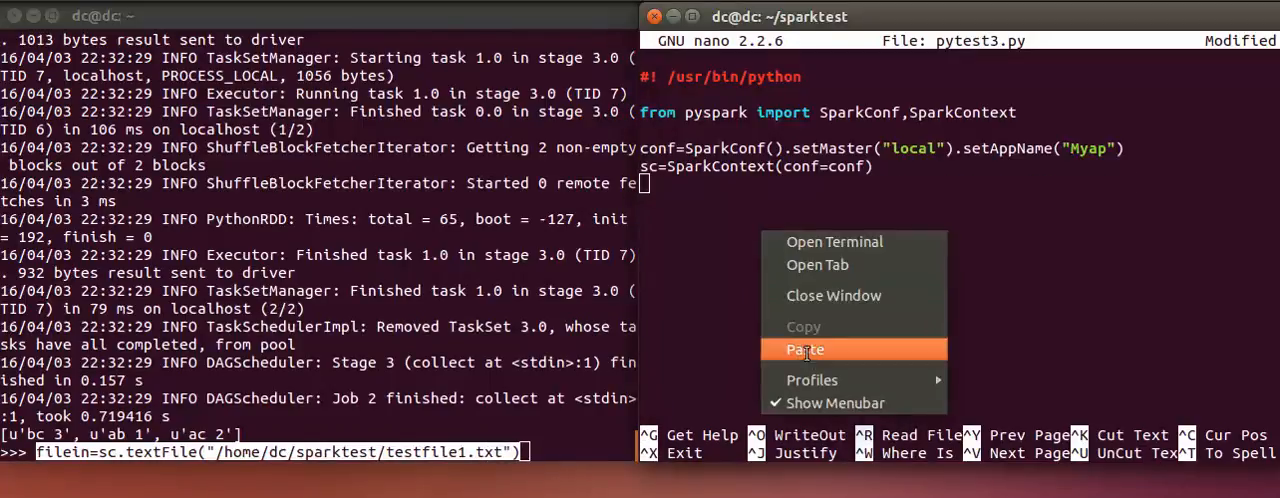
left_click(804, 348)
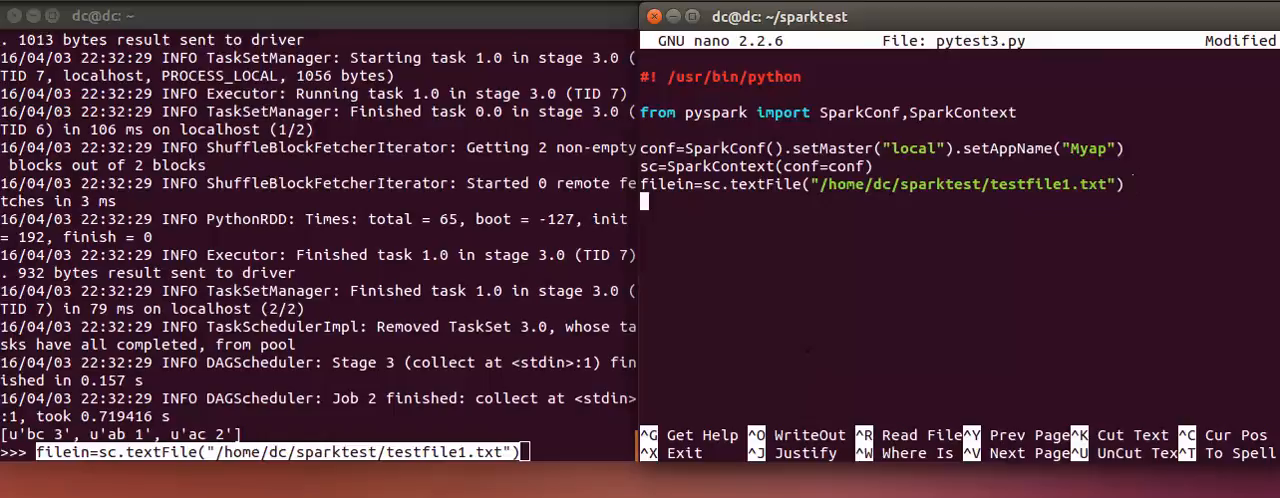
- Paste the filter1 ("a" in line) and filter2 ("c" in line) filter lines into the script
type("filter1=filein.filter(lambda line: \"a\" in line)")
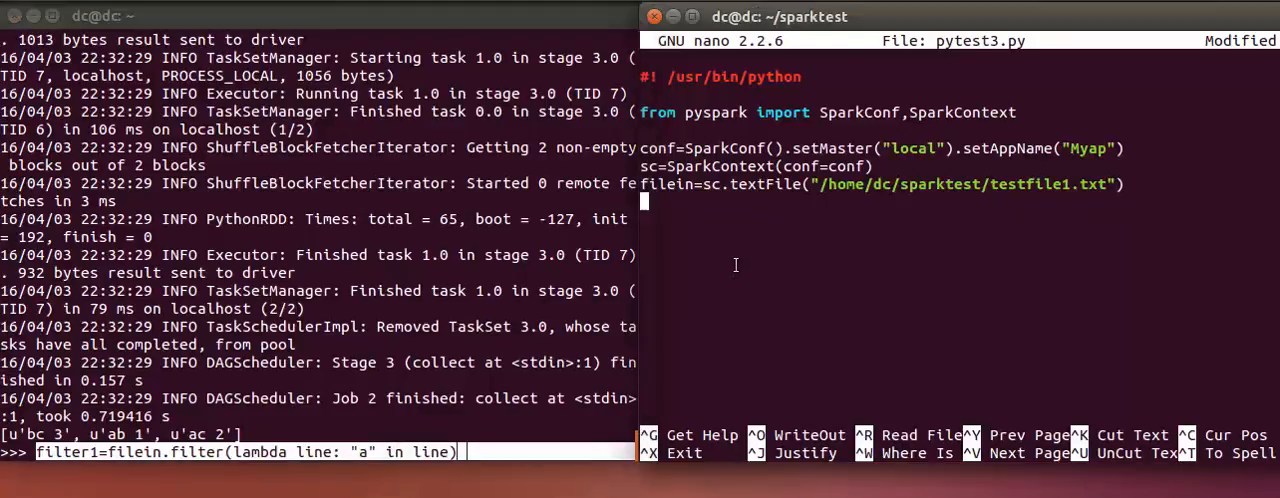
right_click(736, 264)
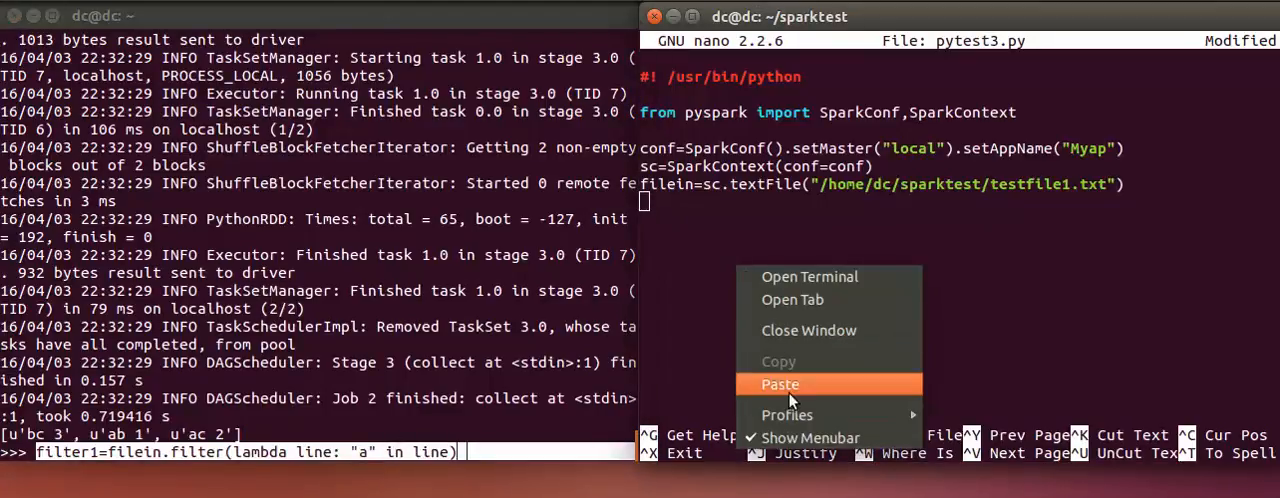
left_click(780, 384)
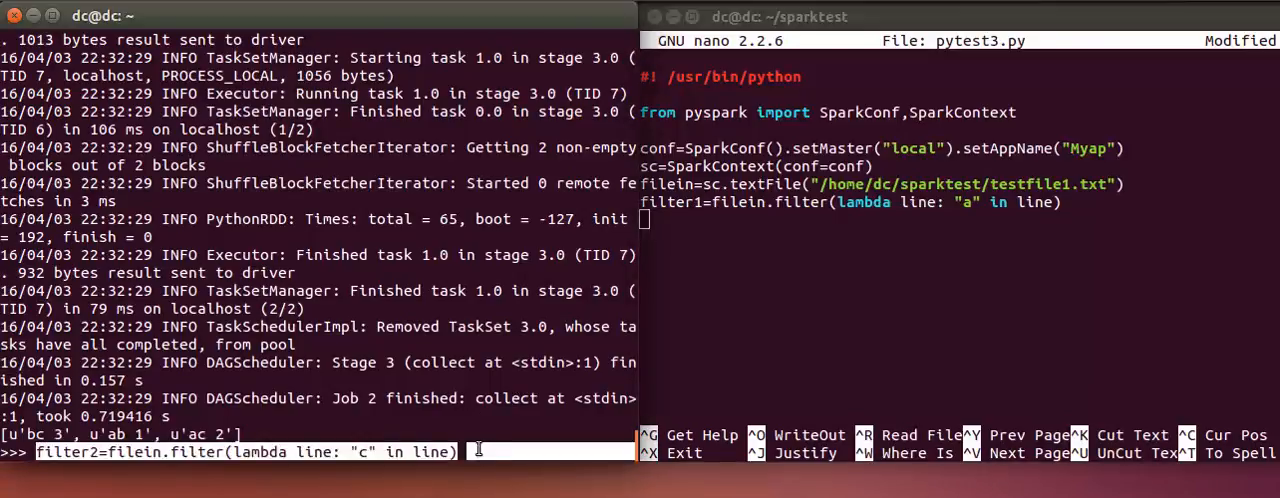
right_click(470, 450)
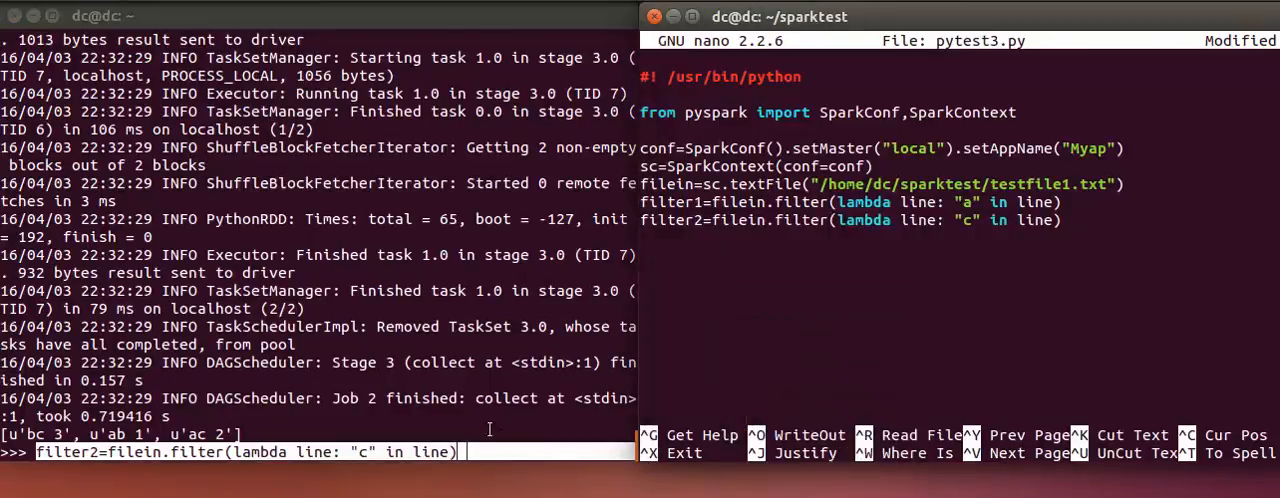
- Paste the fileunion=filter1.union(filter2) line into the script
type("fileunion=filter1.union(filter2)")
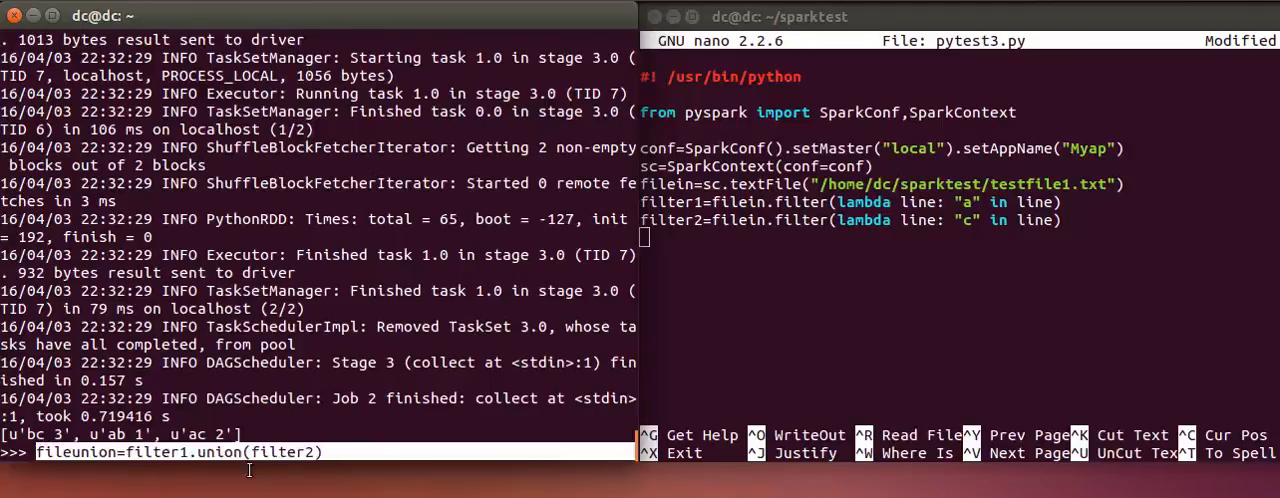
right_click(290, 452)
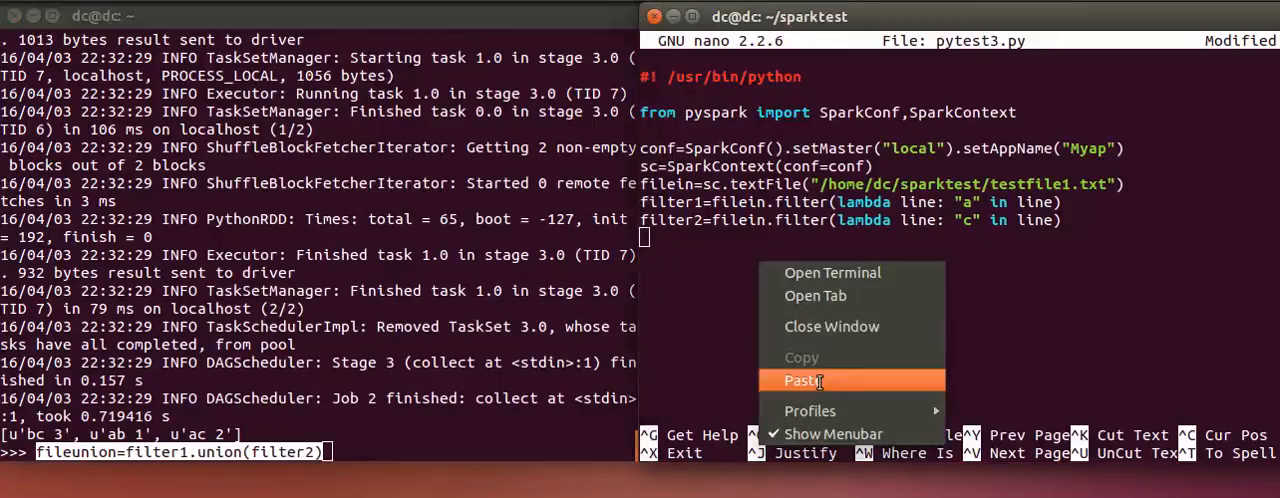
left_click(804, 380)
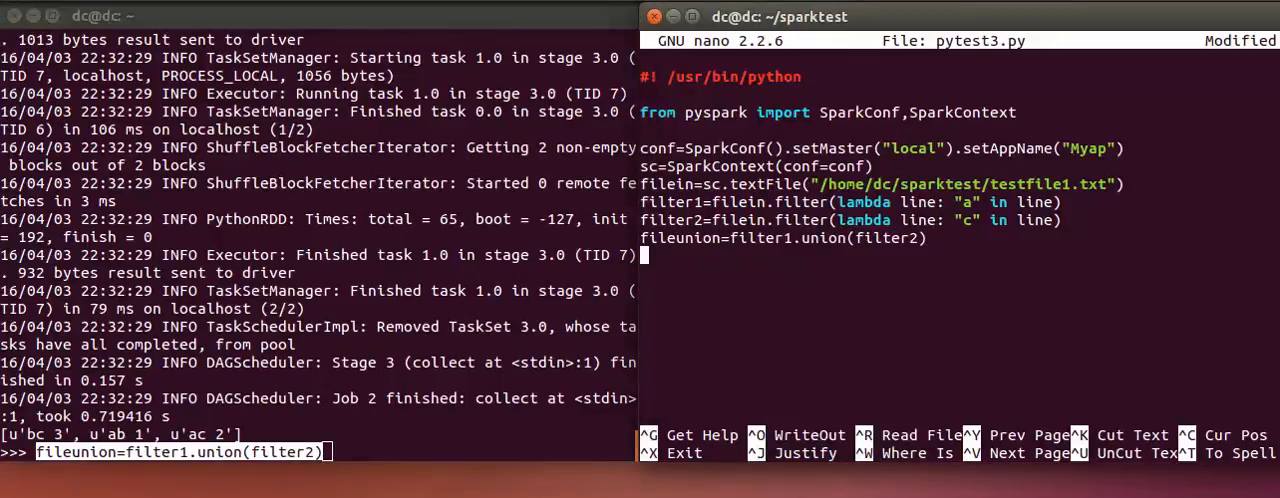
- Add print fileunion.collect() to pytest3.py, then save and exit nano
type("print")
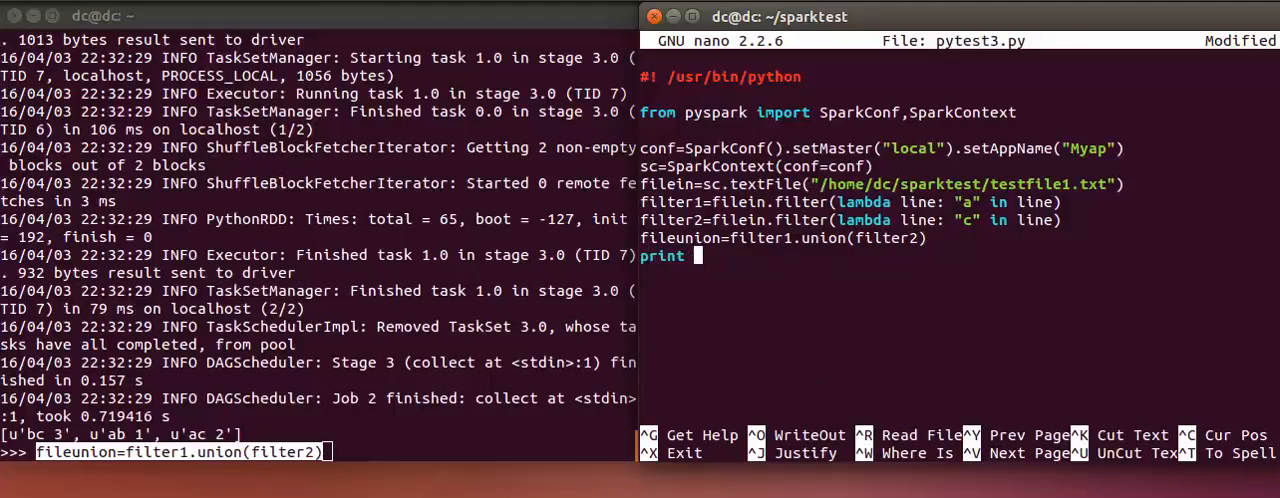
type("fileunio")
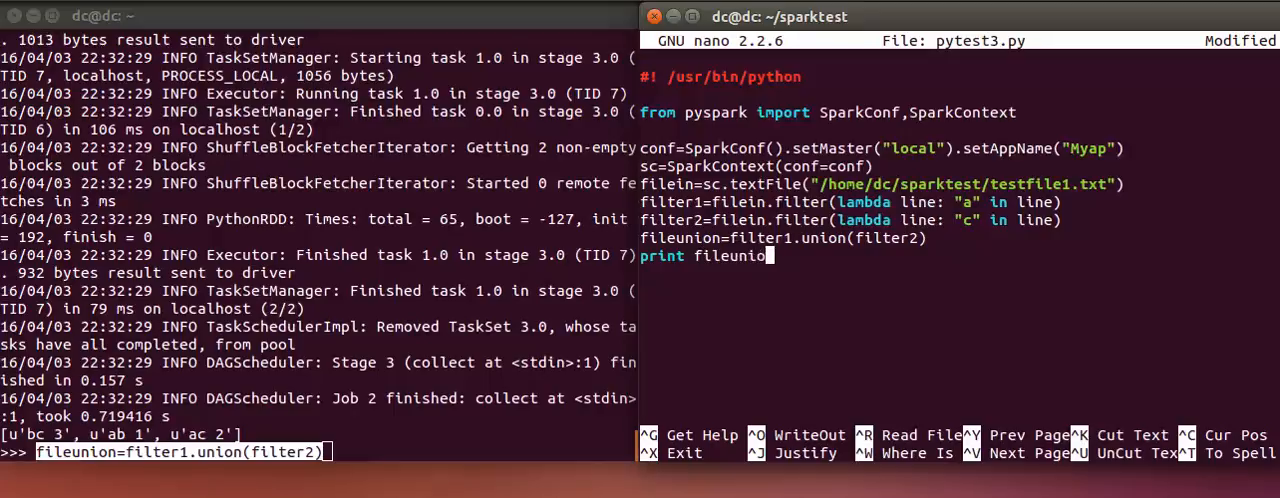
type(".collect")
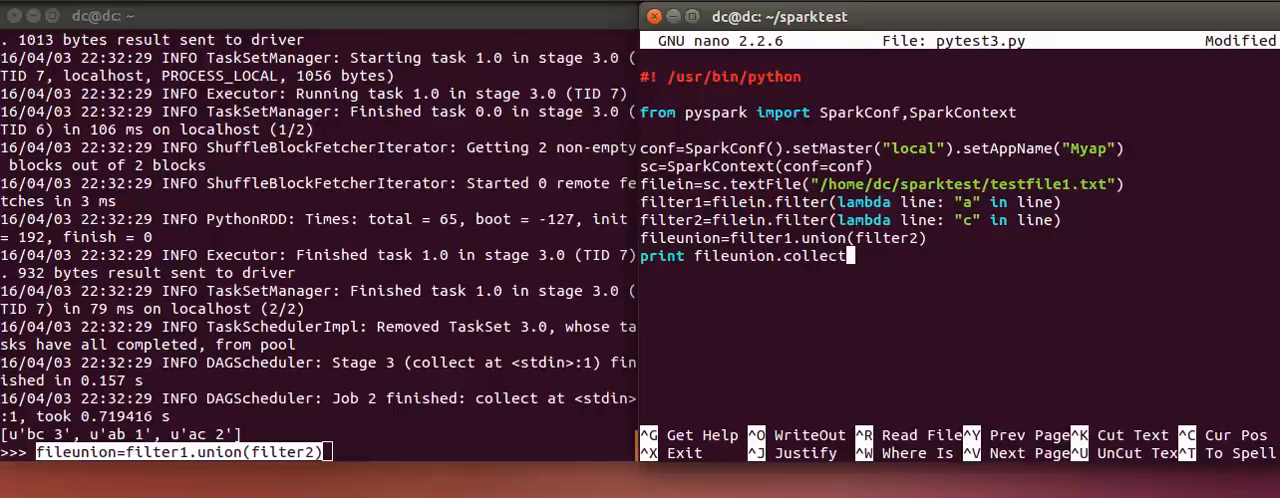
type("()")
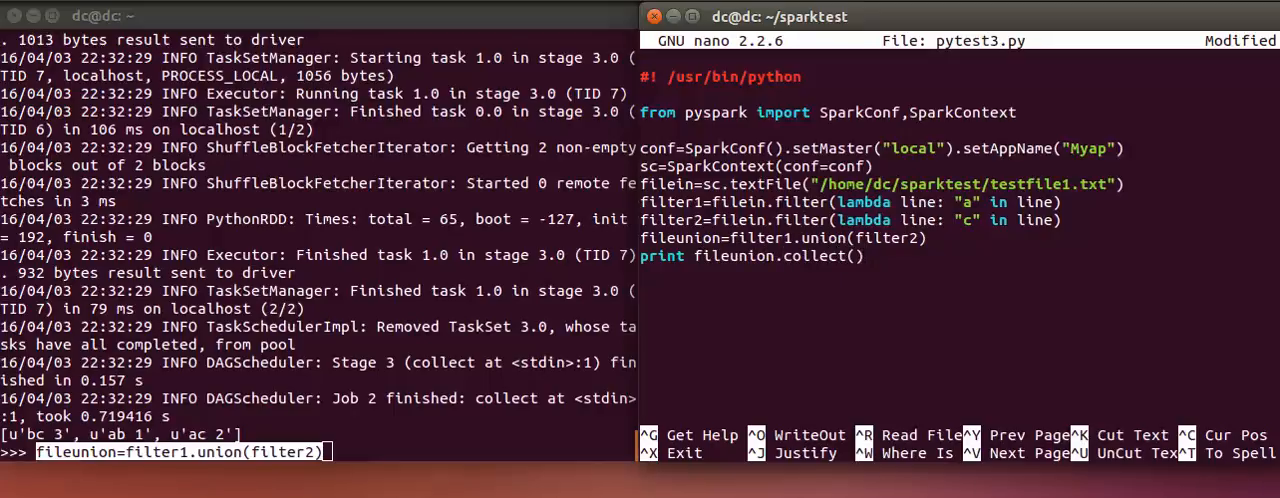
key("ctrl+x")
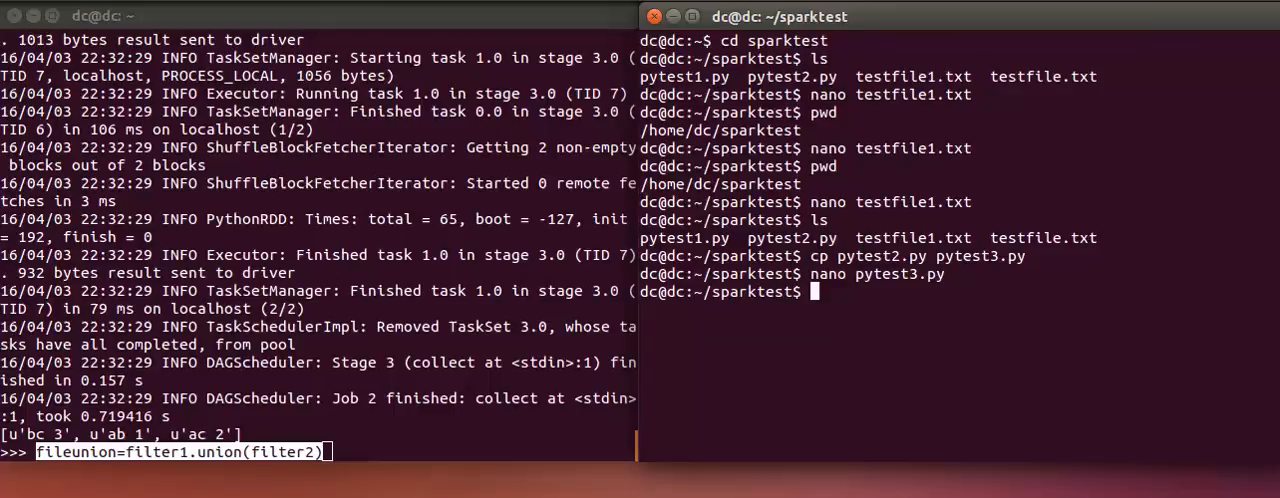
mouse_move(650, 312)
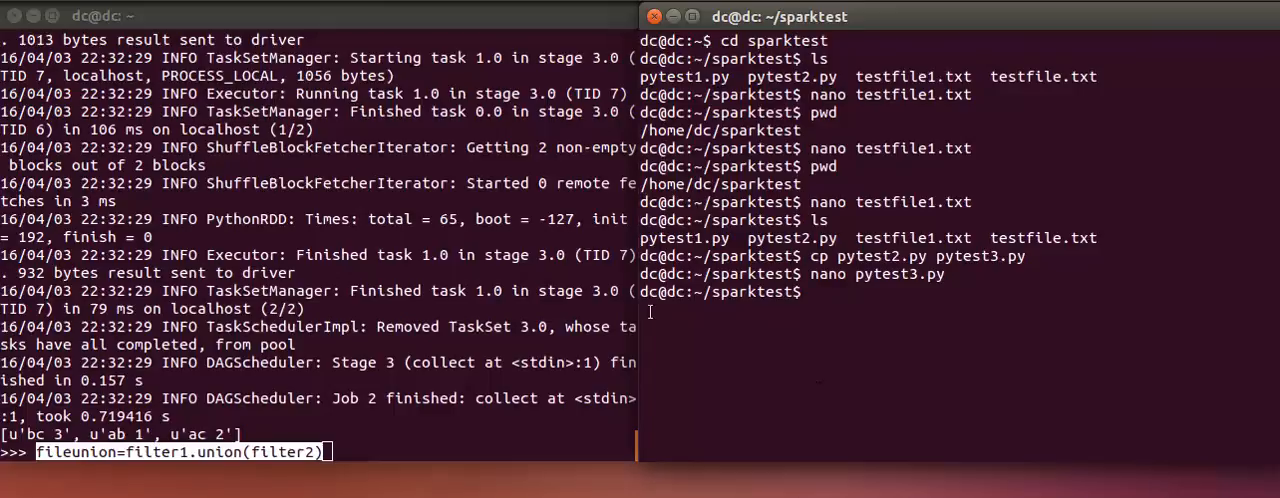
mouse_move(838, 308)
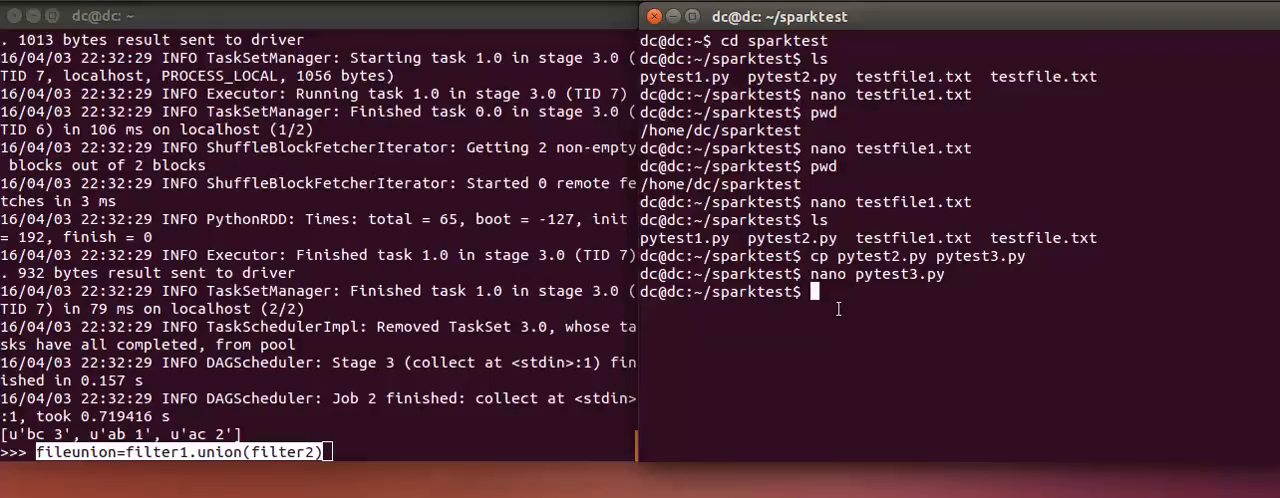
- Run ~/spark-1.3.1-bin-hadoop2.6/bin/spark-submit pytest3.py, printing ['ab 1', 'ac 2', 'ac 2', 'bc 3']
type("~/spa")
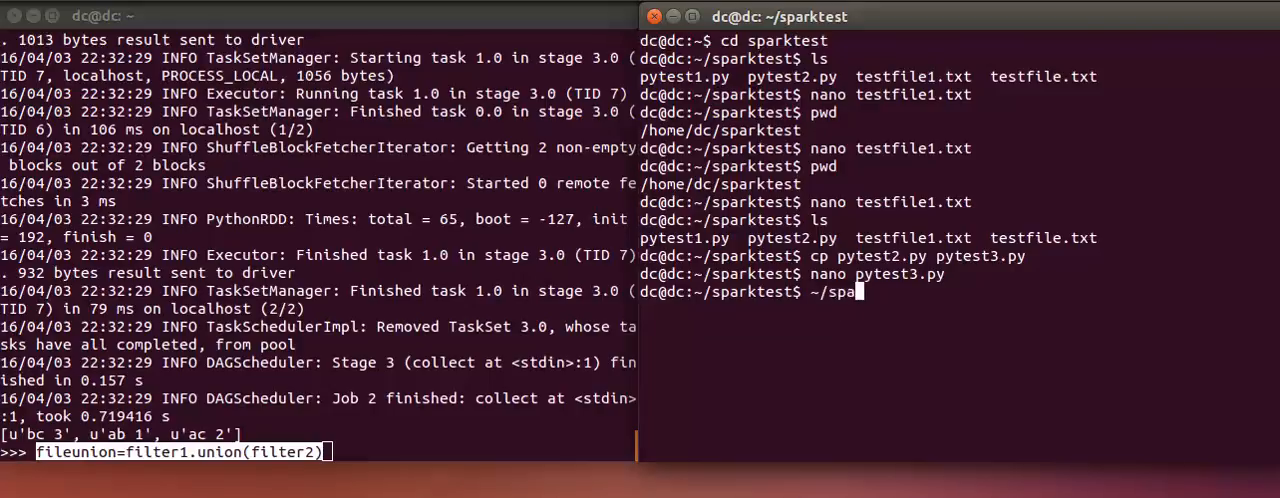
type("rk-1.3.1-bin-hadoop2.6/bin")
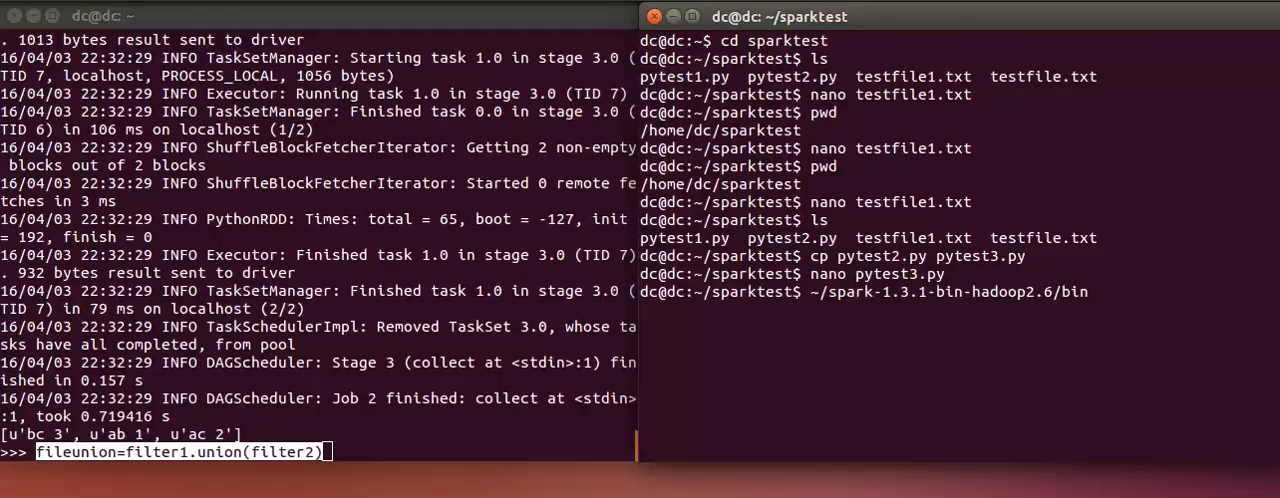
type("/spa")
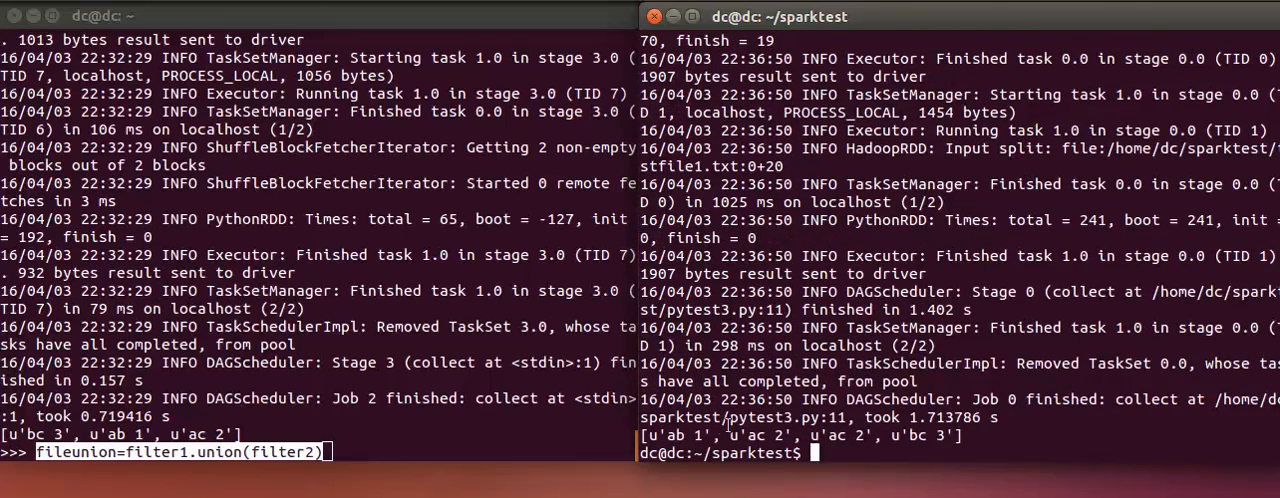
mouse_move(958, 442)
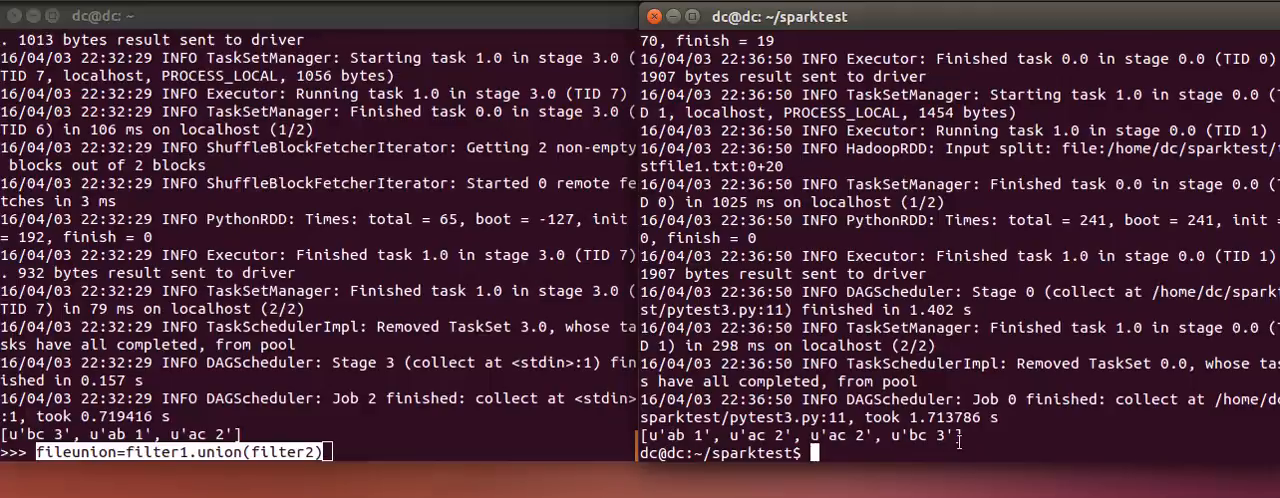
mouse_move(892, 488)
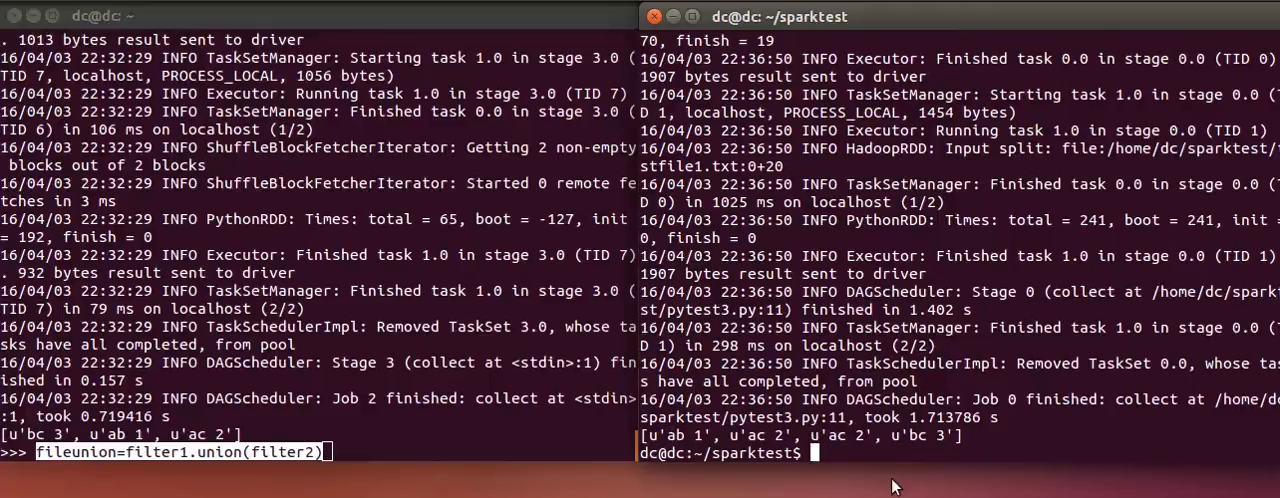
mouse_move(896, 448)
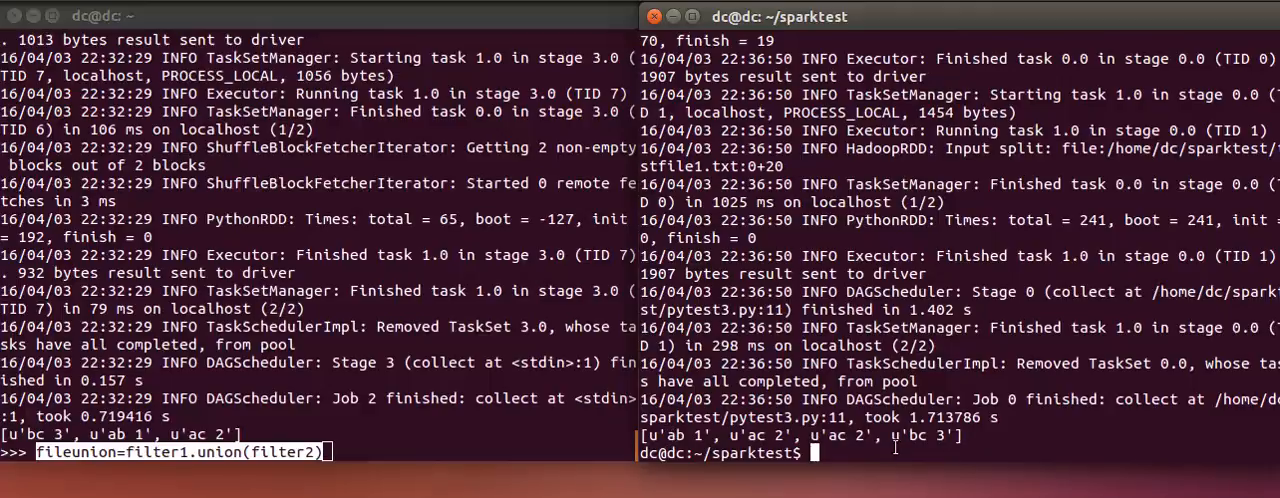
- Reopen pytest3.py in nano and change the print line to fileunion.distinct().collect(), reaching the save prompt
type("nano pytest3.py")
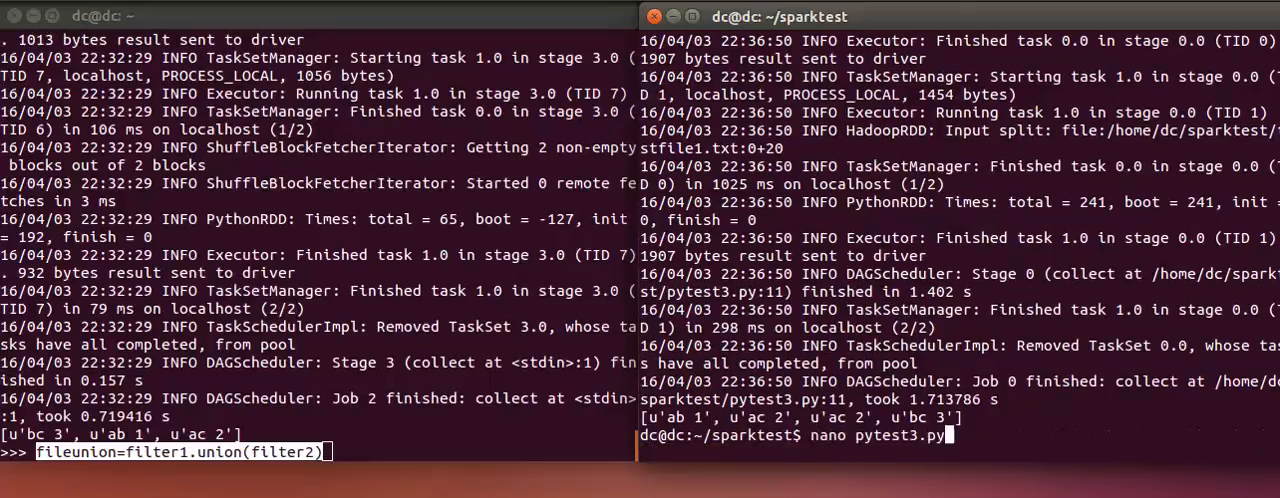
key("Return")
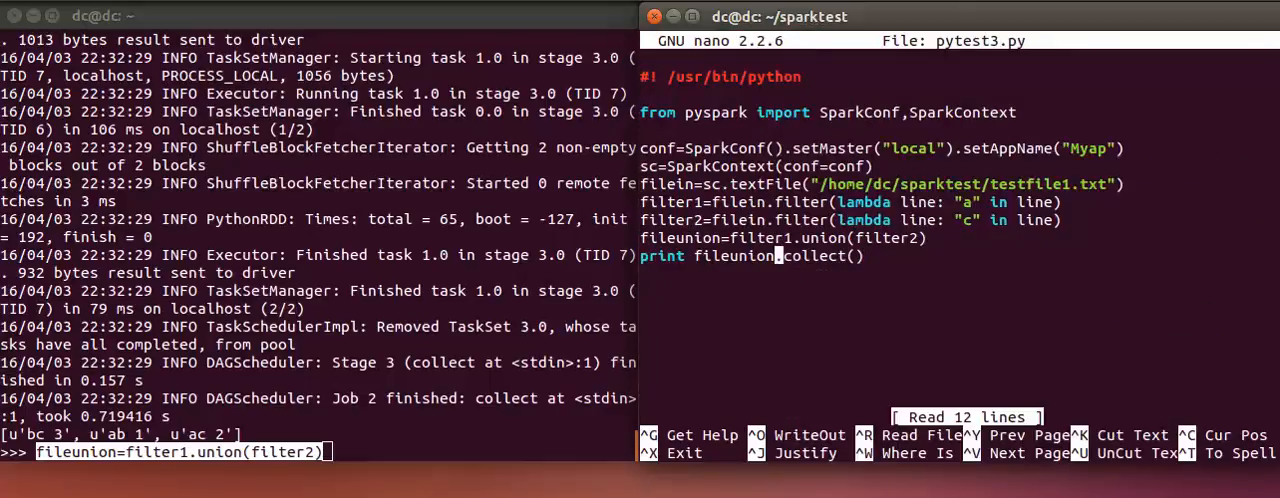
type("distinct().")
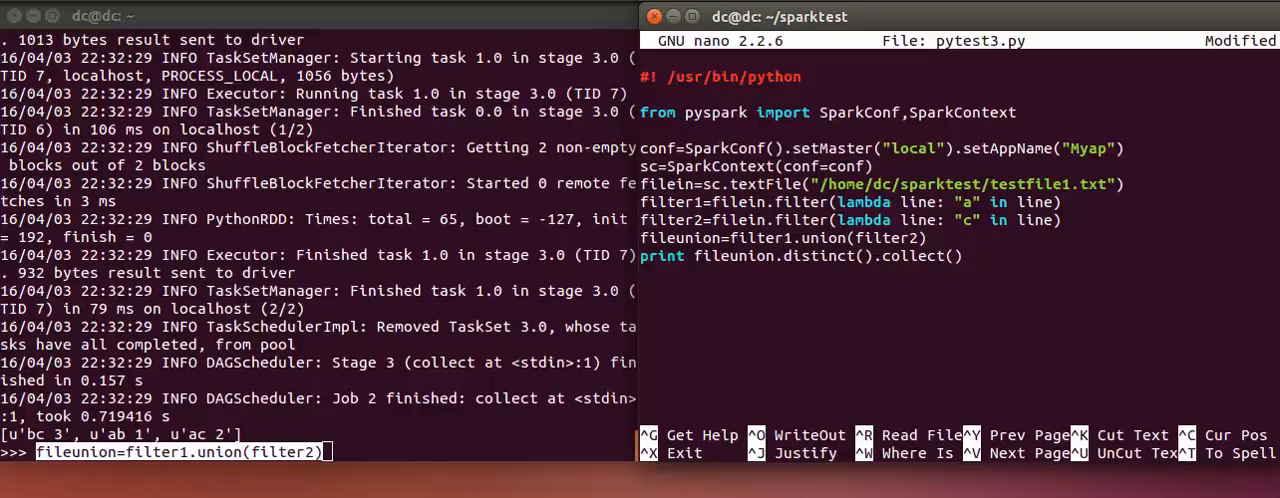
key("ctrl+x")
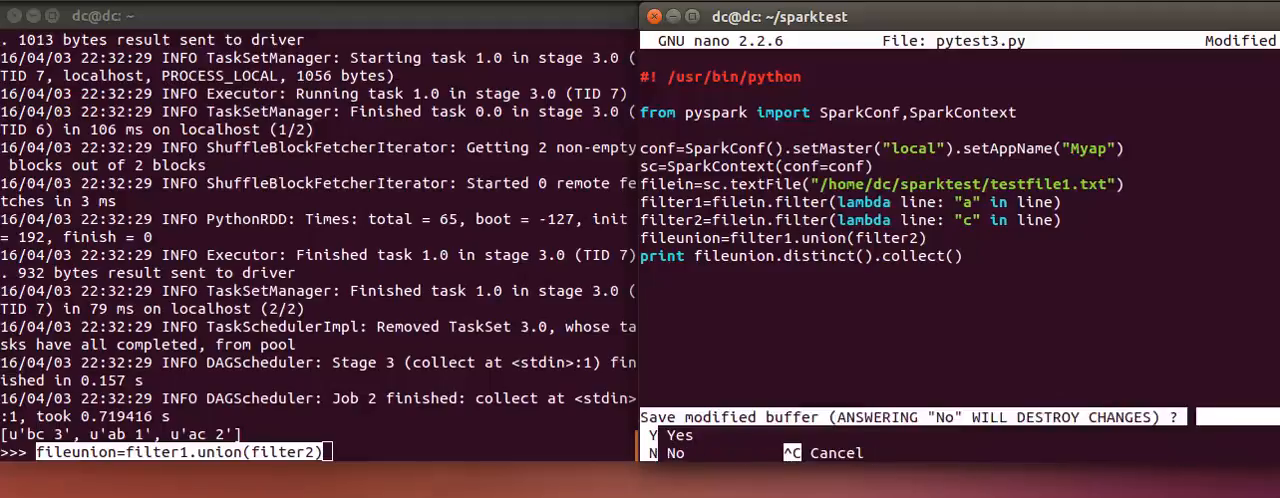